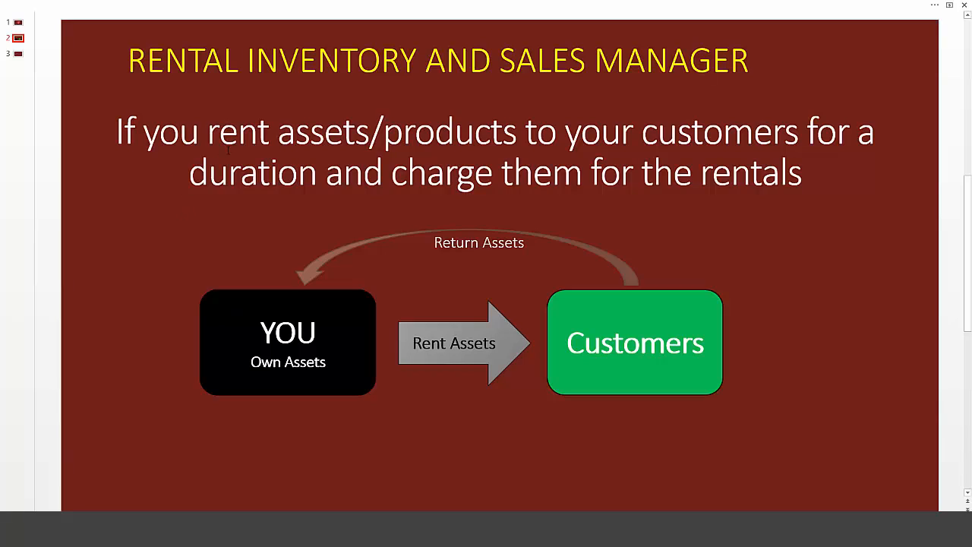
mouse_move(337, 211)
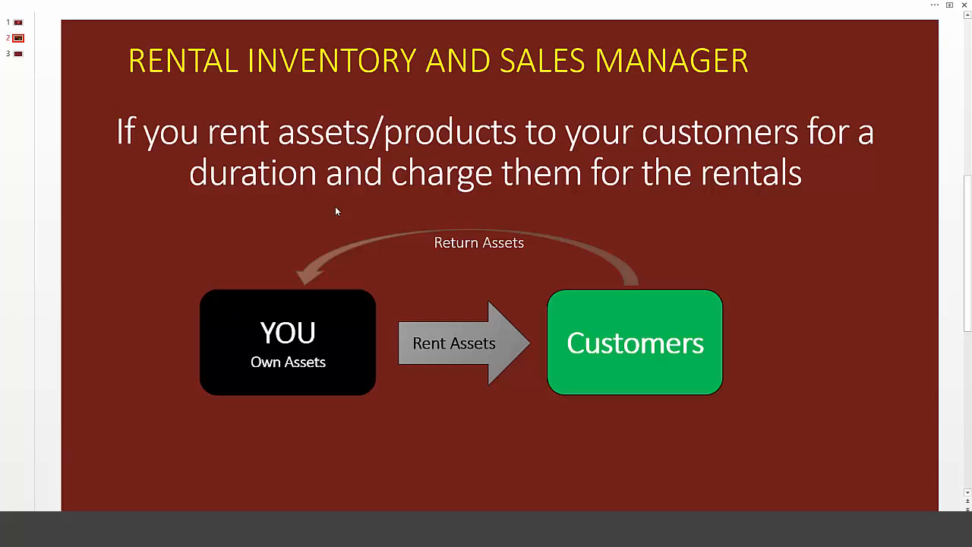
mouse_move(219, 372)
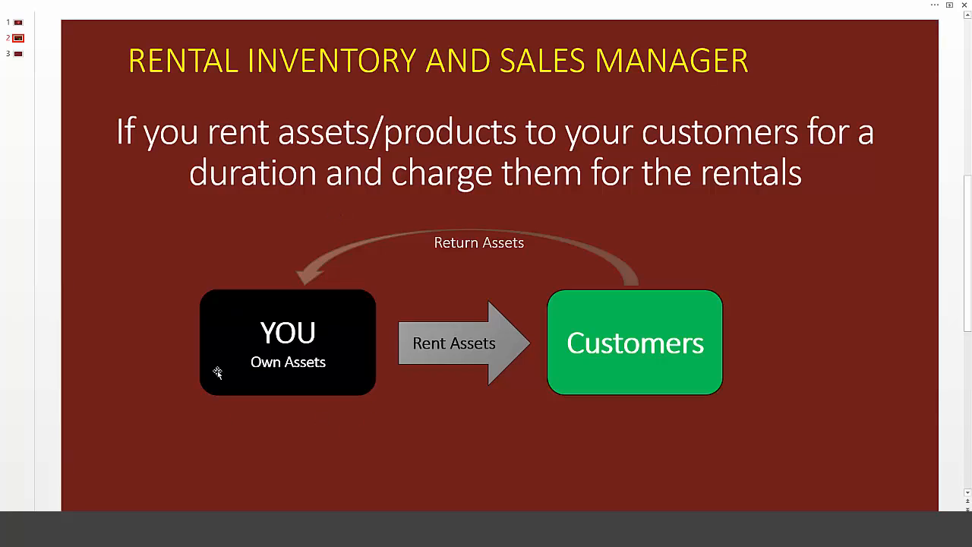
mouse_move(353, 410)
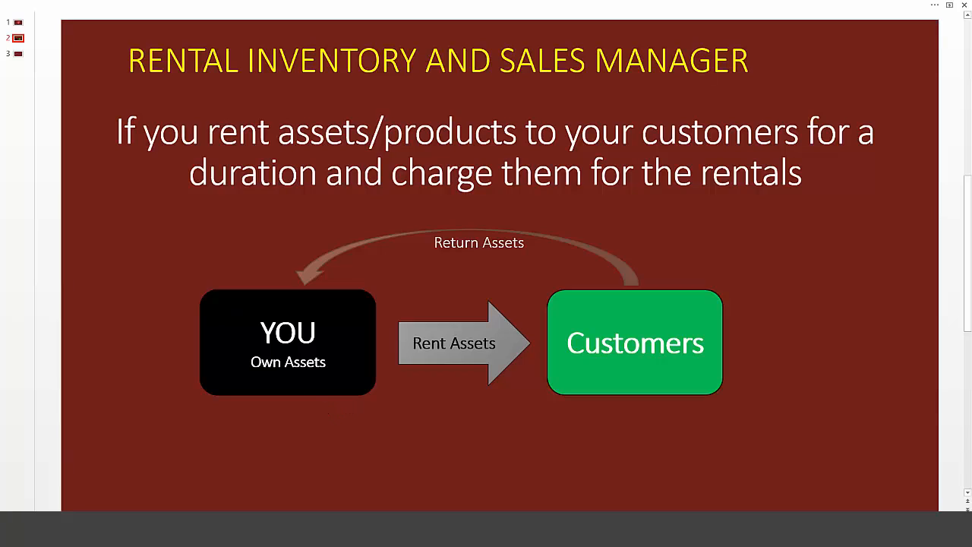
mouse_move(416, 364)
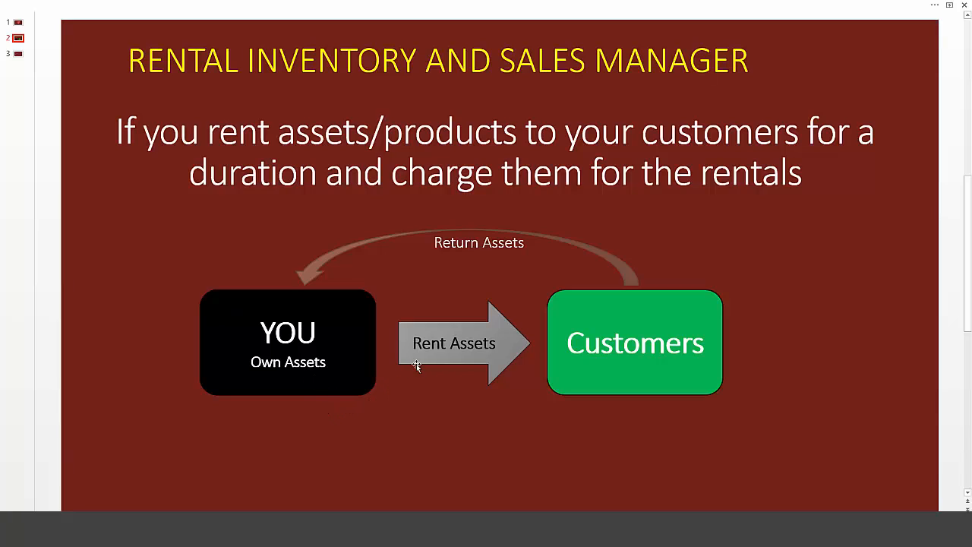
mouse_move(621, 296)
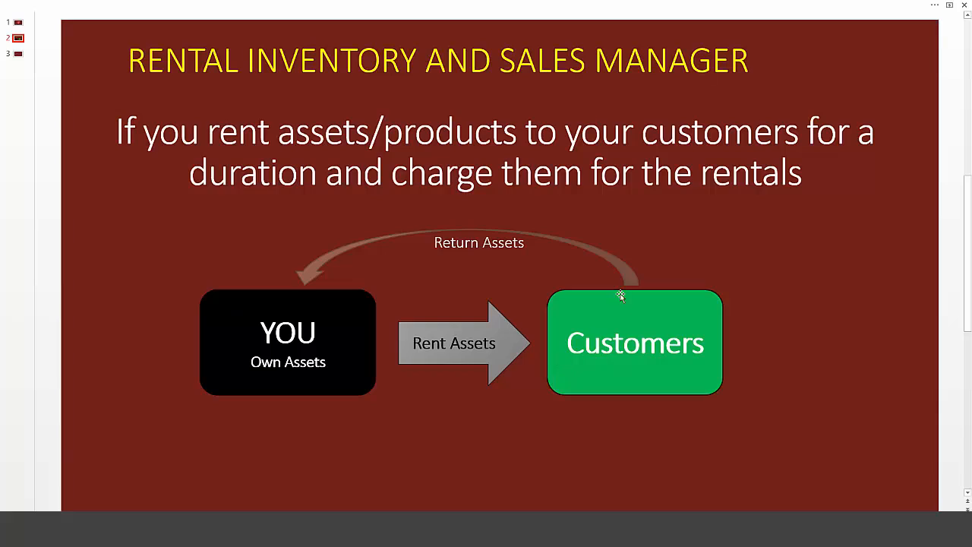
mouse_move(315, 290)
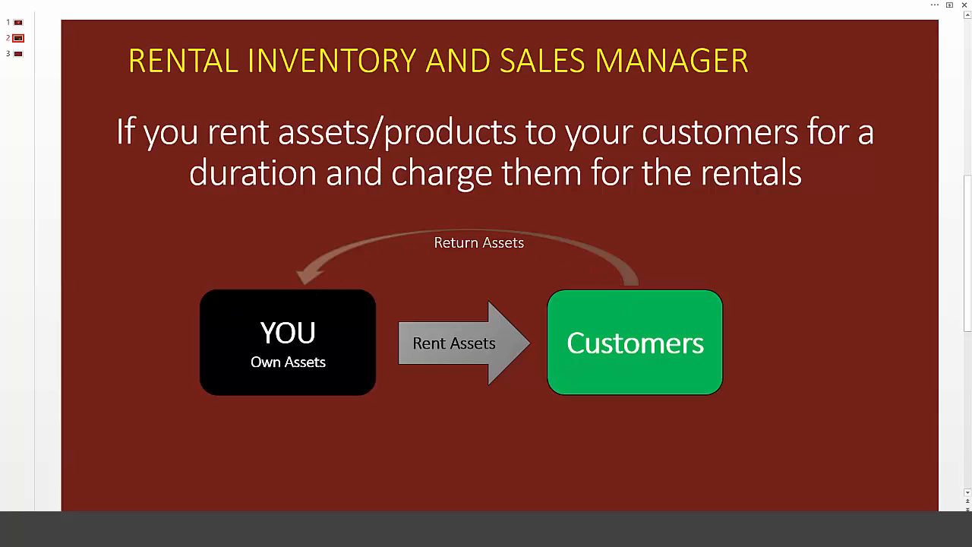
mouse_move(180, 337)
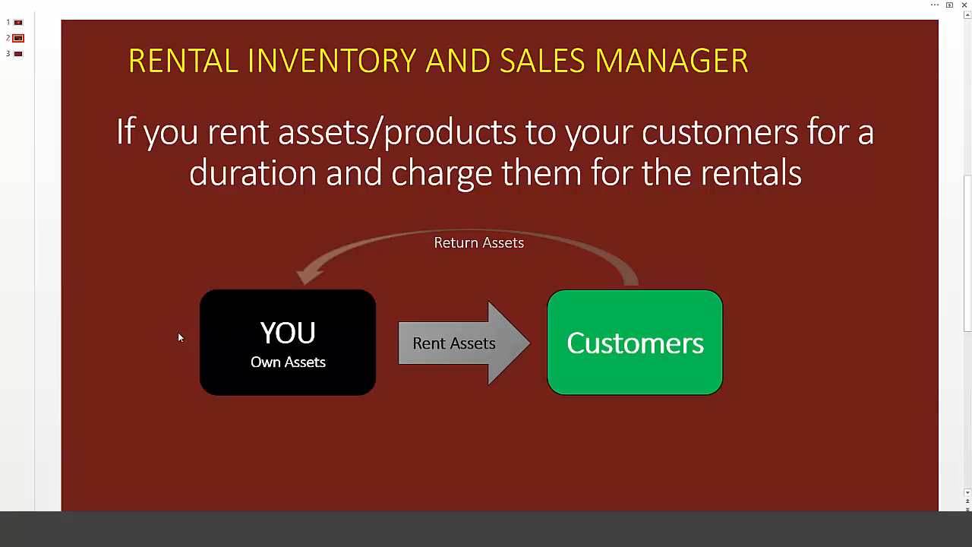
Switch from the PowerPoint overview slide to the Excel template's SETTINGS sheet
click(17, 54)
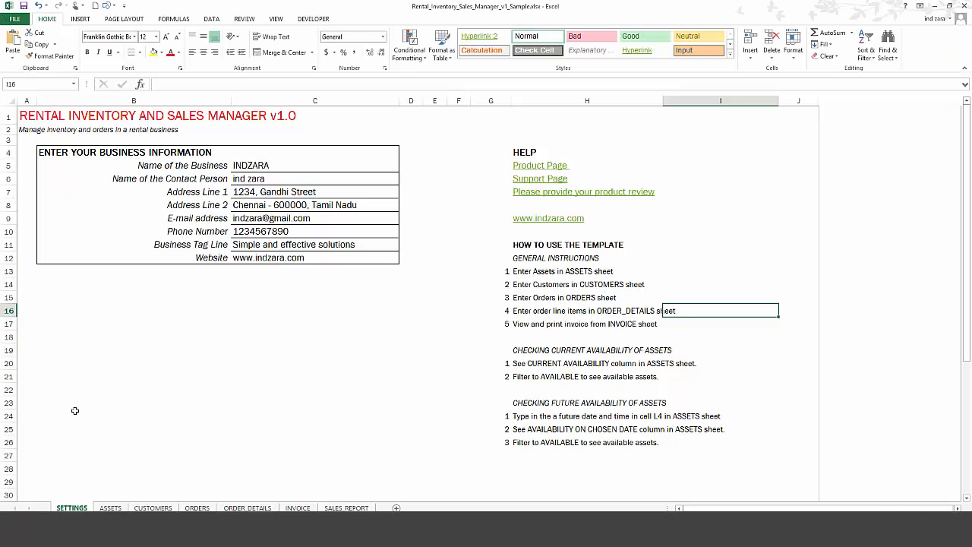
mouse_move(107, 342)
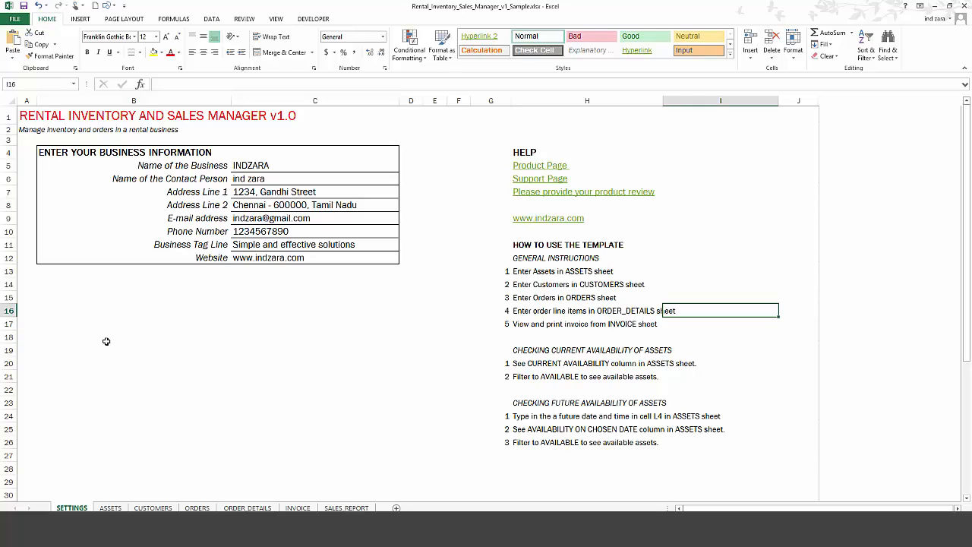
mouse_move(214, 337)
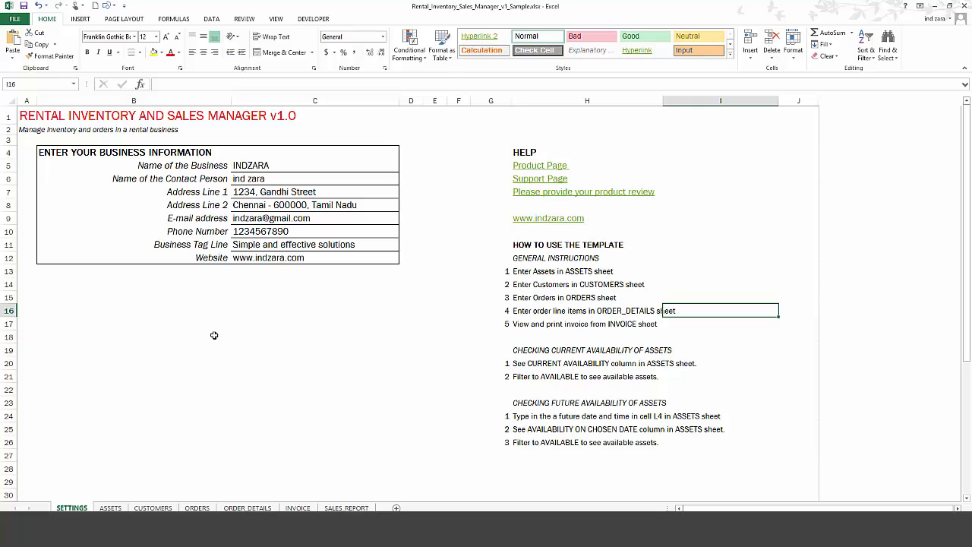
mouse_move(214, 328)
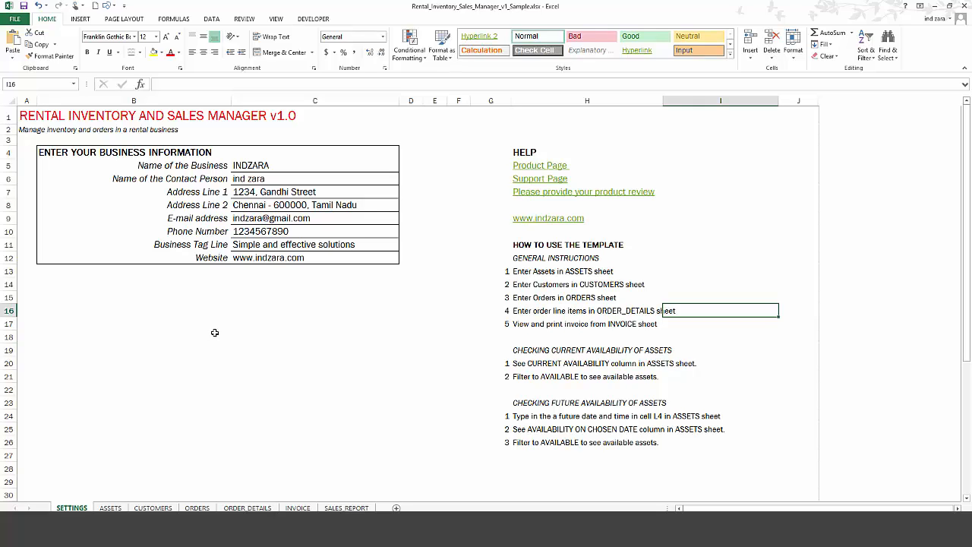
mouse_move(215, 334)
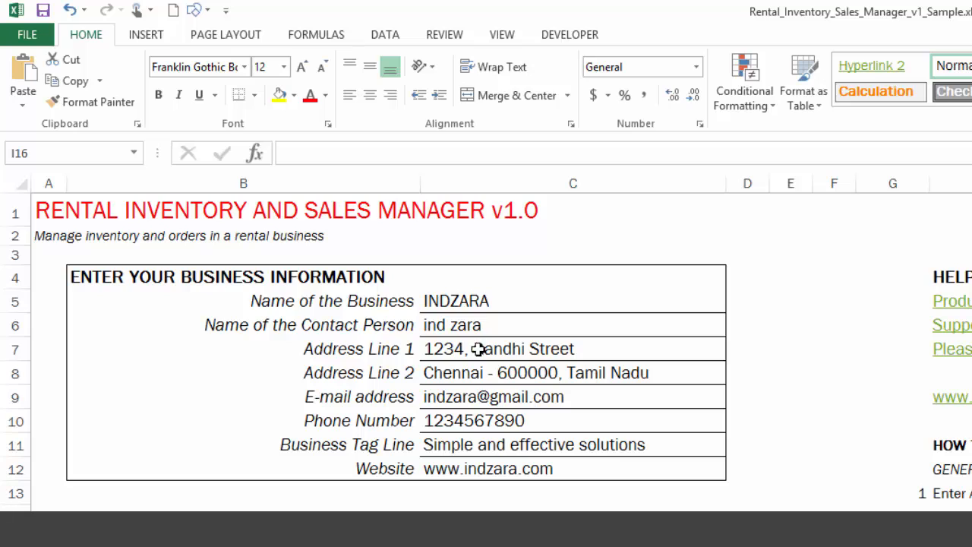
mouse_move(433, 325)
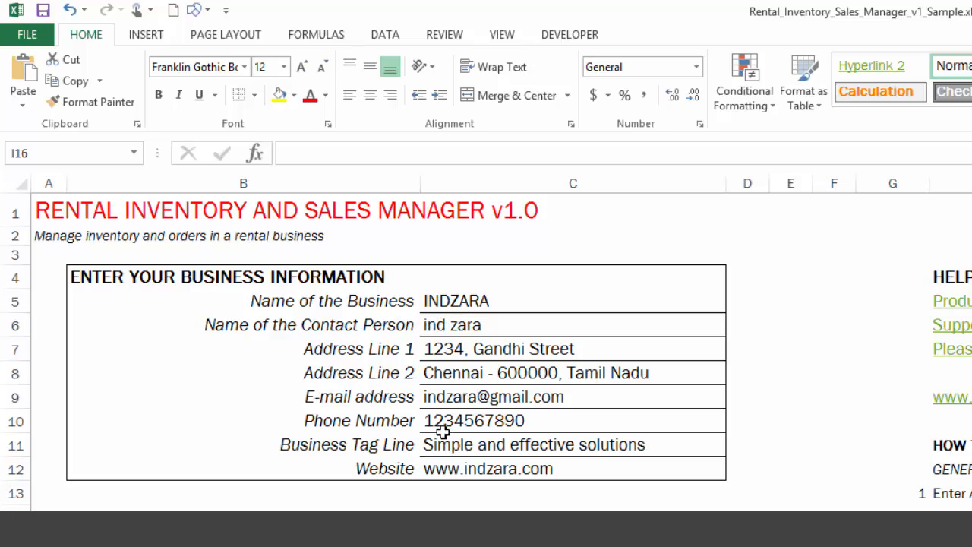
mouse_move(472, 422)
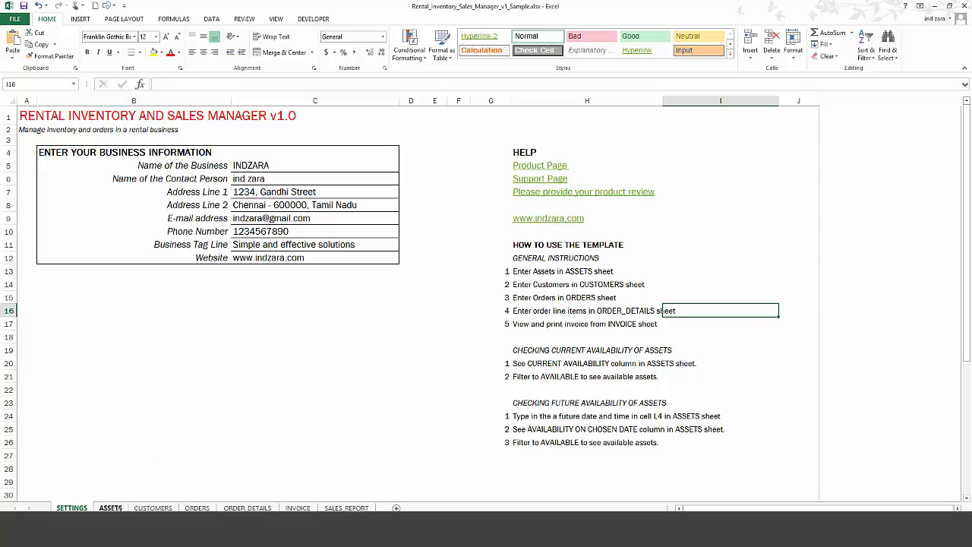
click(109, 507)
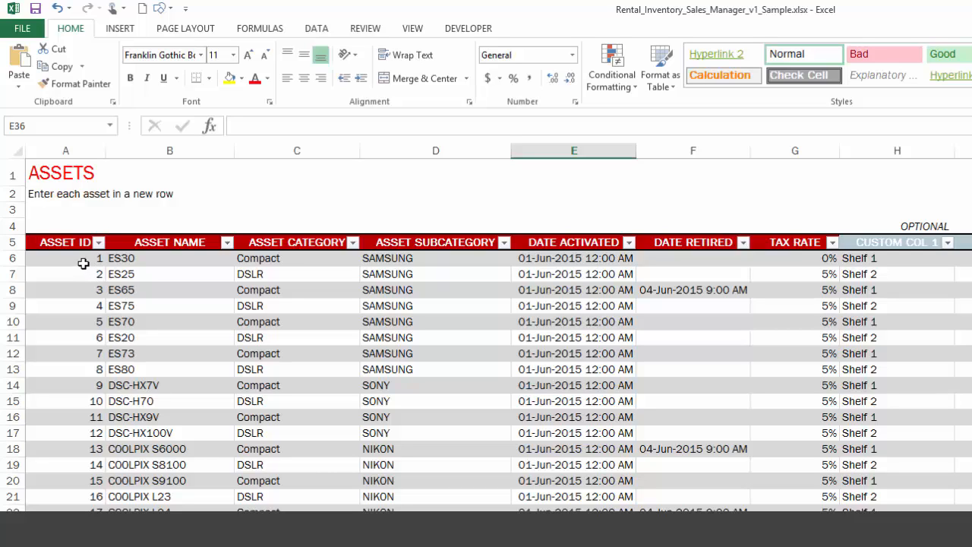
mouse_move(194, 328)
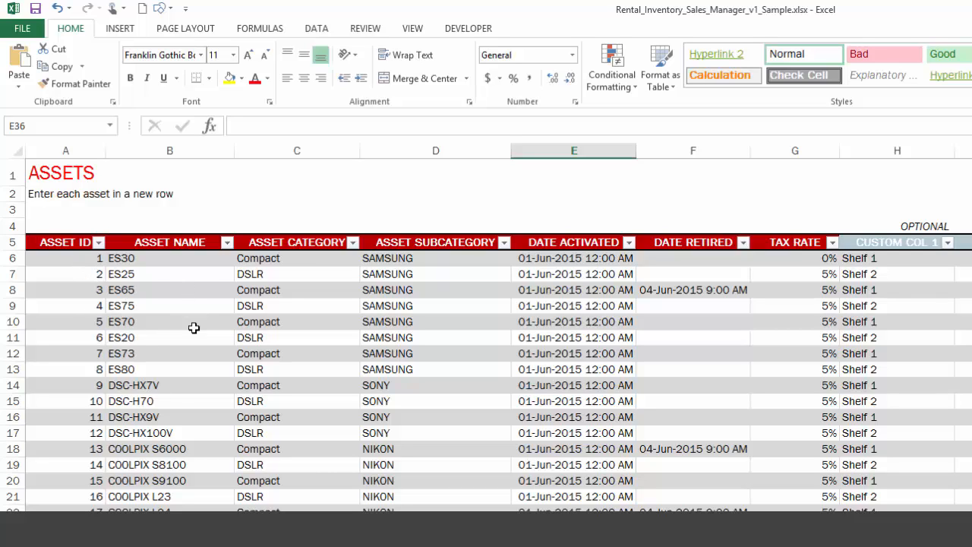
mouse_move(361, 304)
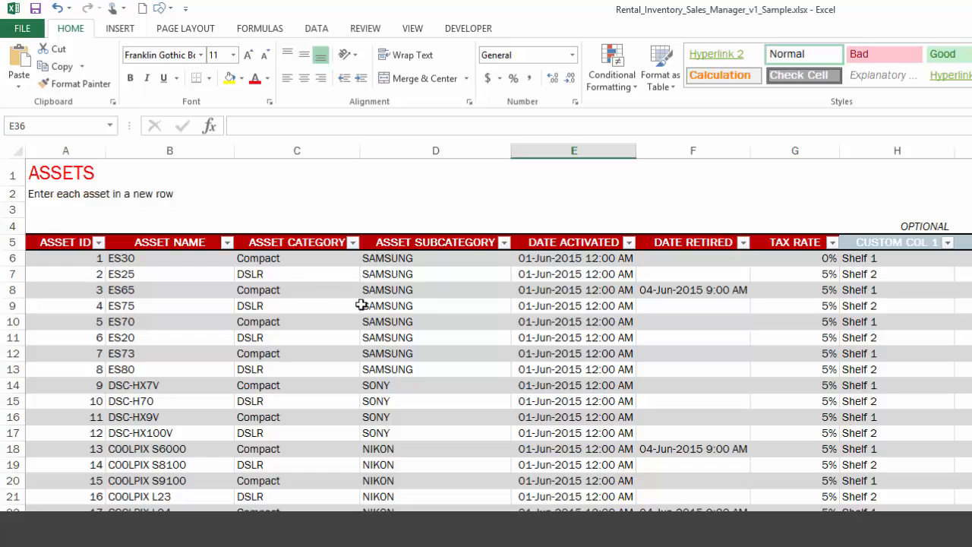
mouse_move(215, 348)
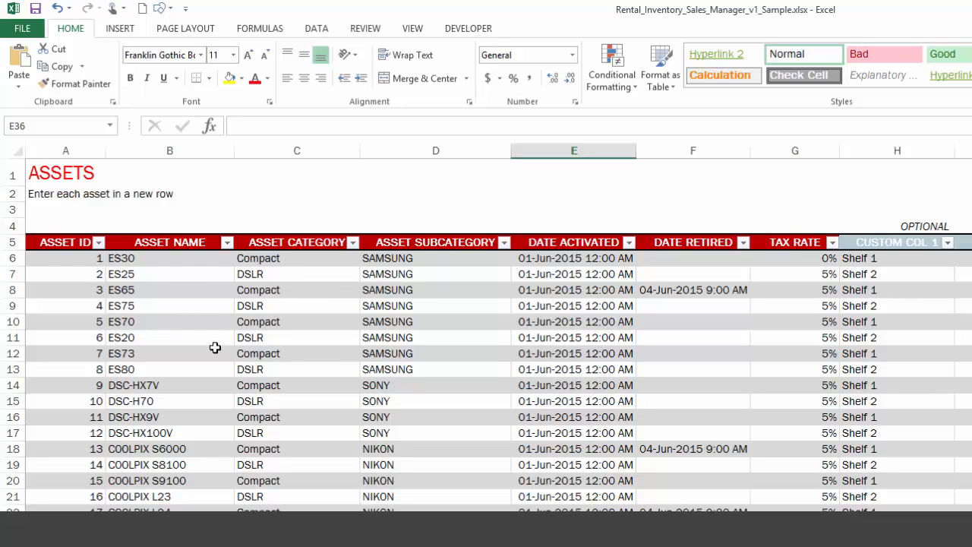
mouse_move(299, 258)
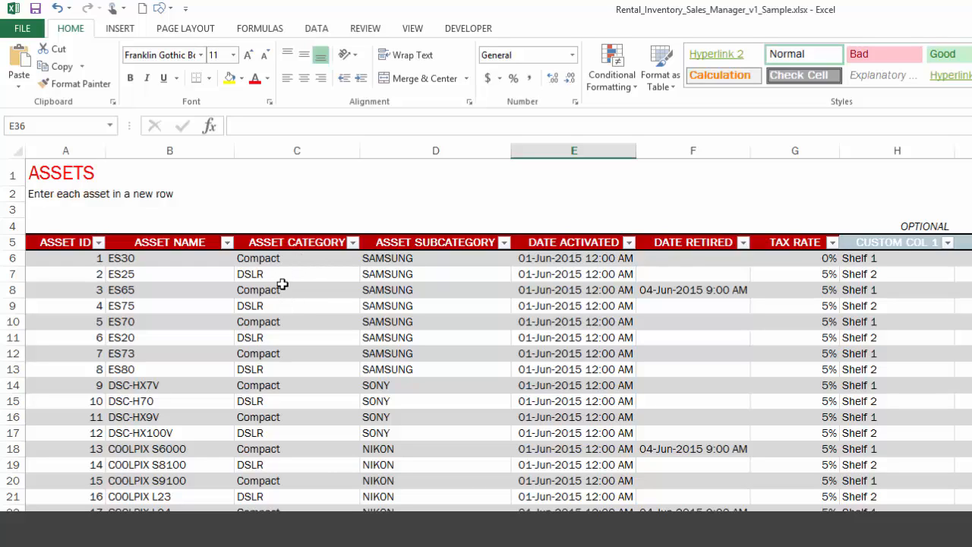
mouse_move(431, 258)
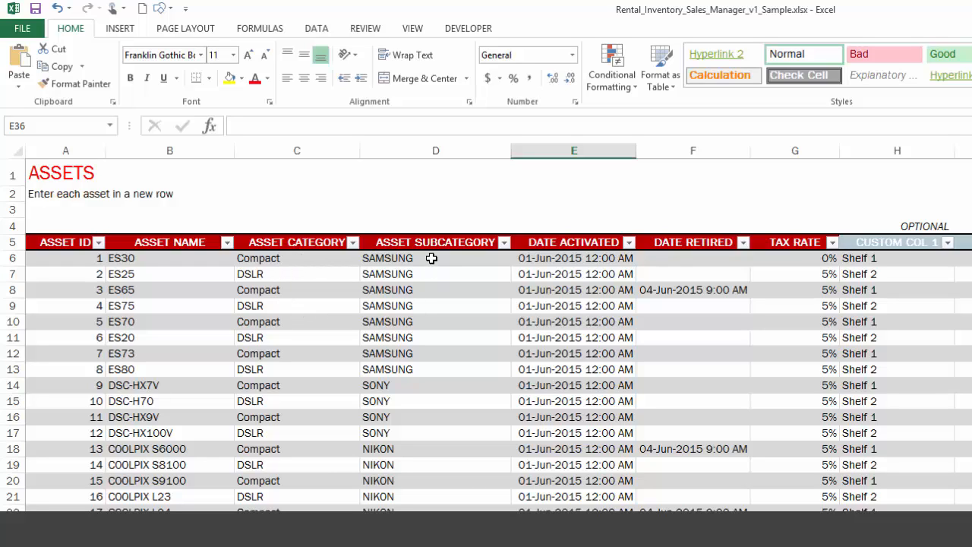
mouse_move(428, 264)
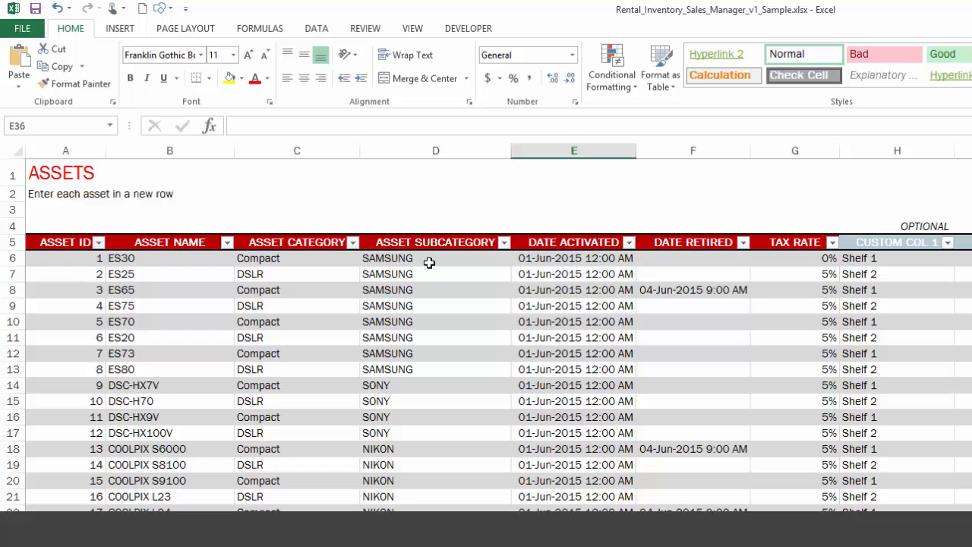
mouse_move(434, 312)
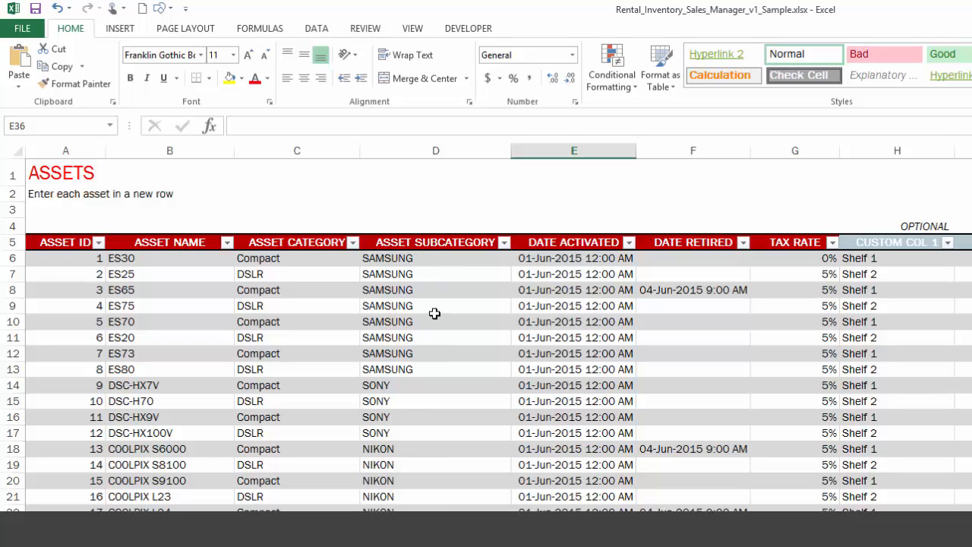
mouse_move(369, 334)
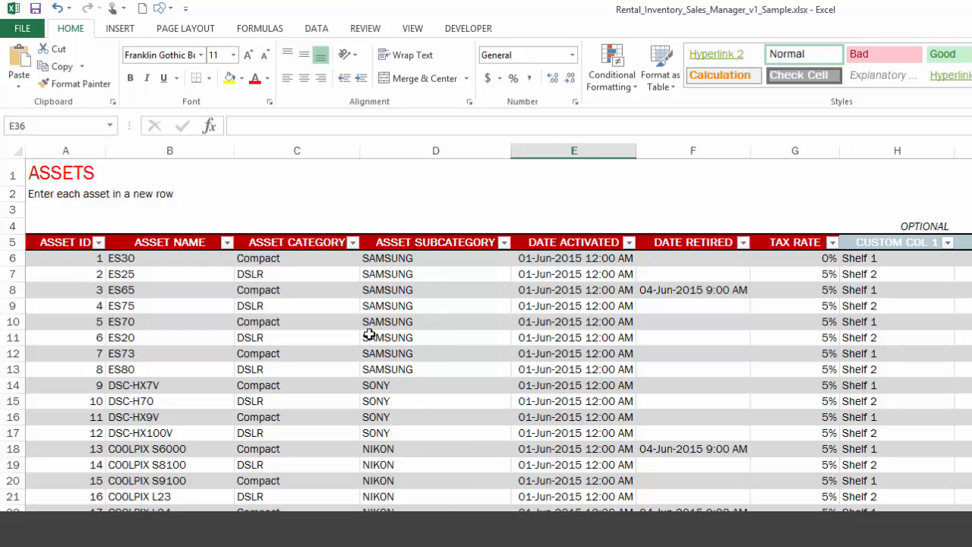
mouse_move(447, 307)
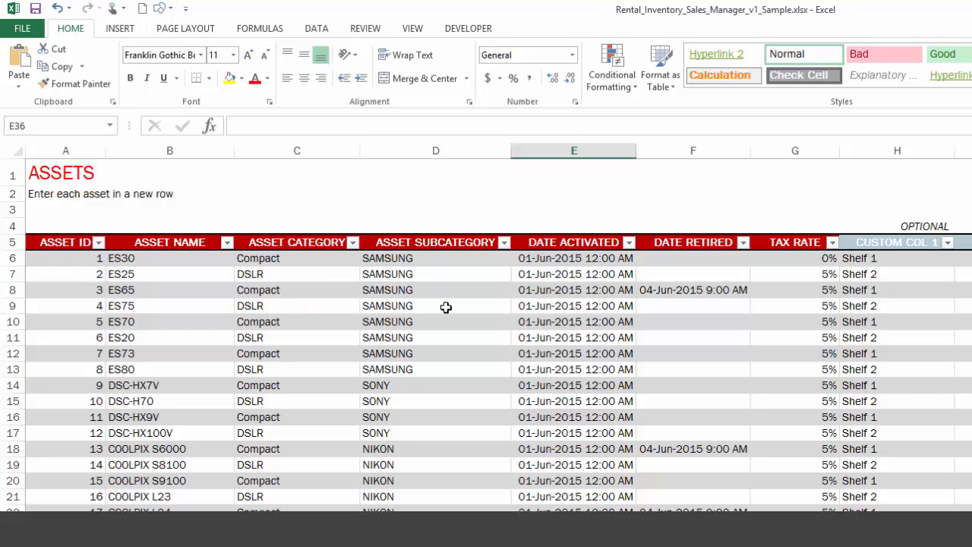
mouse_move(452, 369)
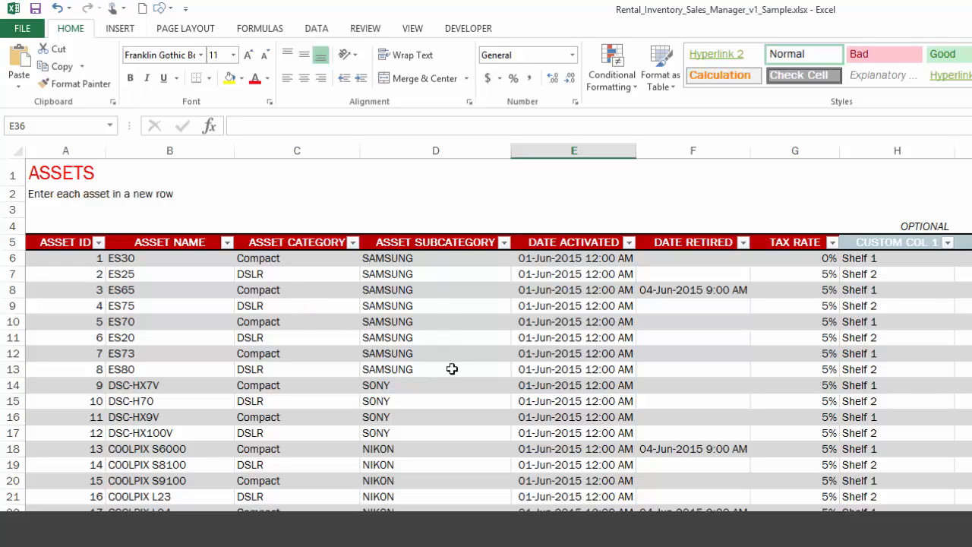
mouse_move(595, 258)
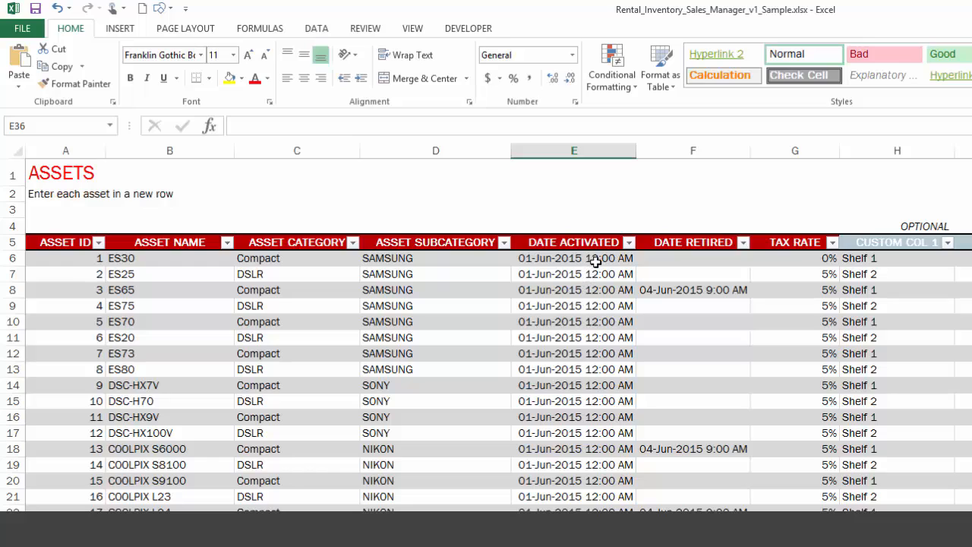
mouse_move(584, 322)
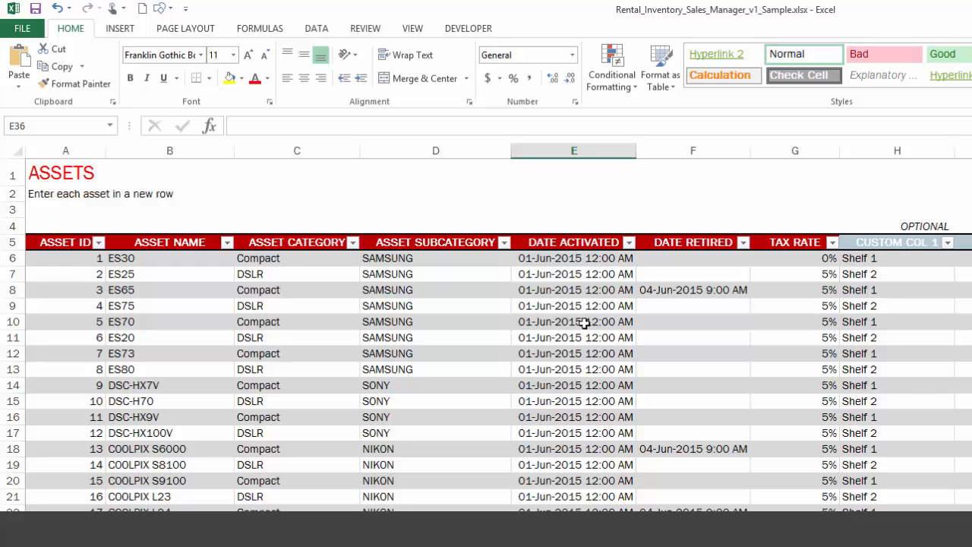
mouse_move(559, 295)
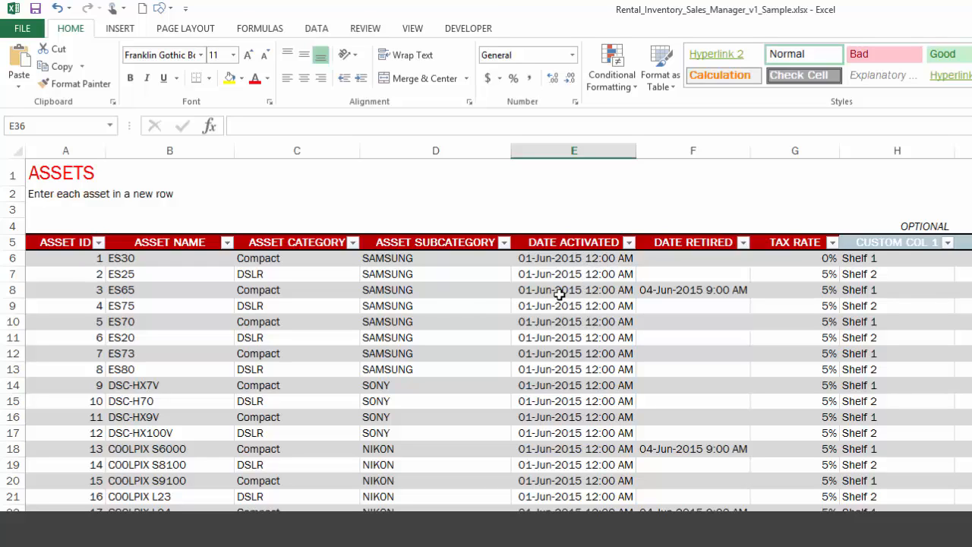
mouse_move(662, 258)
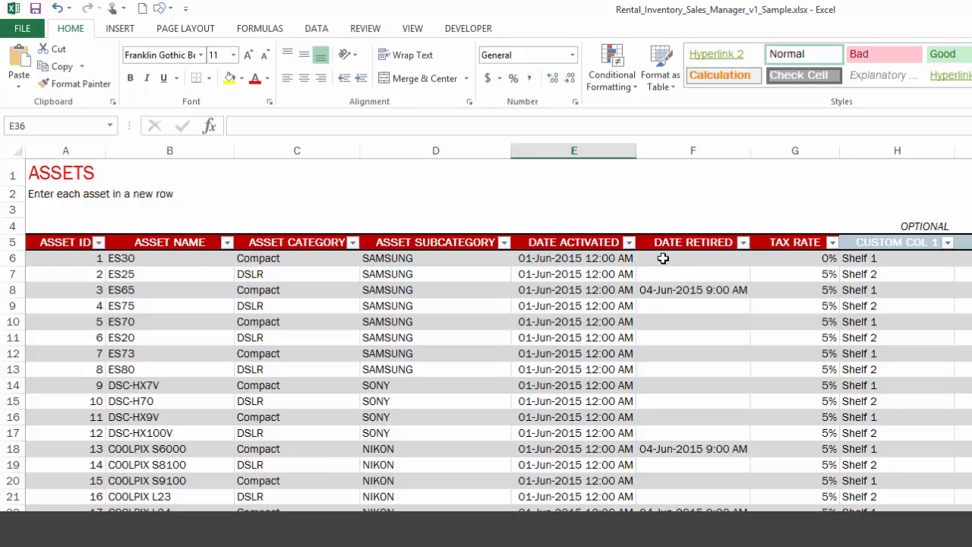
mouse_move(690, 264)
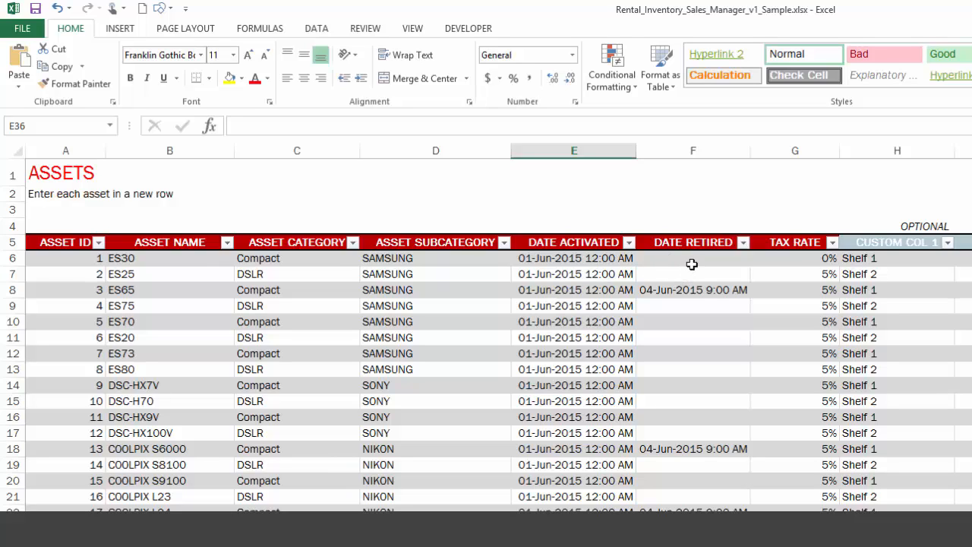
mouse_move(598, 276)
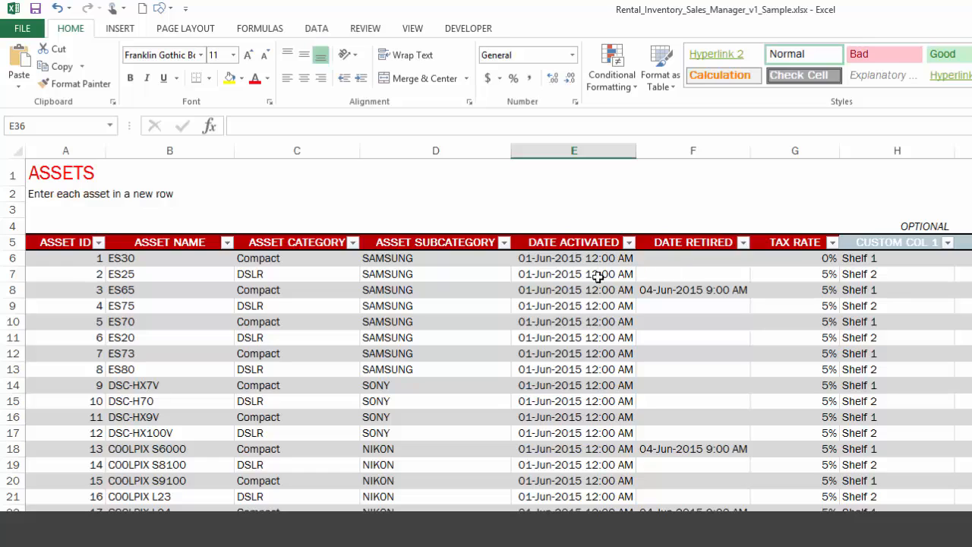
mouse_move(560, 287)
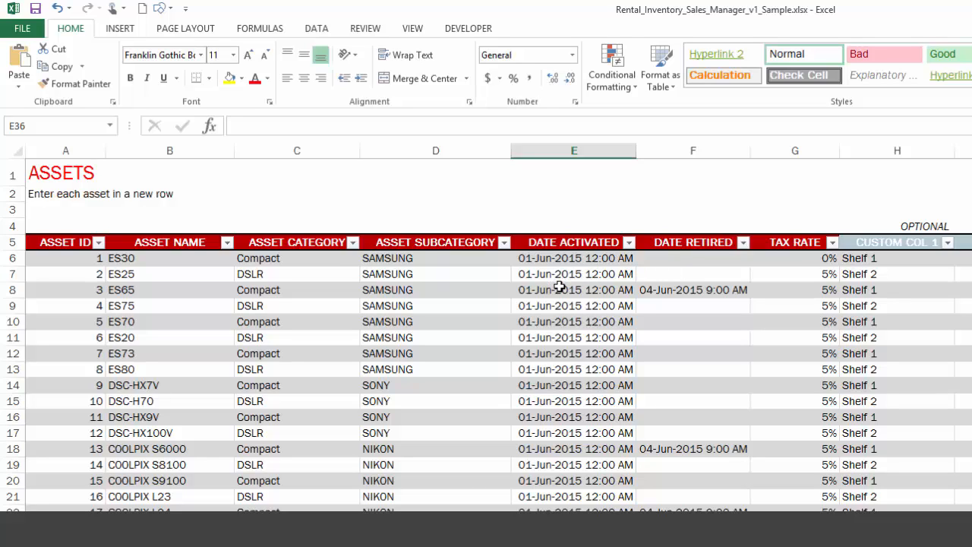
mouse_move(549, 346)
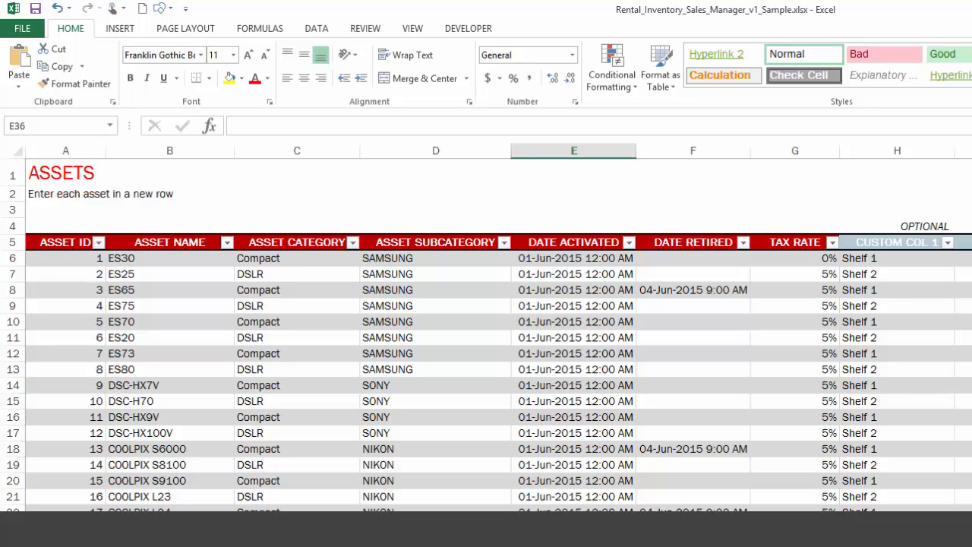
mouse_move(586, 495)
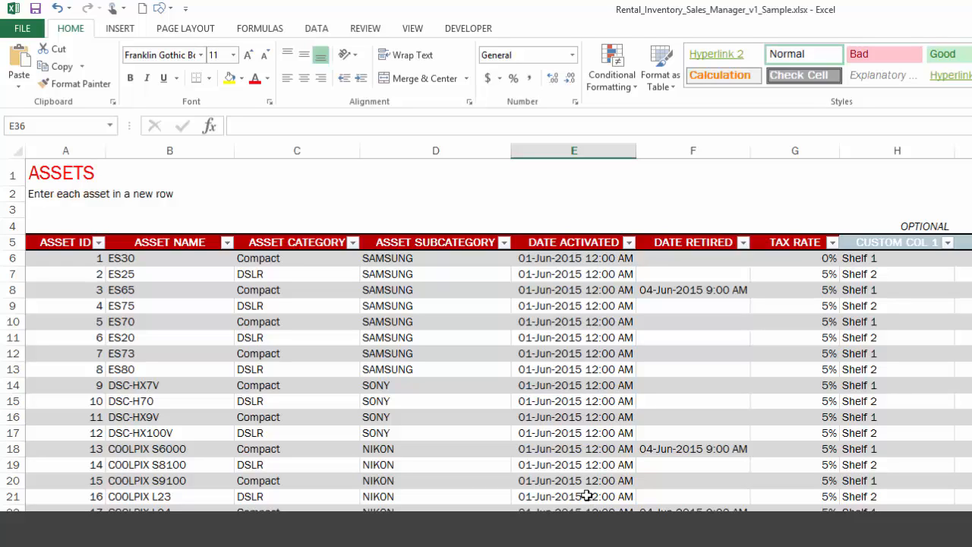
mouse_move(605, 314)
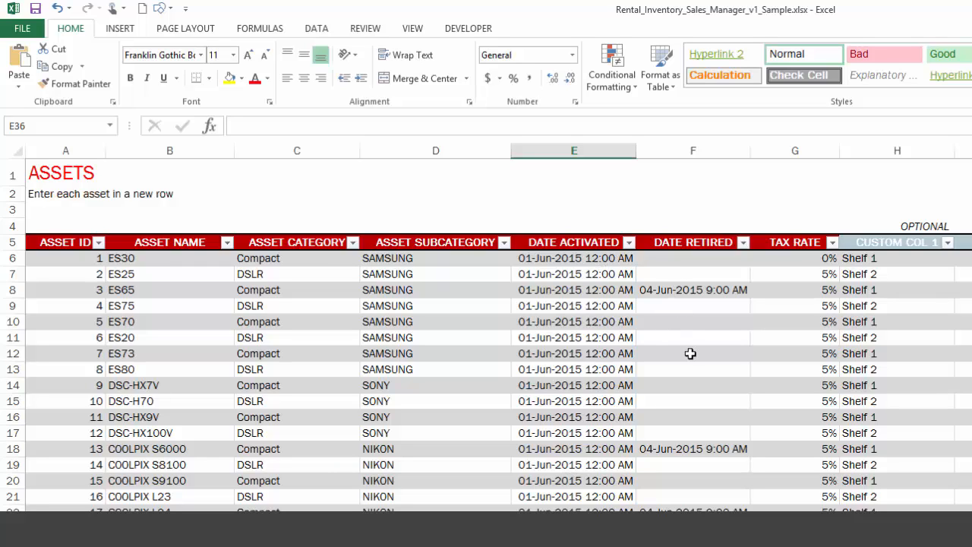
mouse_move(692, 384)
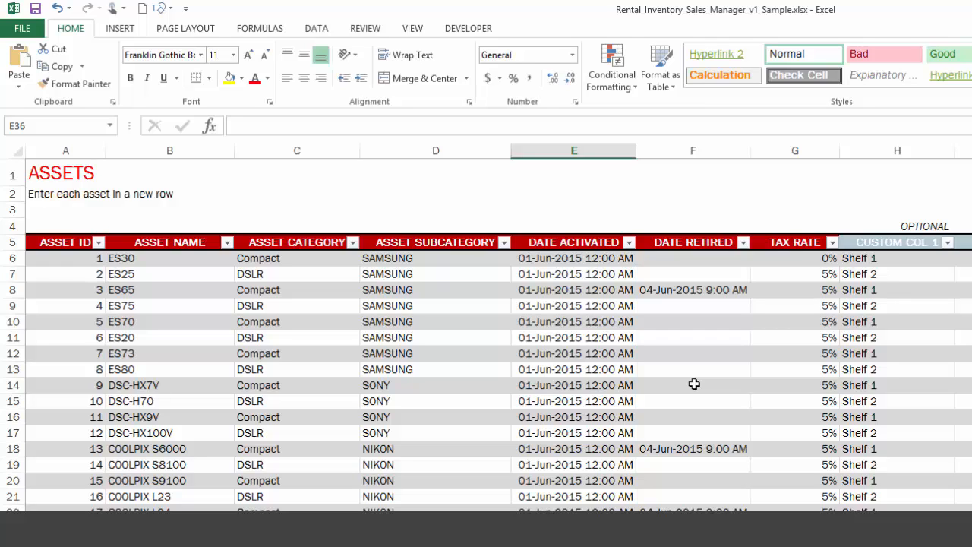
mouse_move(700, 276)
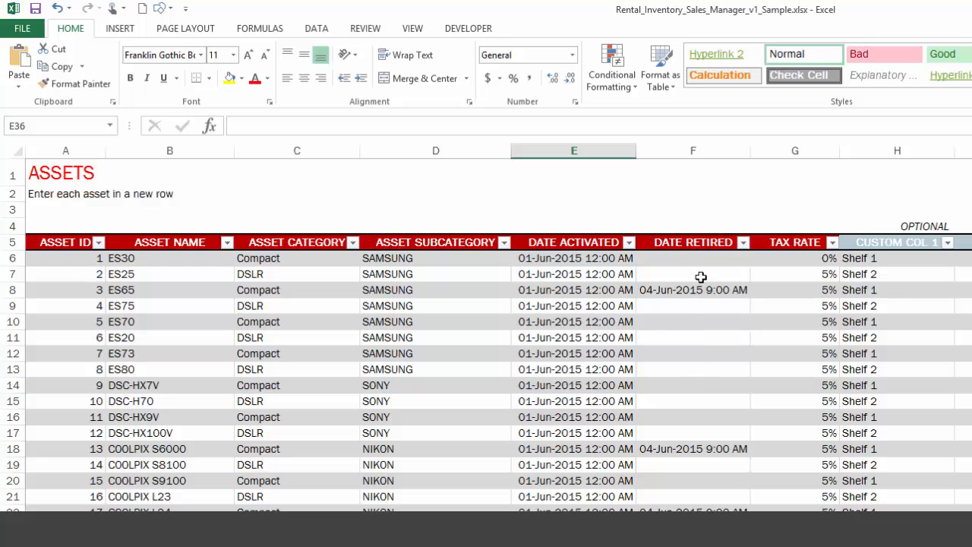
mouse_move(699, 288)
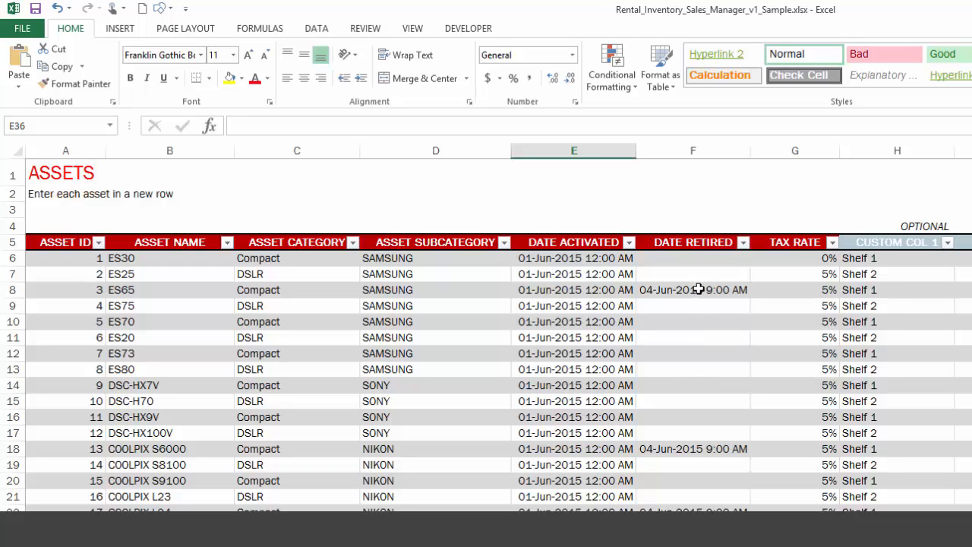
mouse_move(686, 288)
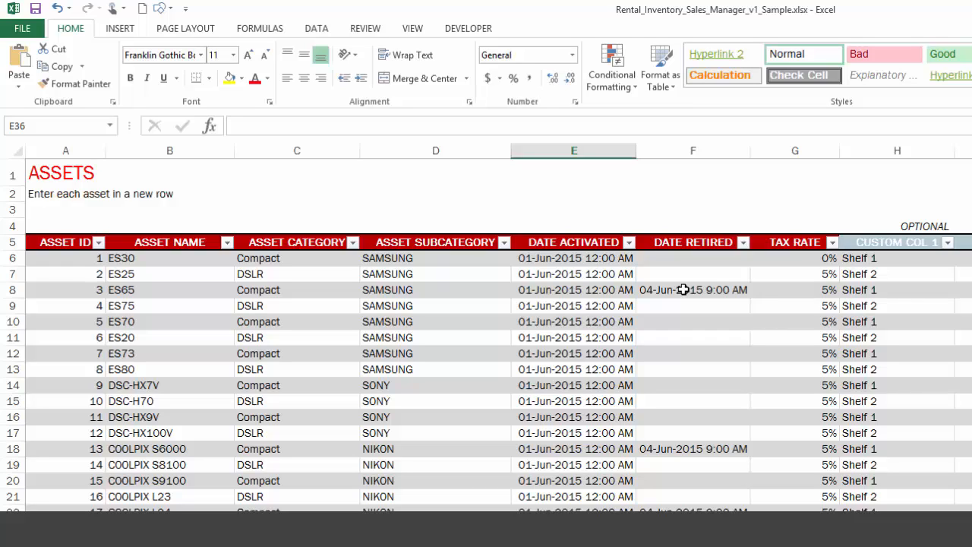
mouse_move(707, 286)
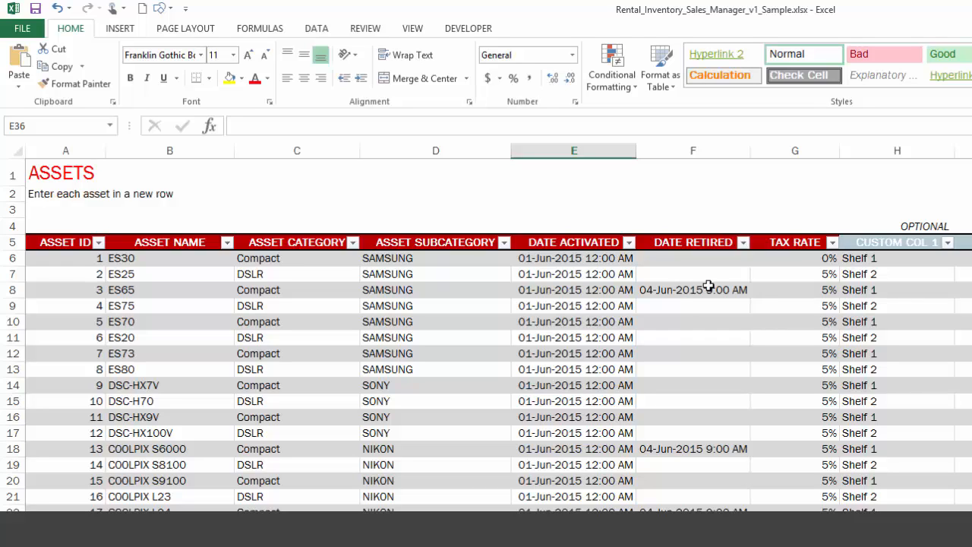
mouse_move(779, 314)
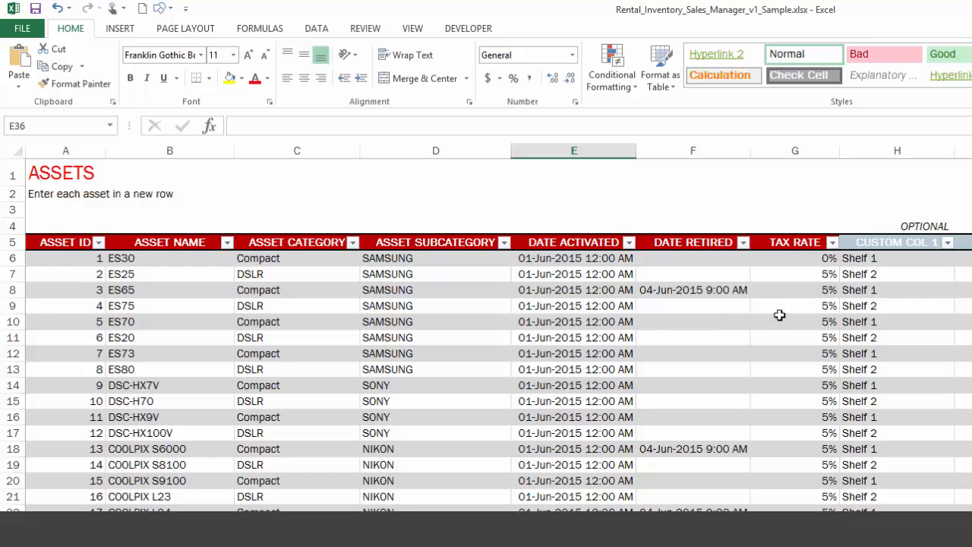
mouse_move(811, 315)
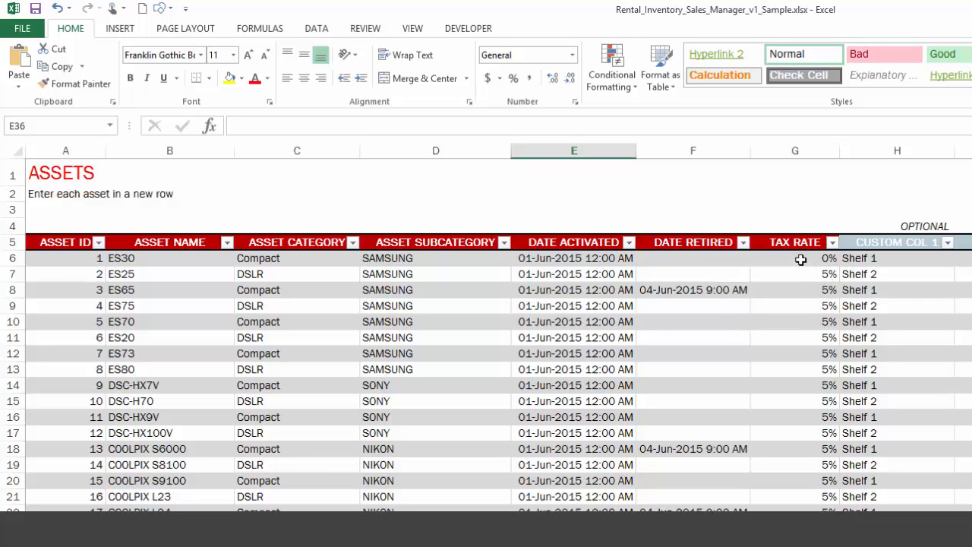
mouse_move(790, 310)
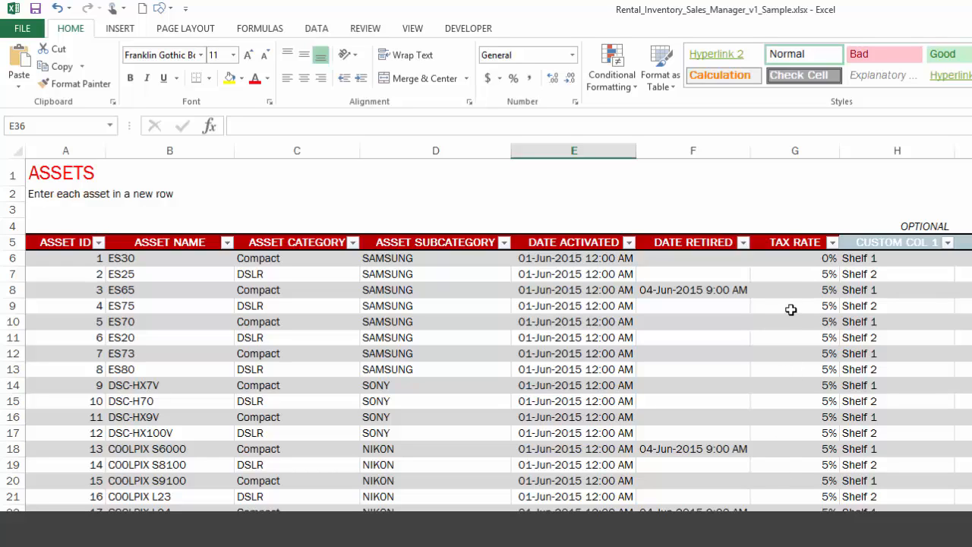
mouse_move(793, 351)
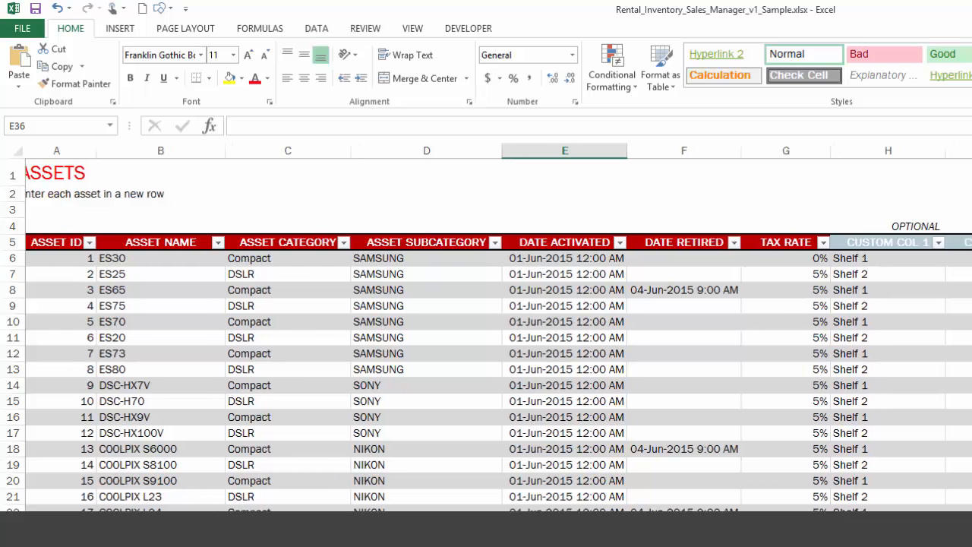
scroll(right, 3)
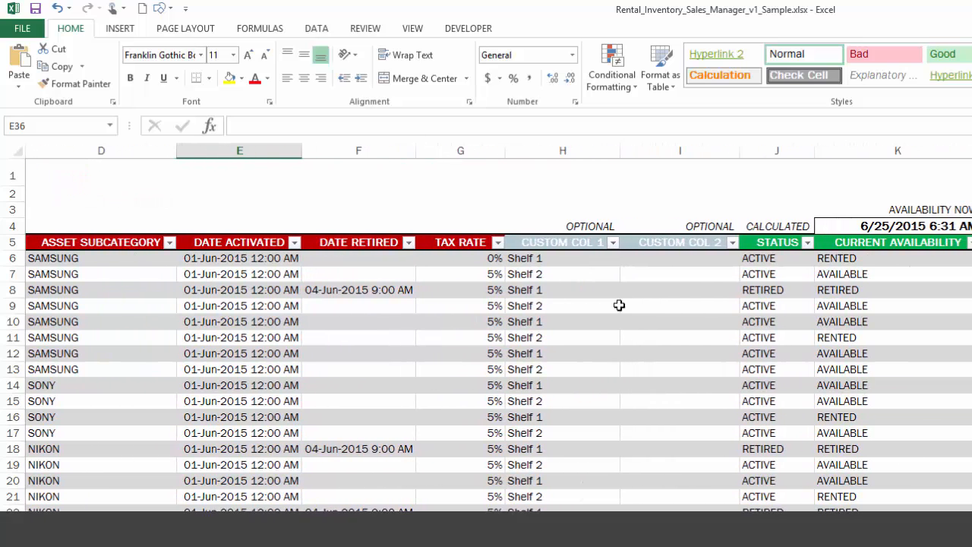
click(562, 258)
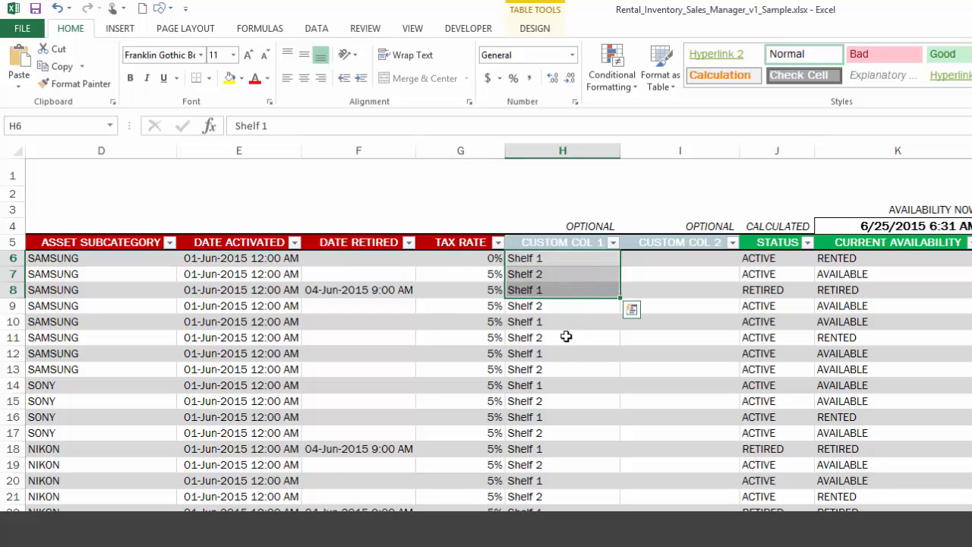
mouse_move(554, 317)
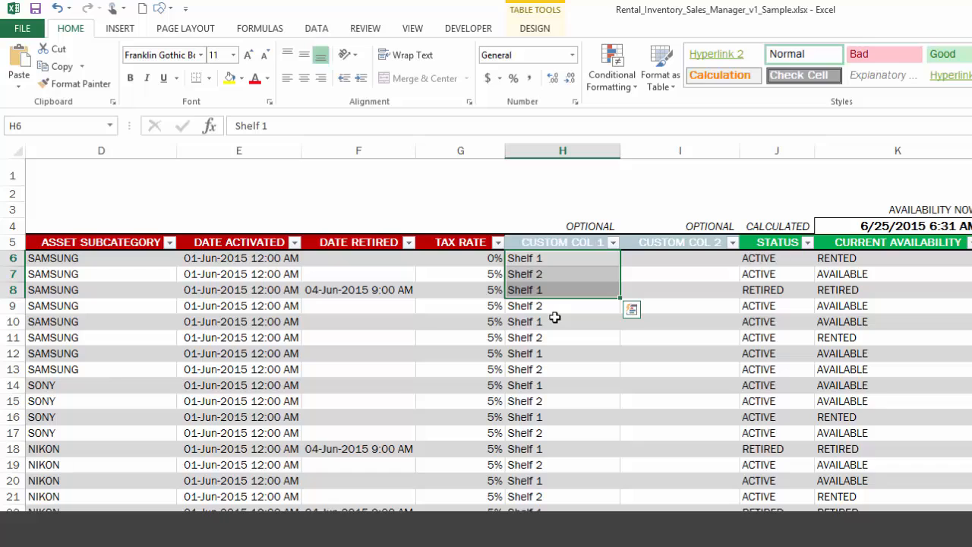
mouse_move(653, 359)
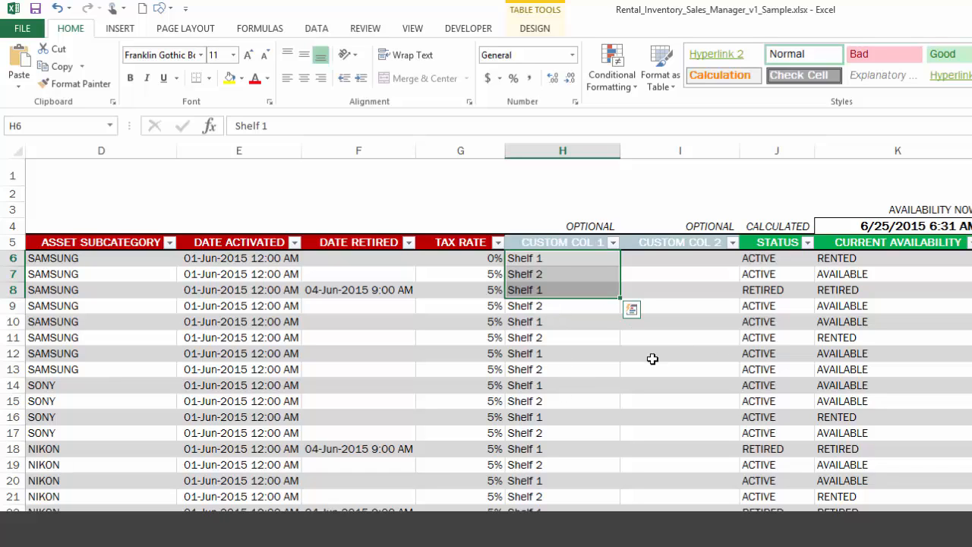
mouse_move(741, 319)
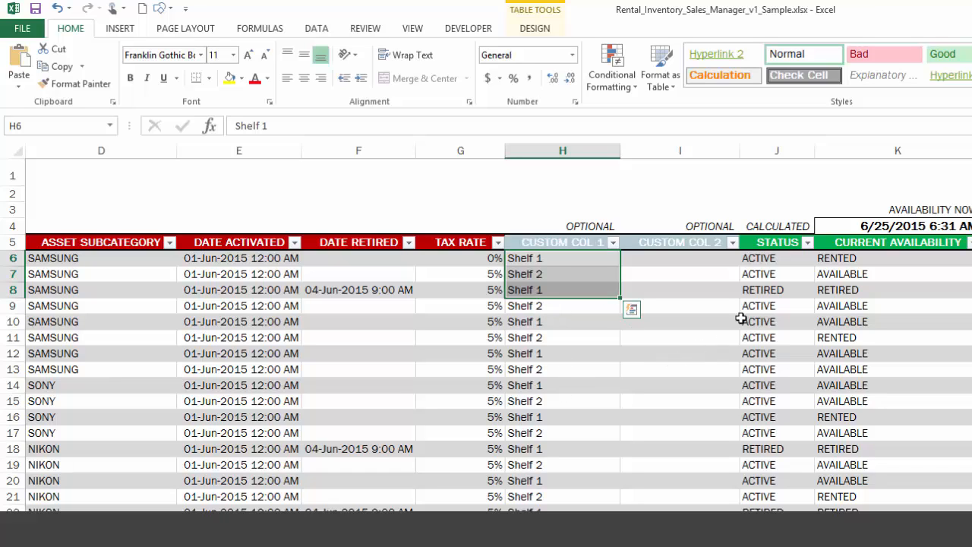
scroll(right, 3)
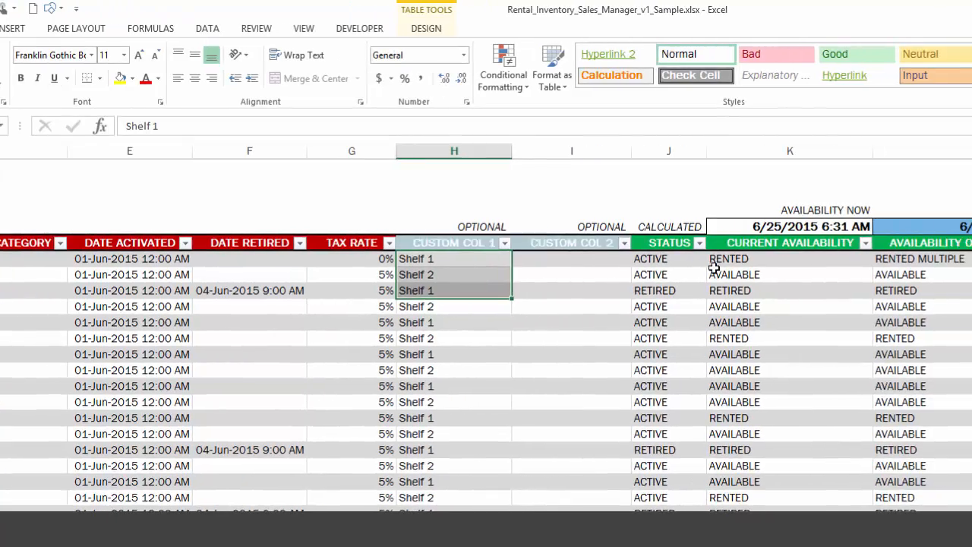
scroll(right, 3)
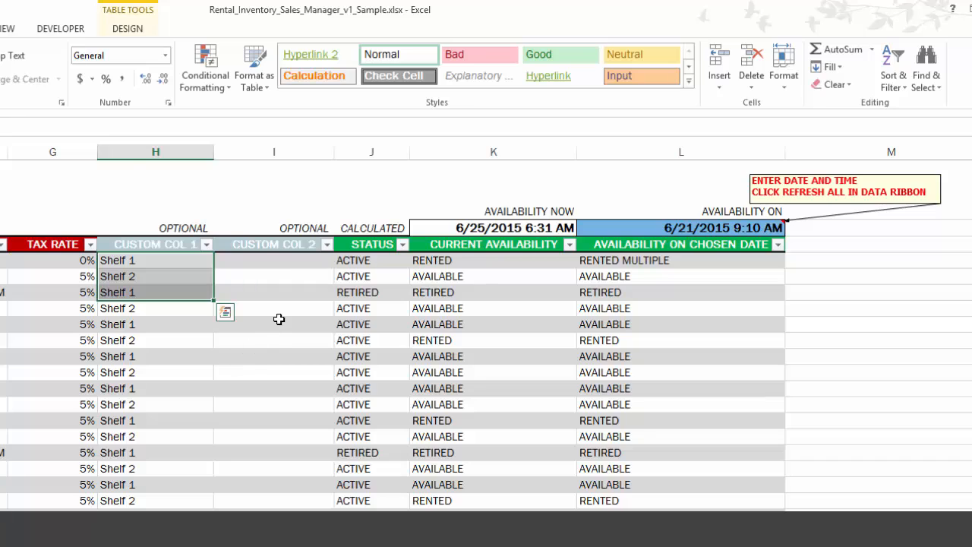
click(274, 307)
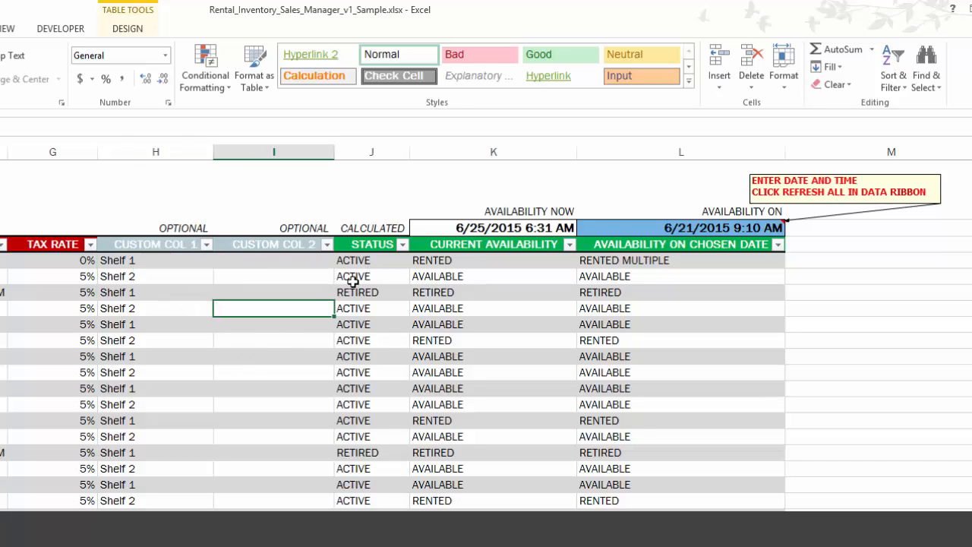
mouse_move(372, 292)
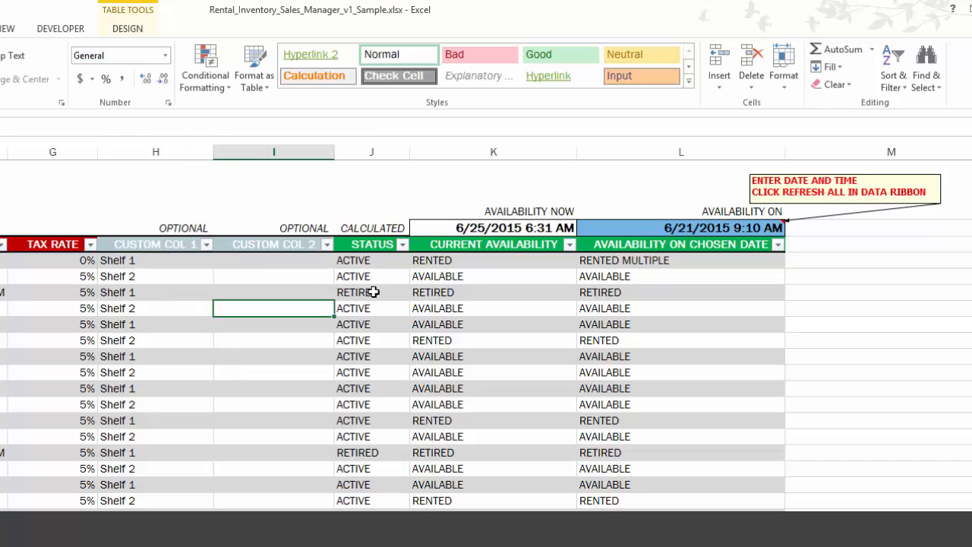
mouse_move(507, 252)
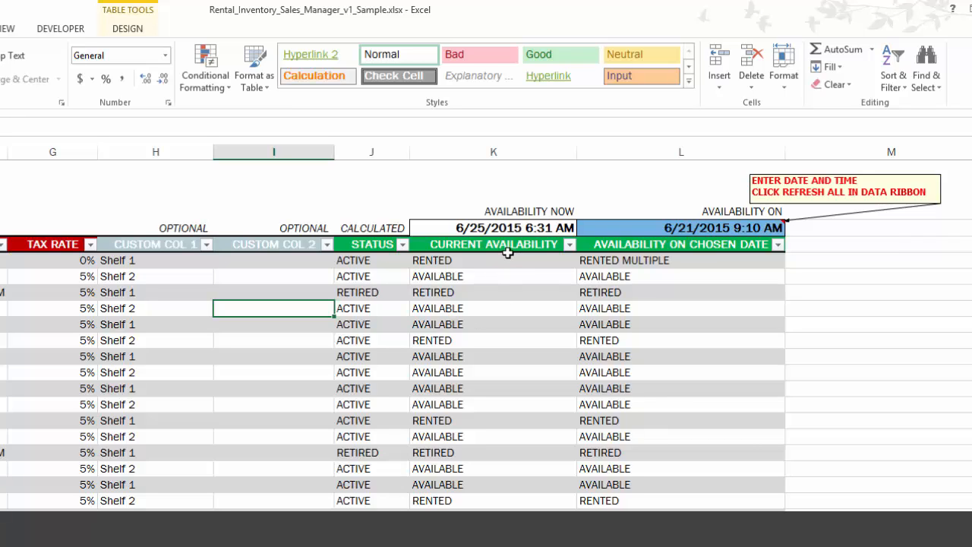
mouse_move(603, 276)
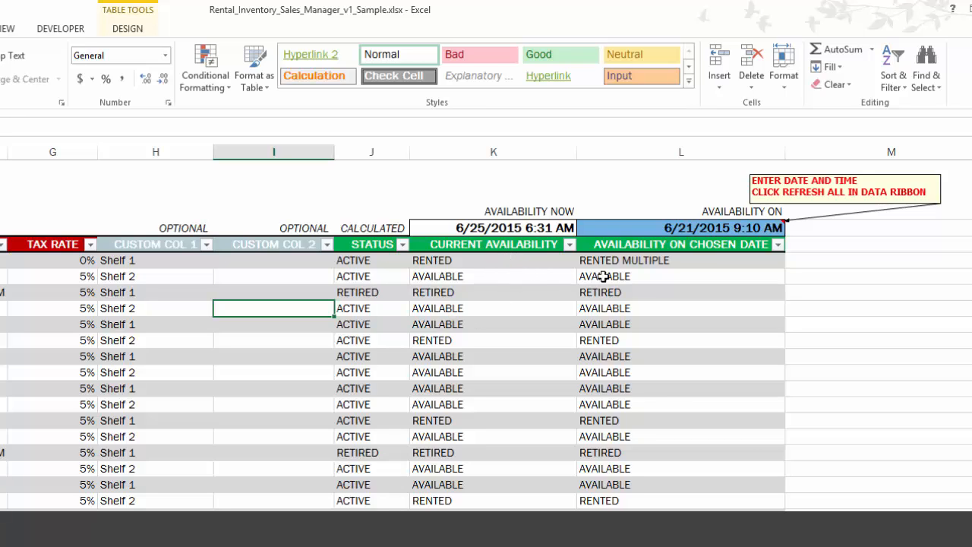
mouse_move(531, 279)
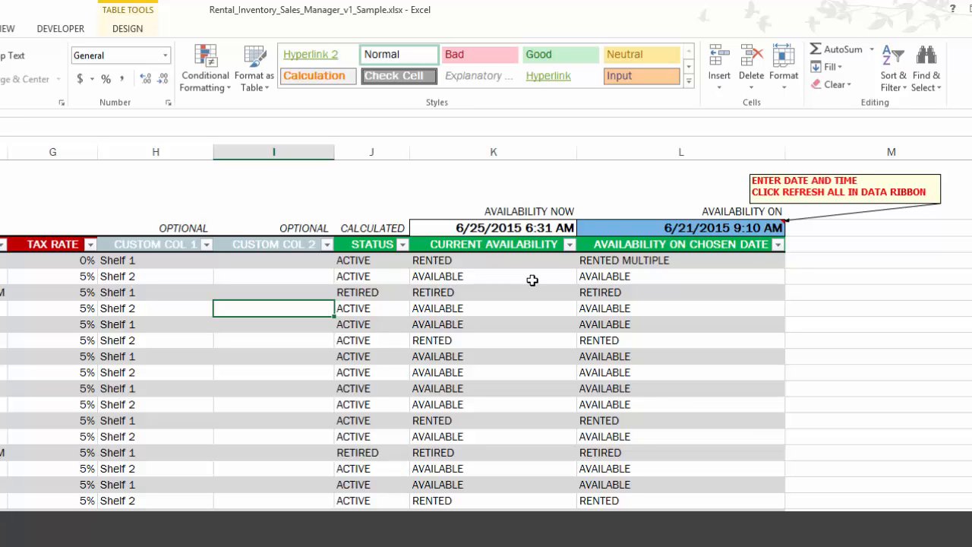
mouse_move(528, 249)
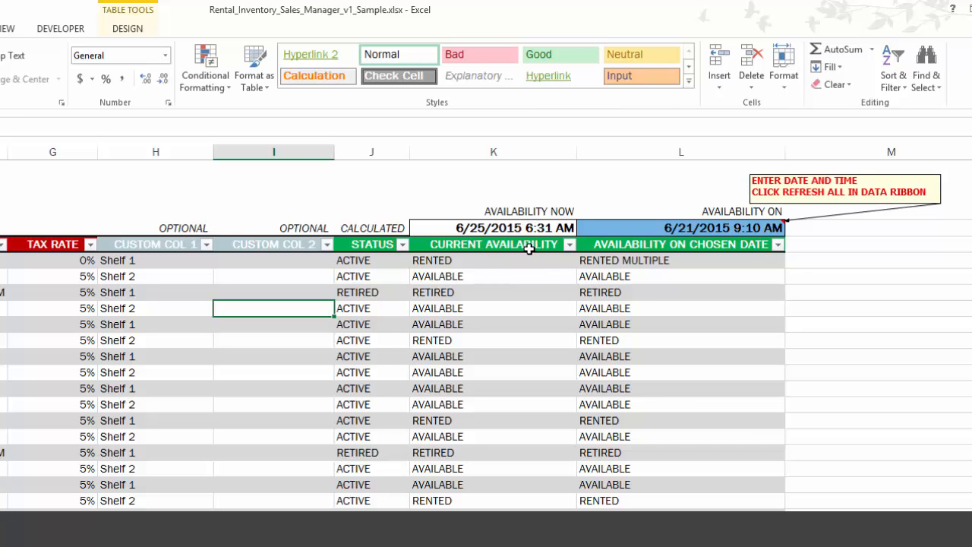
mouse_move(483, 275)
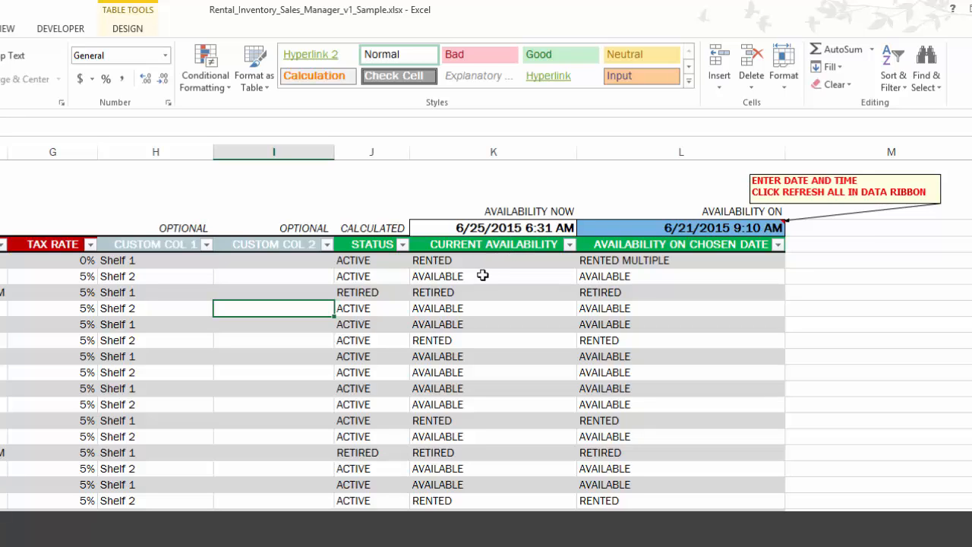
mouse_move(484, 264)
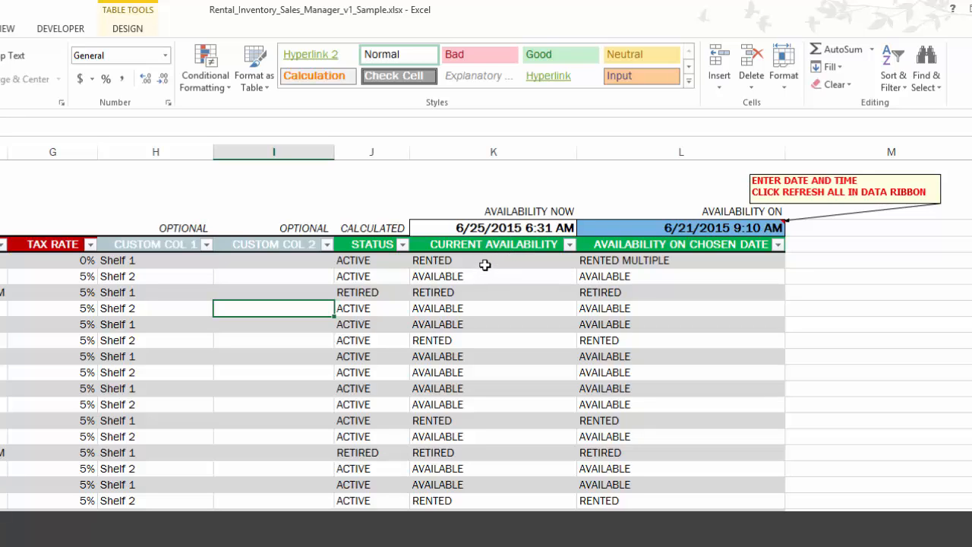
mouse_move(537, 224)
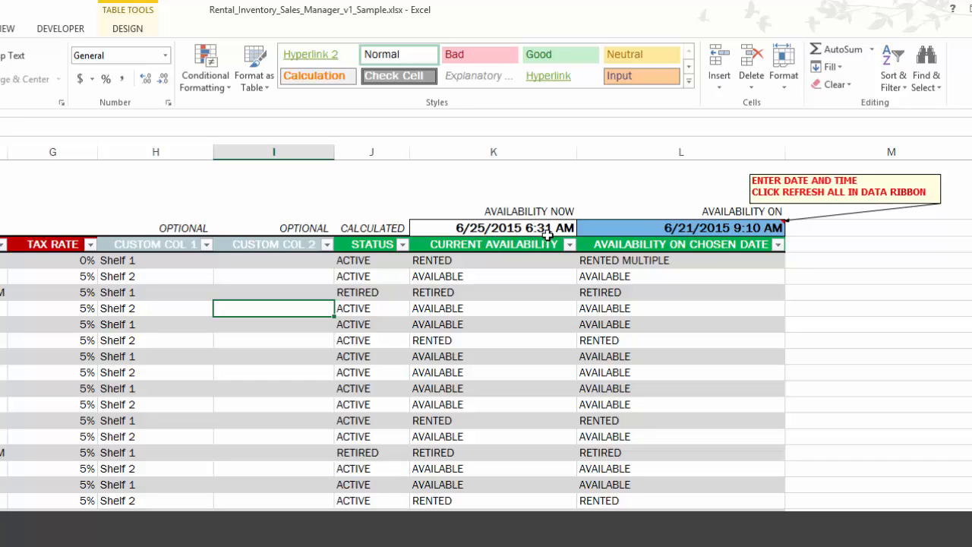
mouse_move(453, 255)
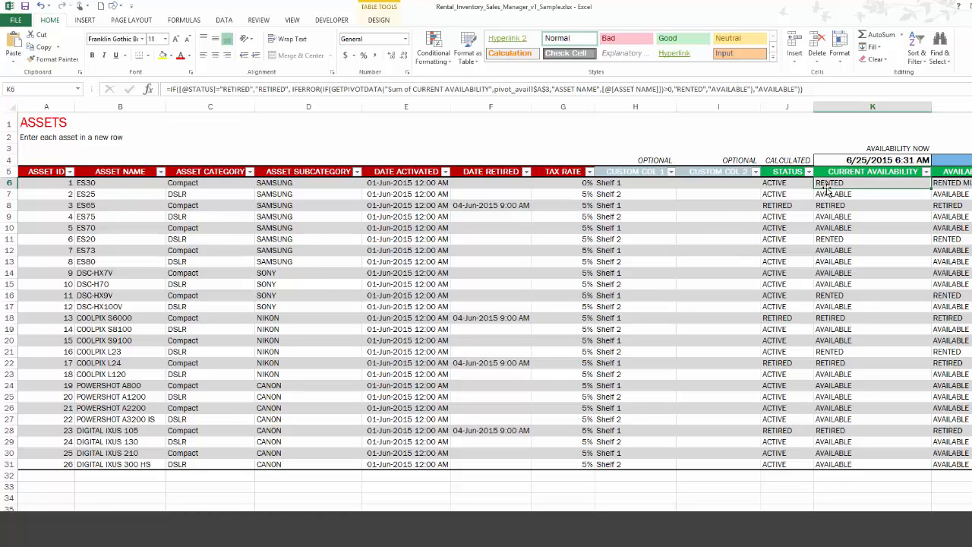
click(871, 194)
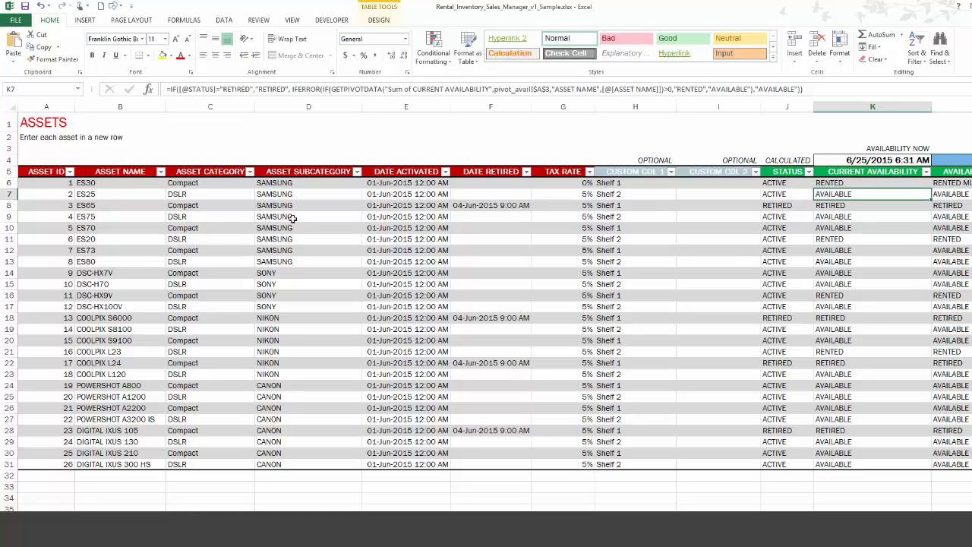
mouse_move(838, 200)
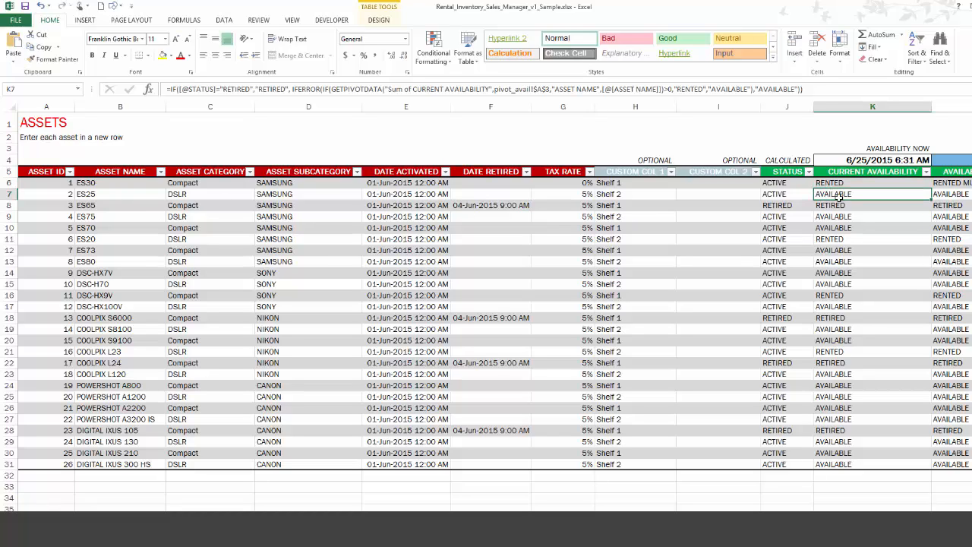
mouse_move(850, 207)
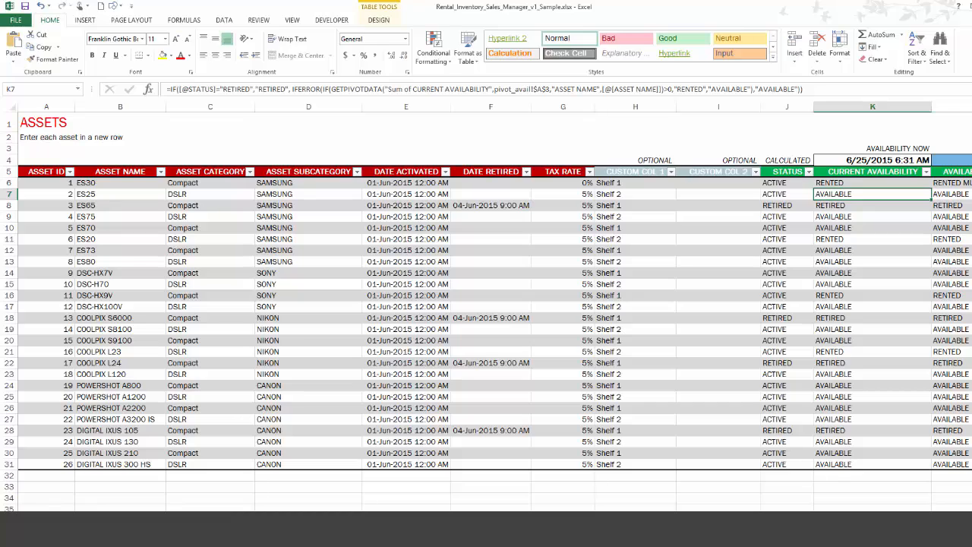
mouse_move(697, 312)
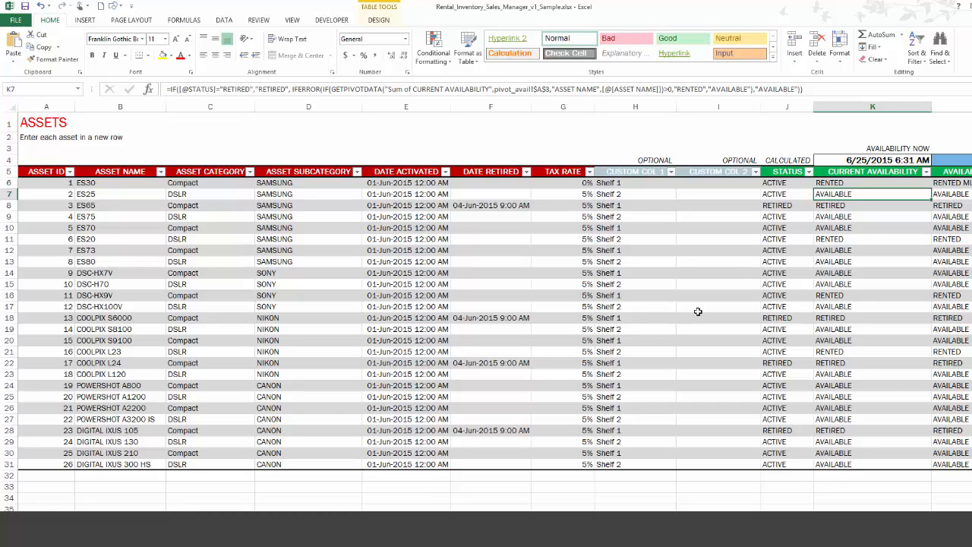
mouse_move(854, 191)
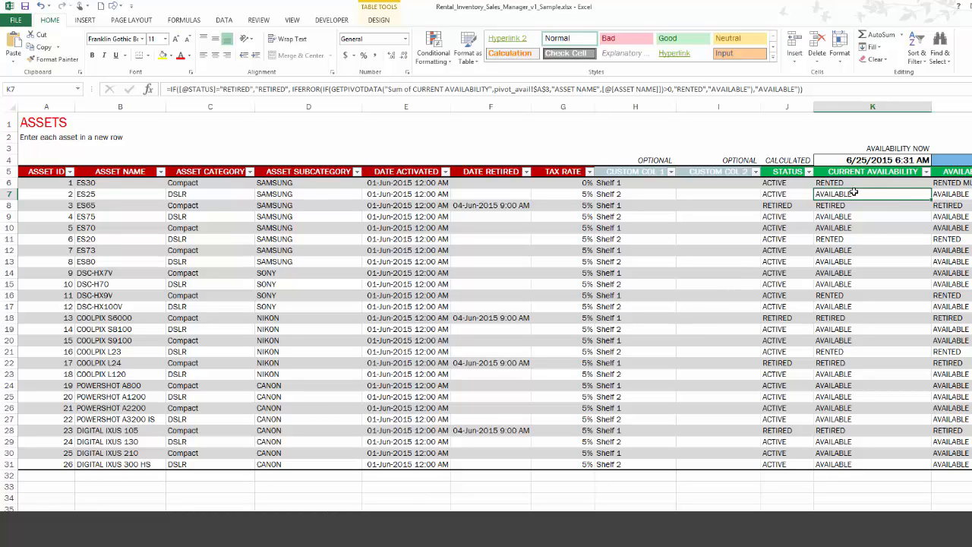
mouse_move(149, 197)
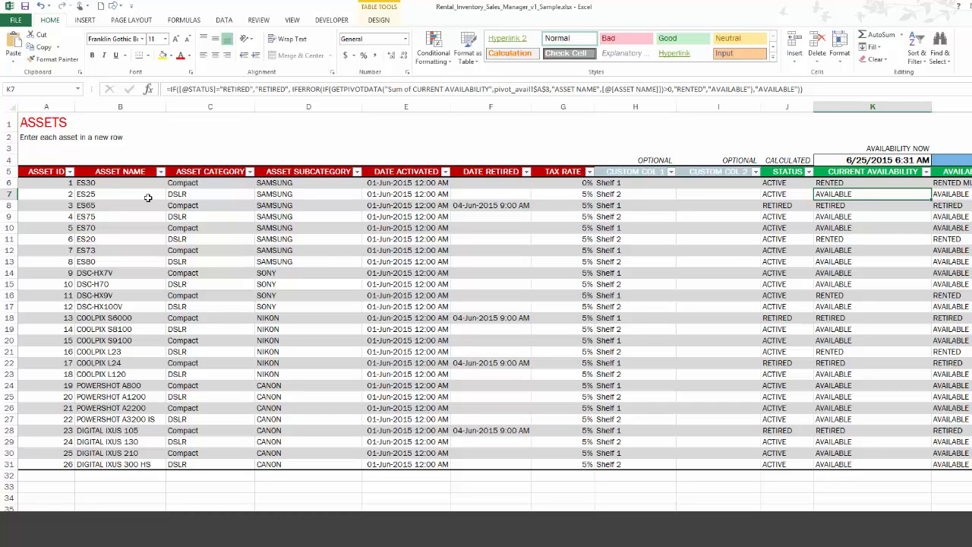
mouse_move(122, 197)
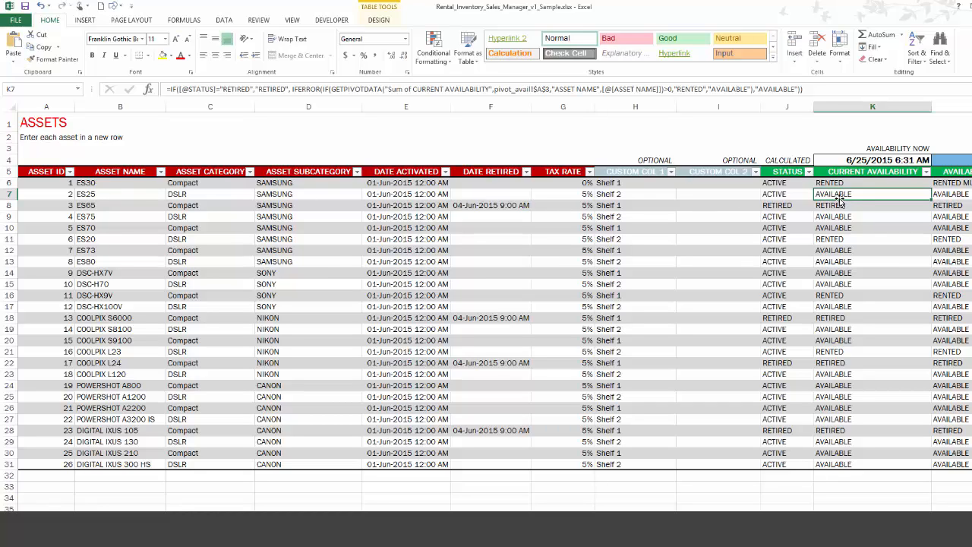
mouse_move(840, 199)
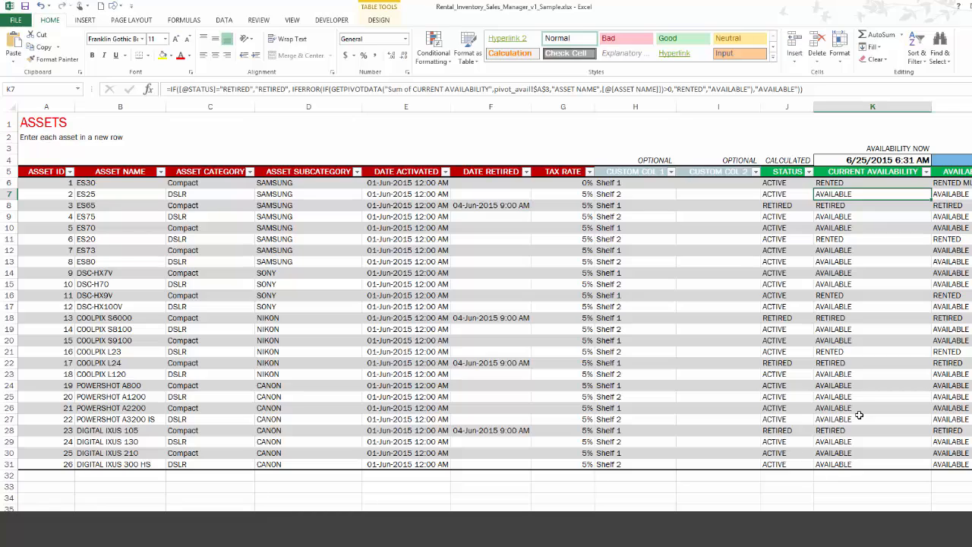
mouse_move(606, 358)
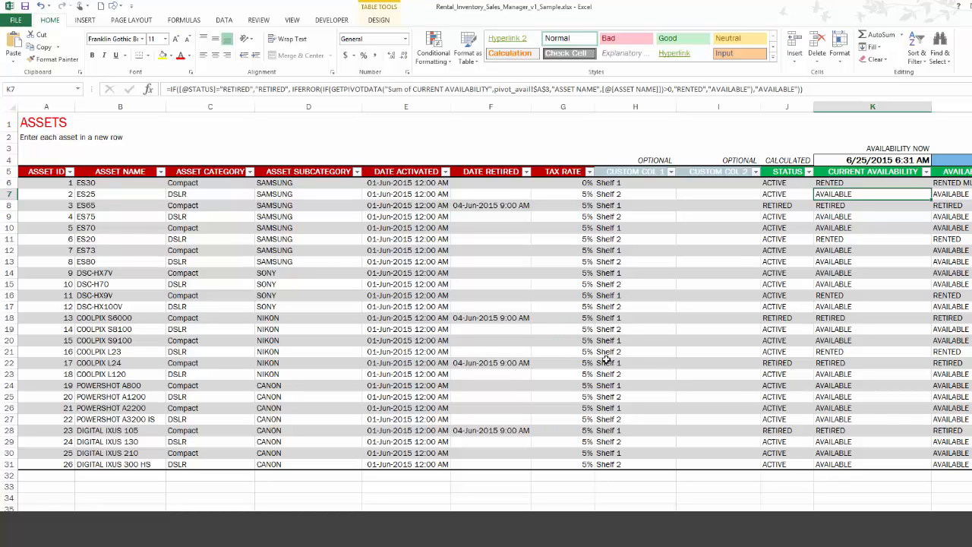
click(250, 170)
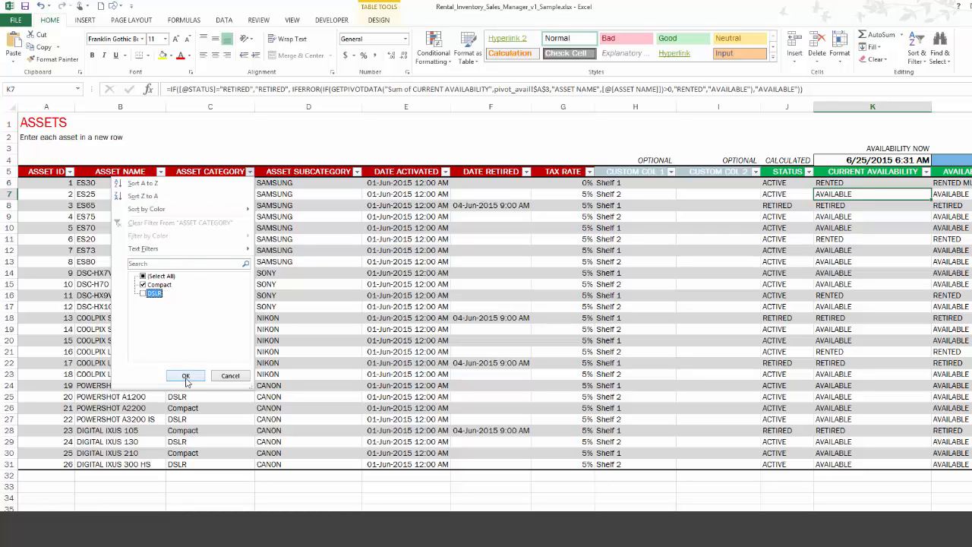
click(185, 376)
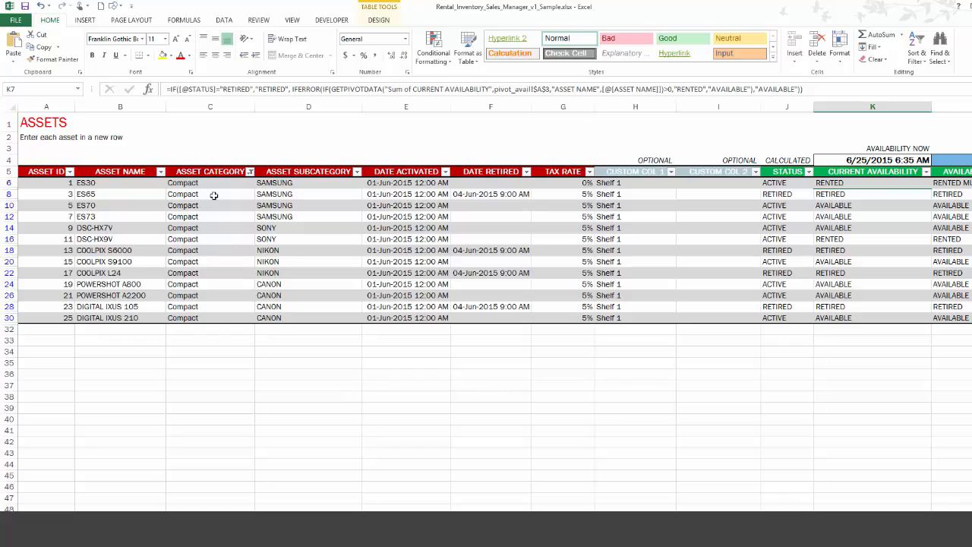
mouse_move(752, 251)
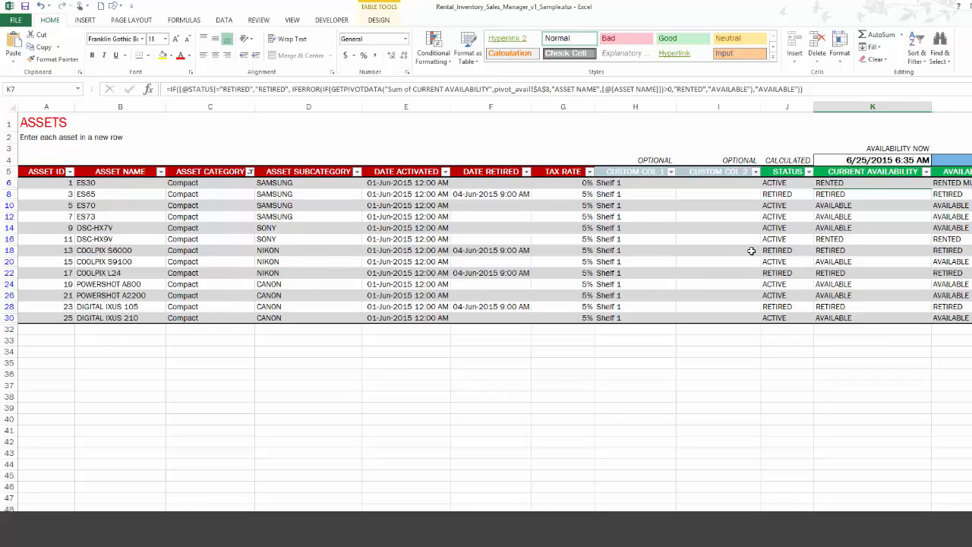
mouse_move(866, 310)
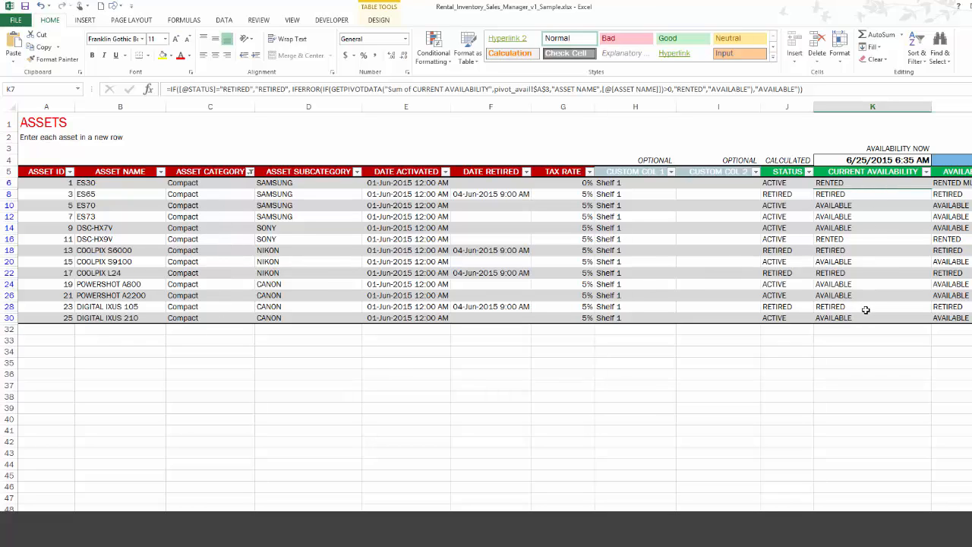
mouse_move(367, 181)
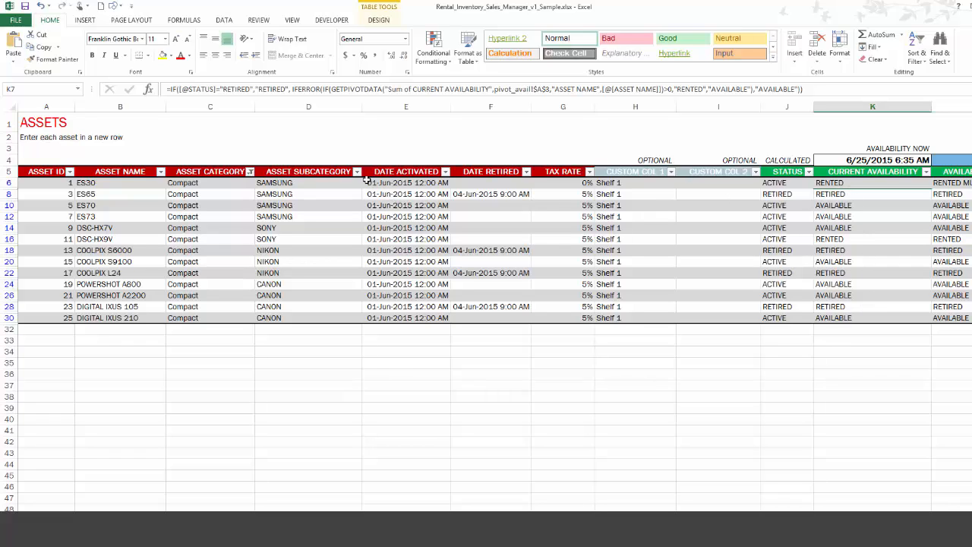
click(355, 170)
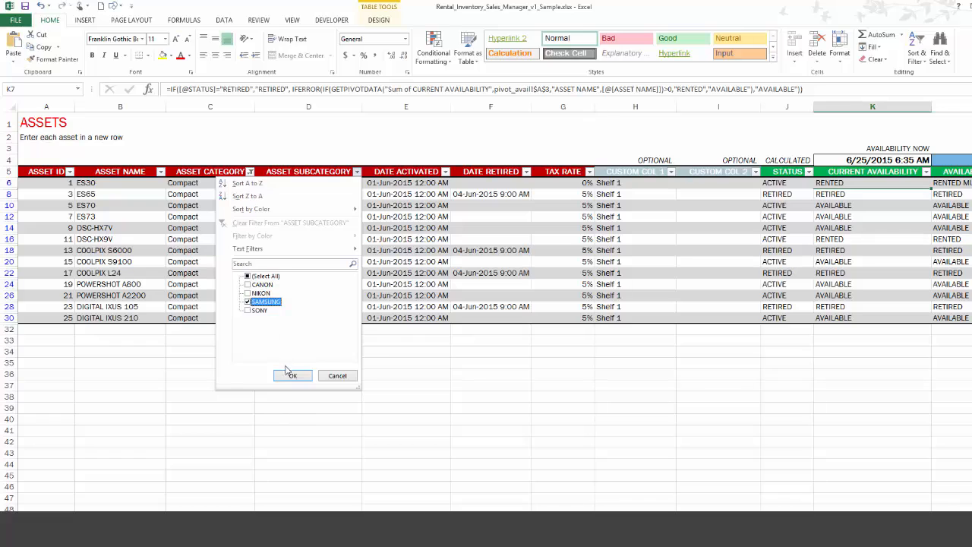
click(291, 375)
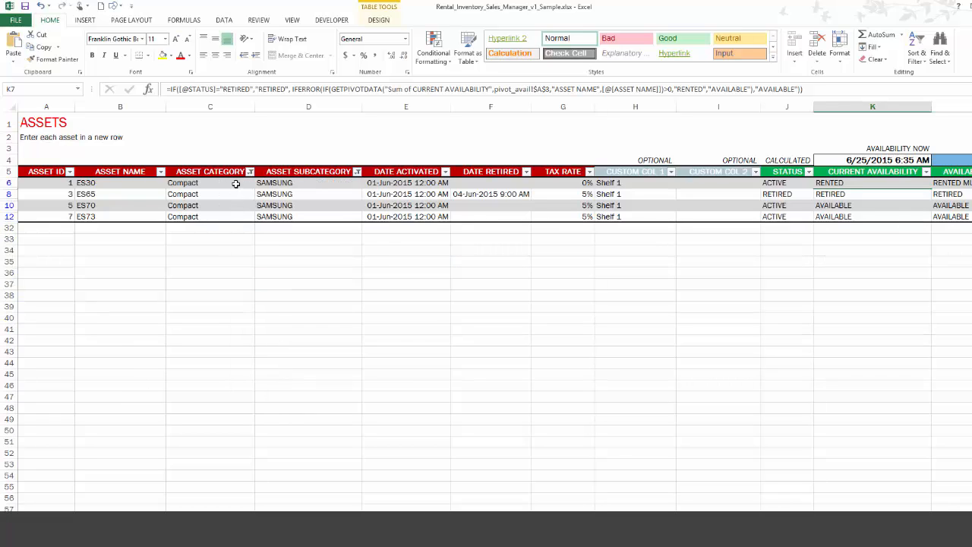
mouse_move(841, 211)
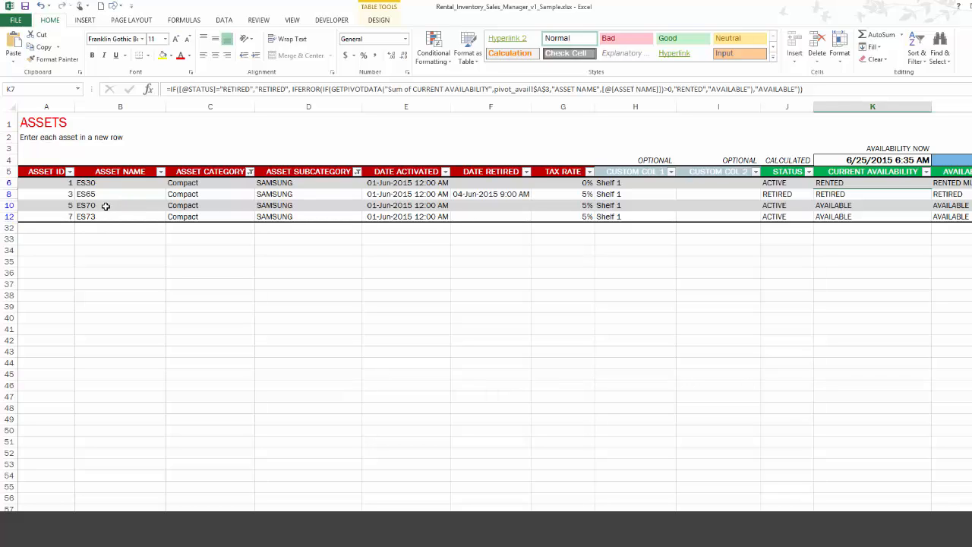
mouse_move(340, 209)
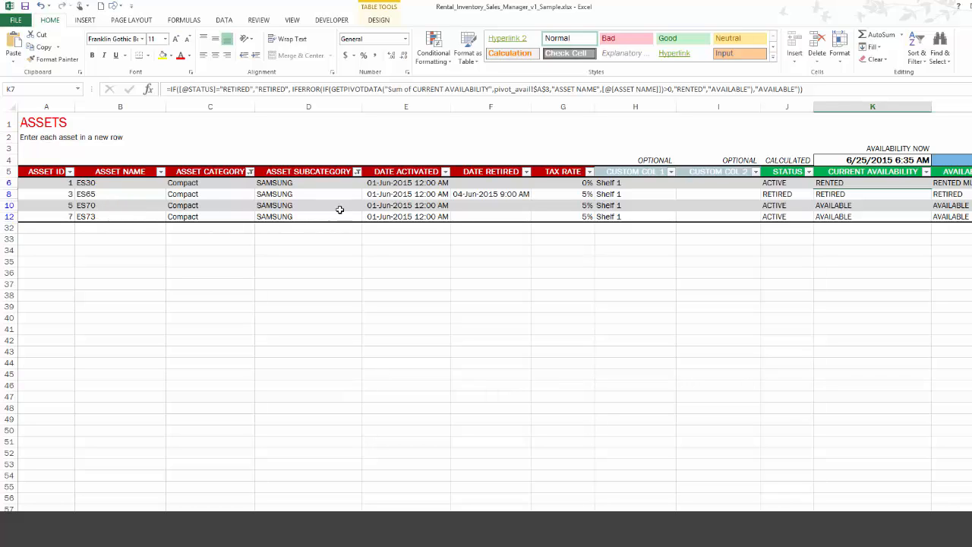
click(357, 170)
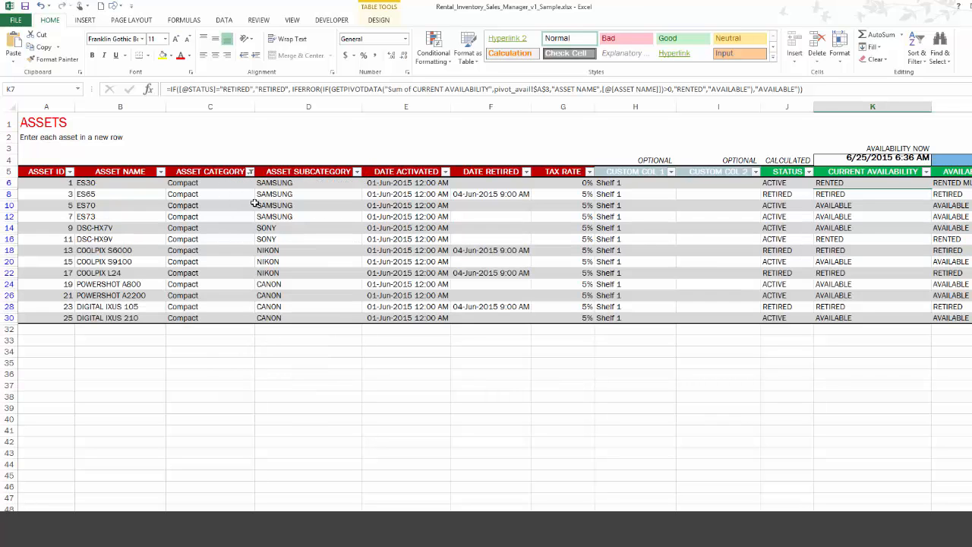
click(249, 170)
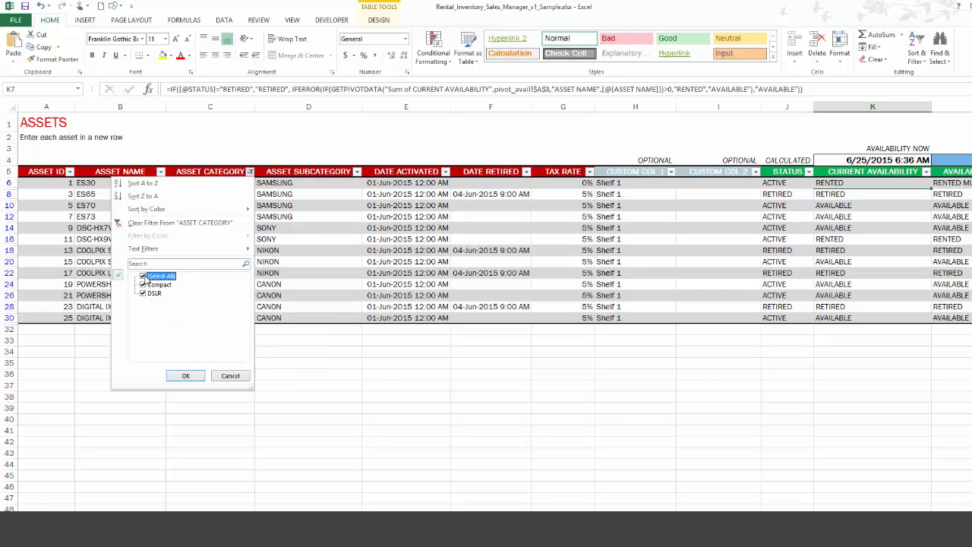
click(185, 375)
text(6/28/2015 9:00 AM)
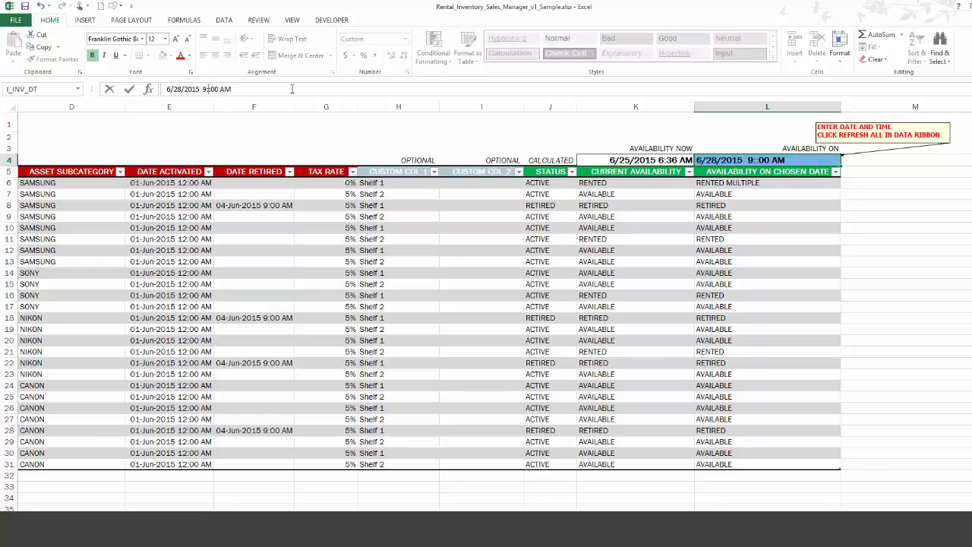
click(767, 170)
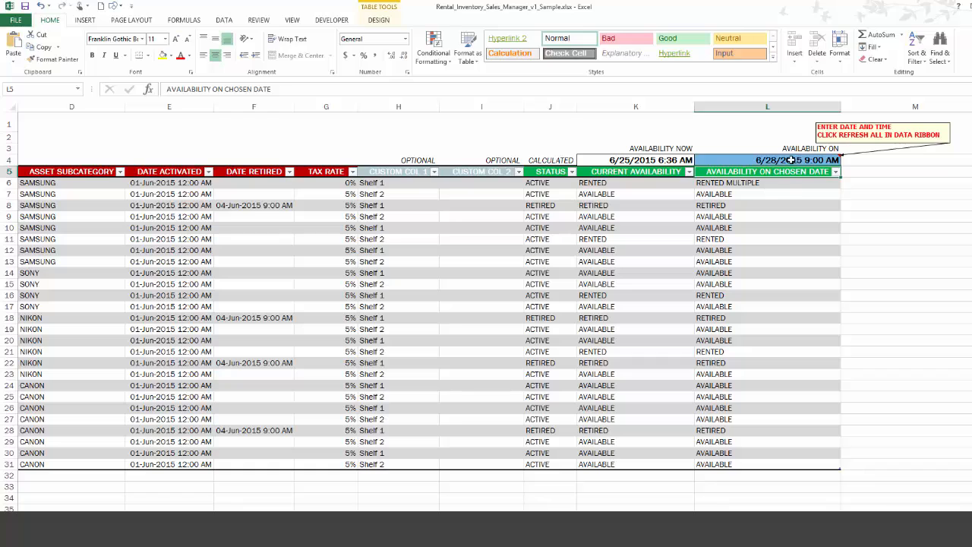
click(224, 20)
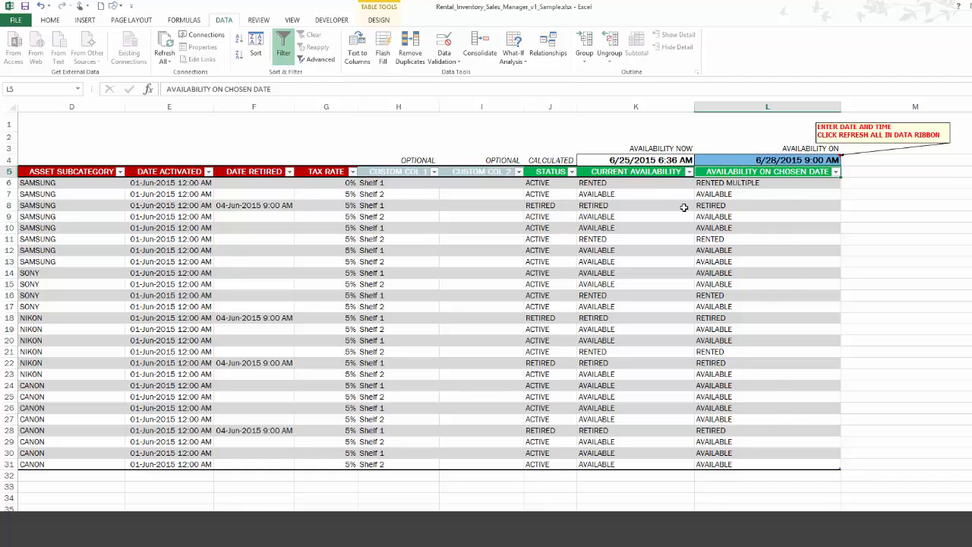
mouse_move(735, 195)
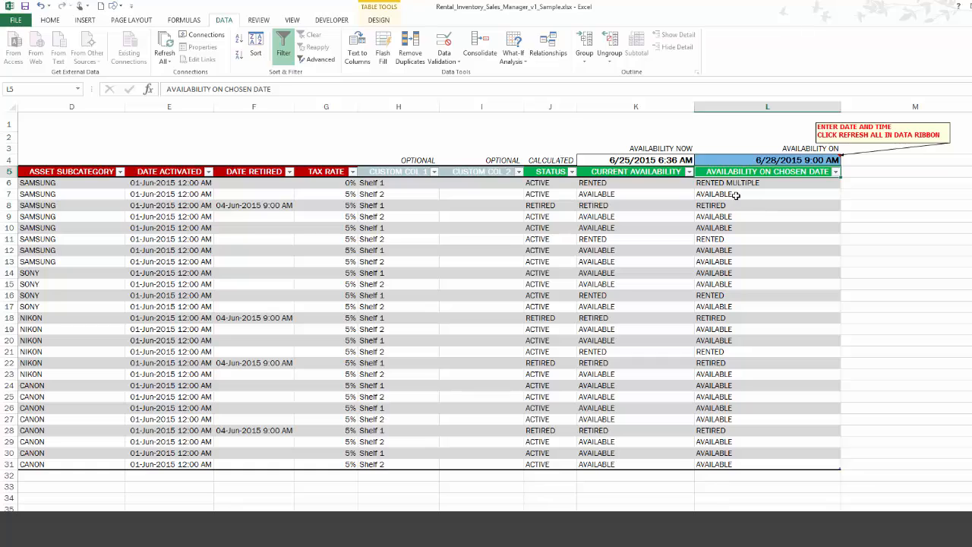
mouse_move(735, 191)
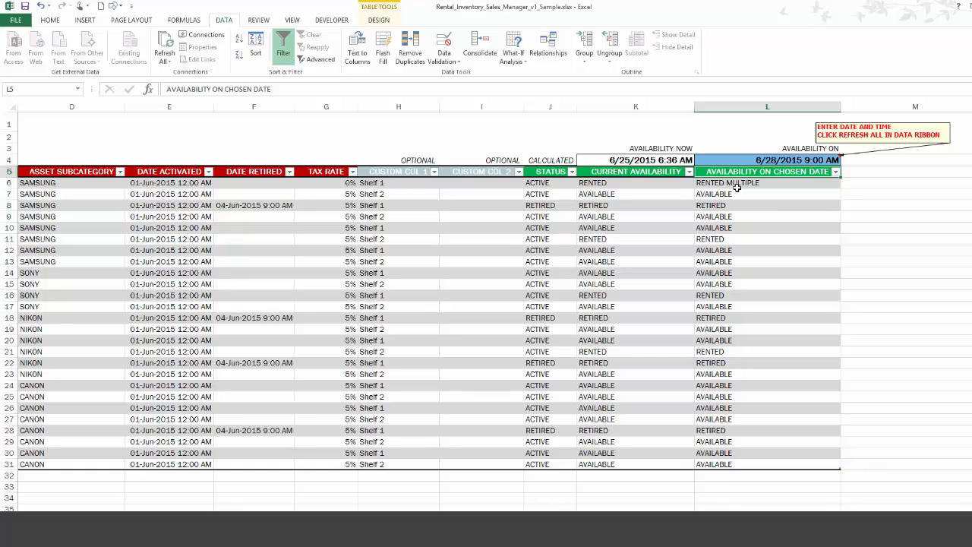
mouse_move(804, 161)
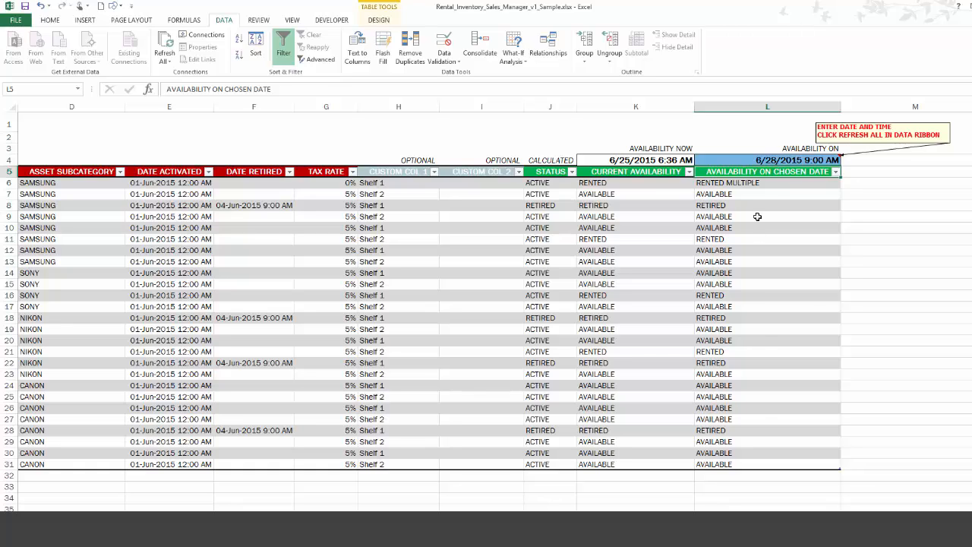
mouse_move(762, 438)
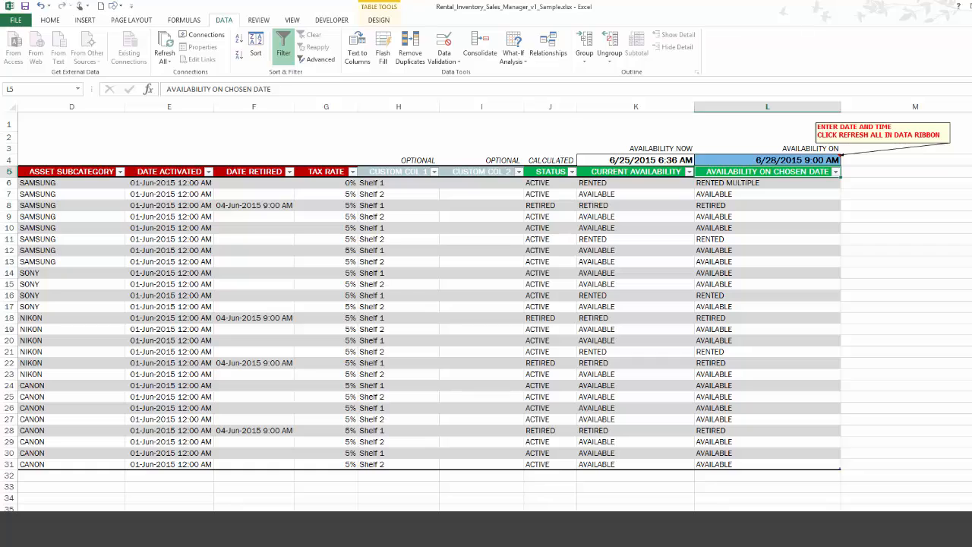
mouse_move(820, 196)
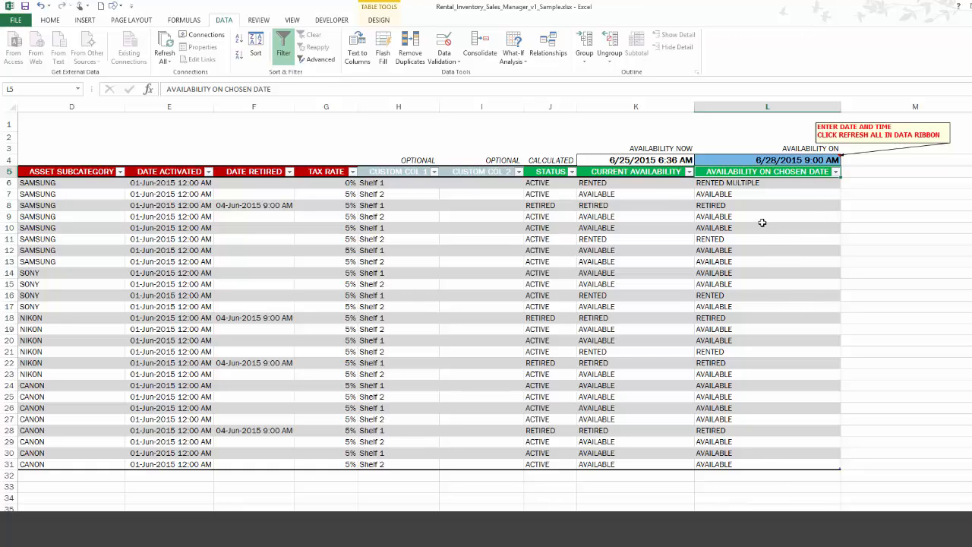
scroll(left, 3)
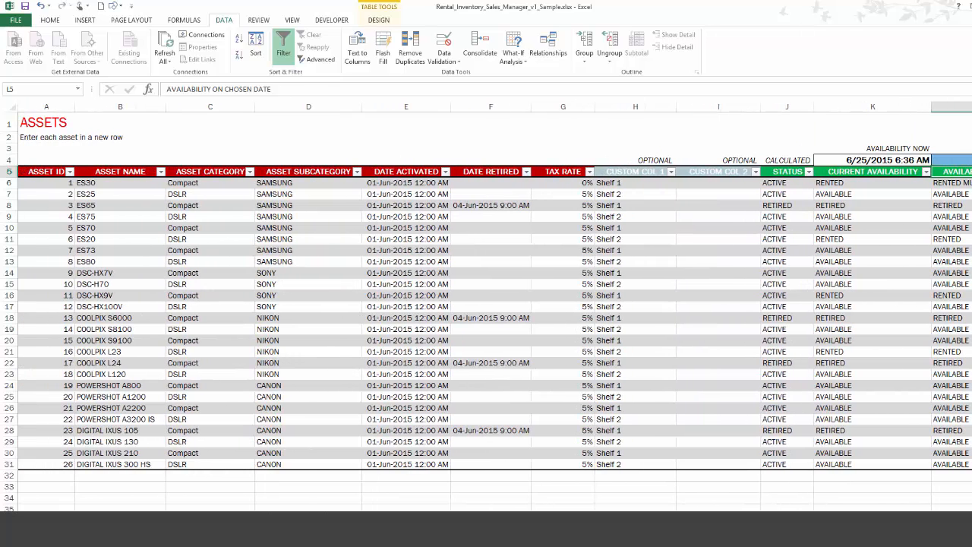
mouse_move(690, 351)
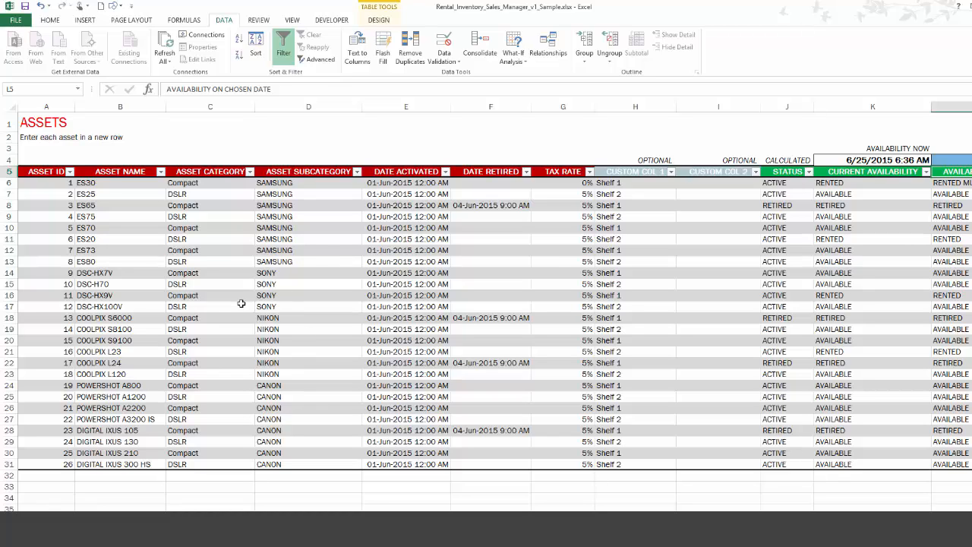
mouse_move(226, 365)
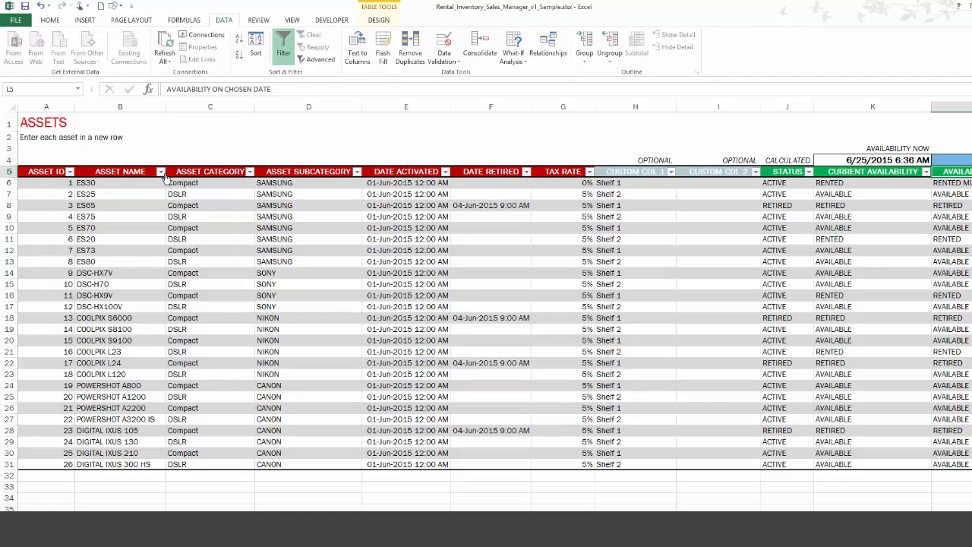
click(160, 170)
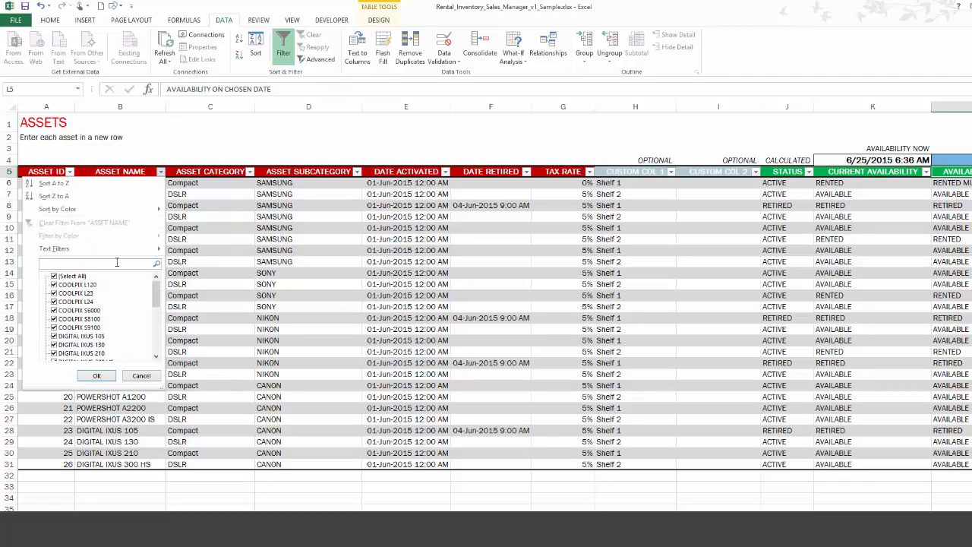
text(Digital)
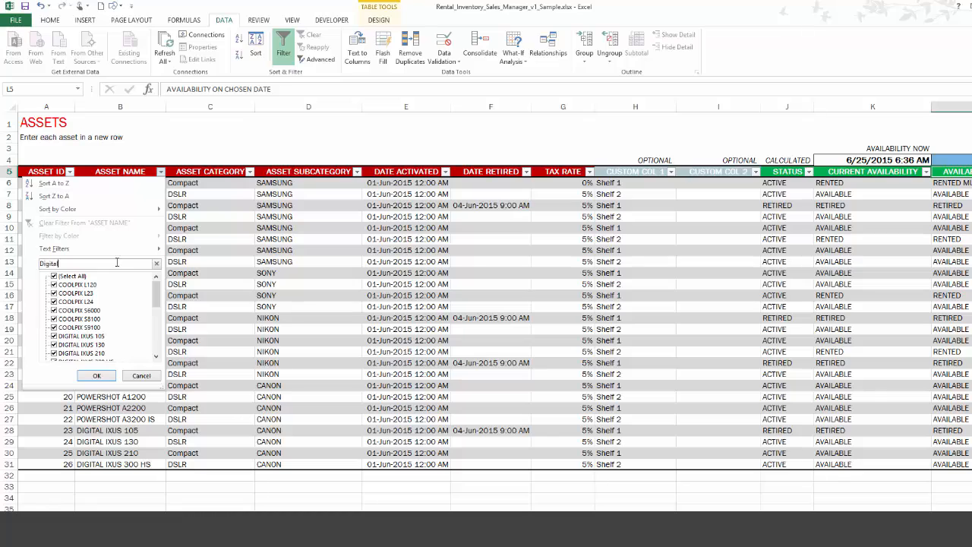
text(Digital)
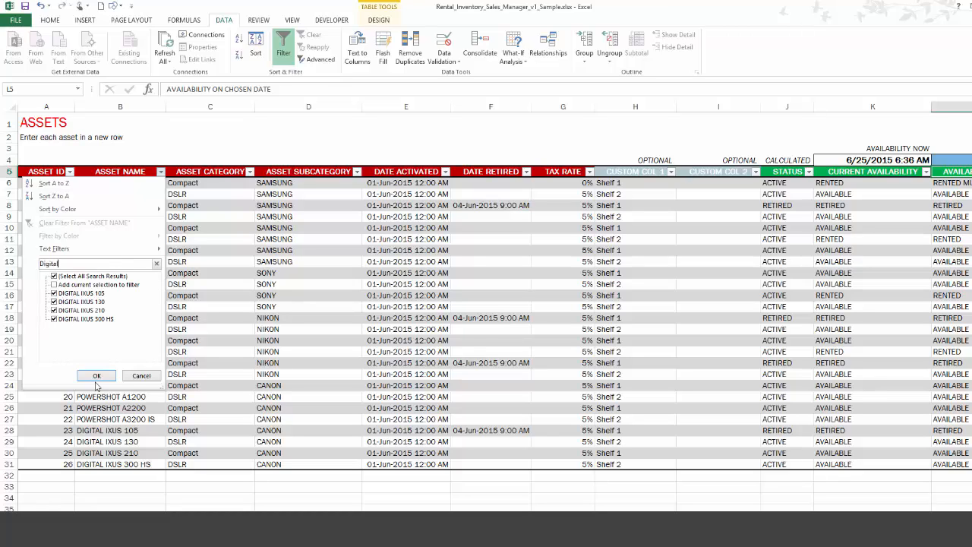
click(97, 375)
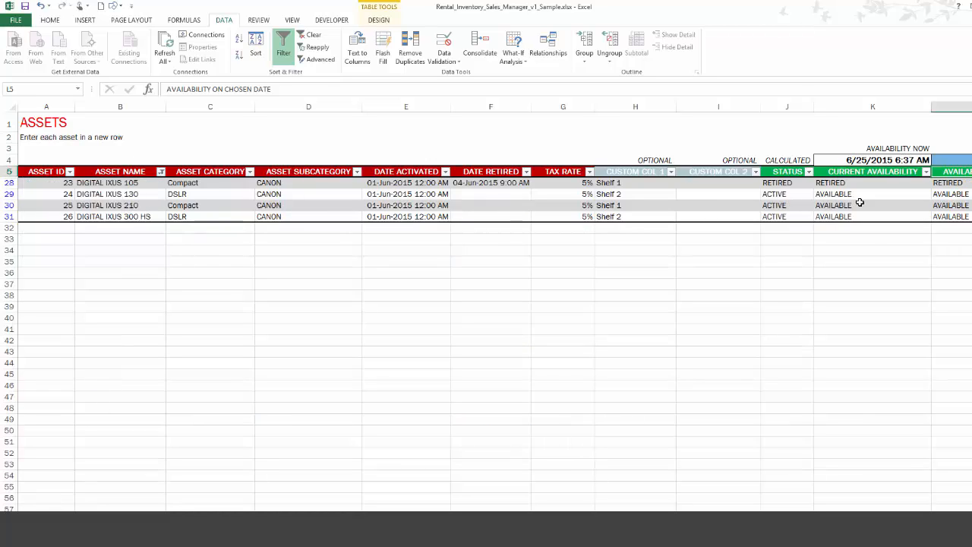
click(872, 182)
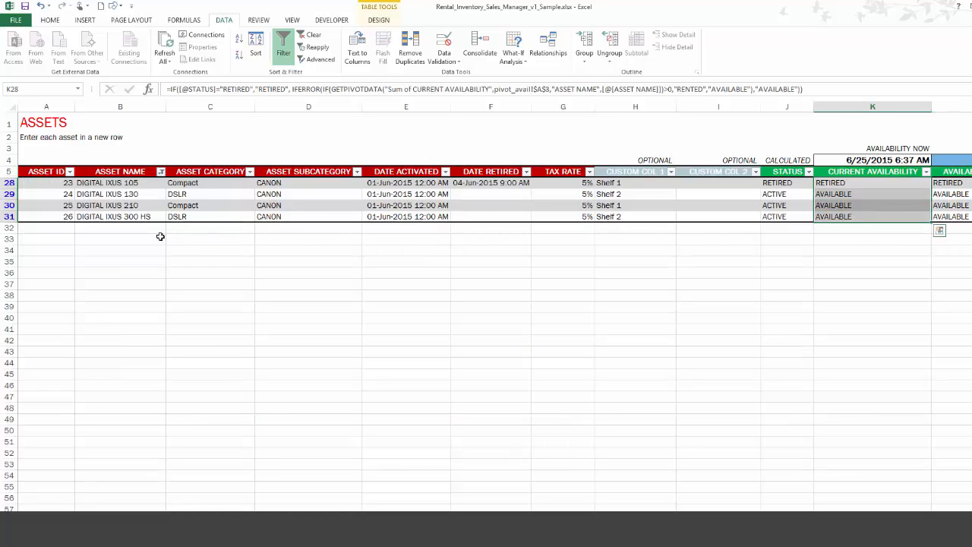
click(161, 170)
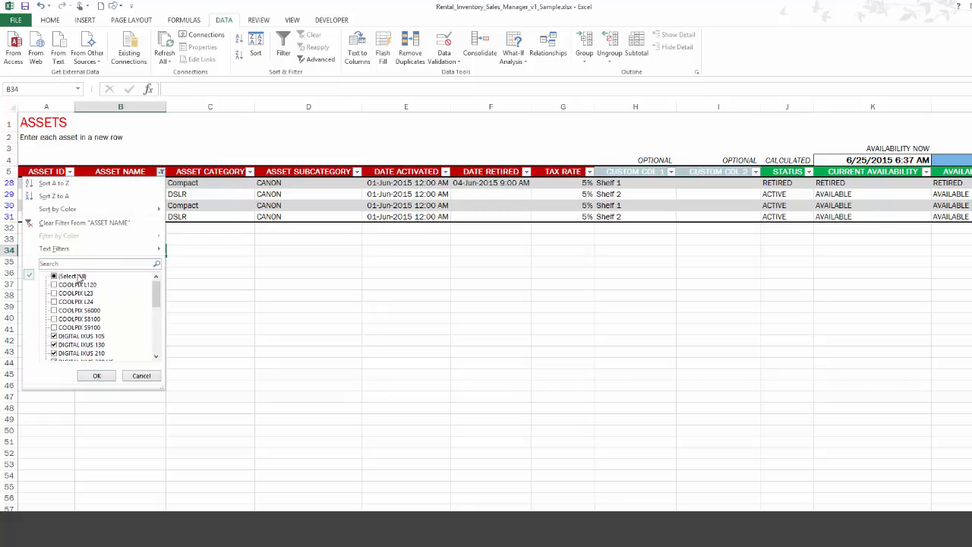
click(97, 375)
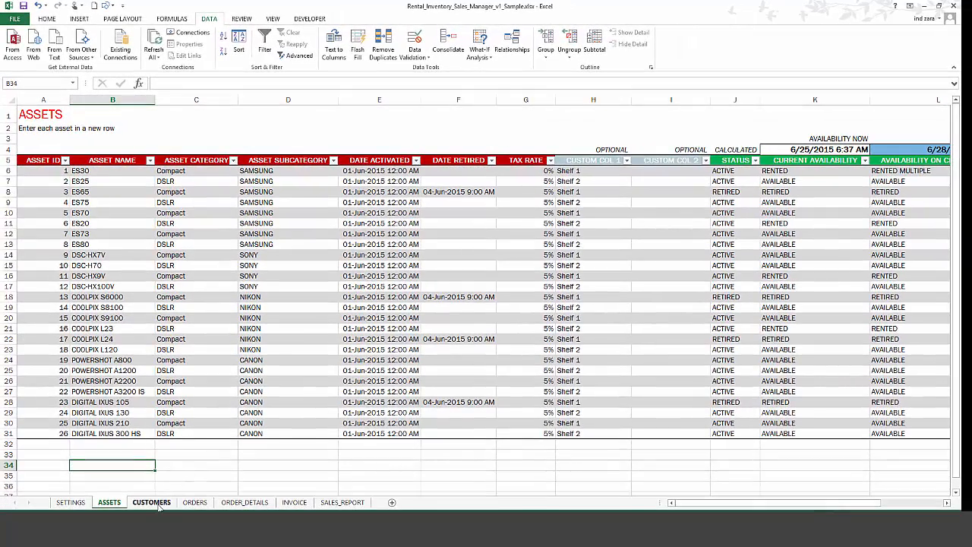
Add a new header 'CUSTOM' right of CUSTOM COL 2 on the CUSTOMERS sheet
click(152, 501)
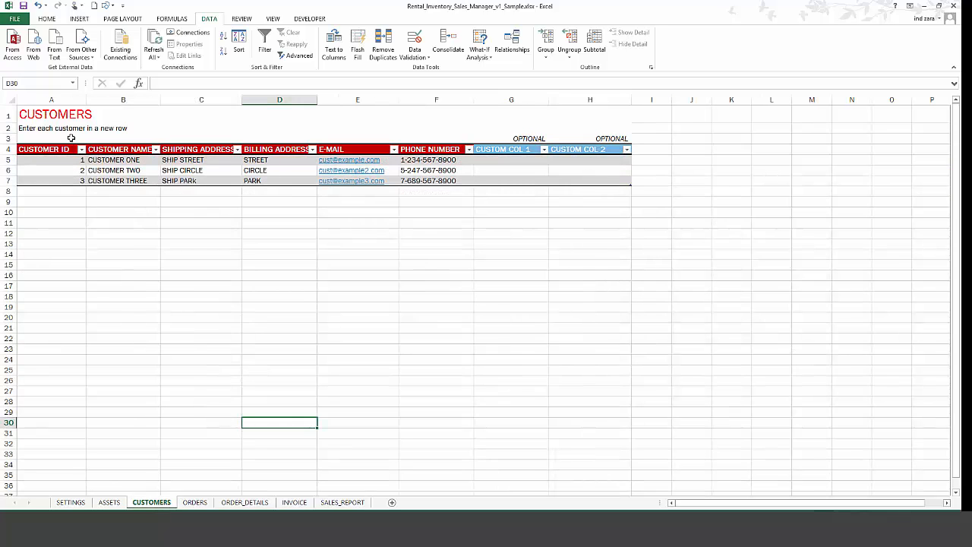
mouse_move(295, 177)
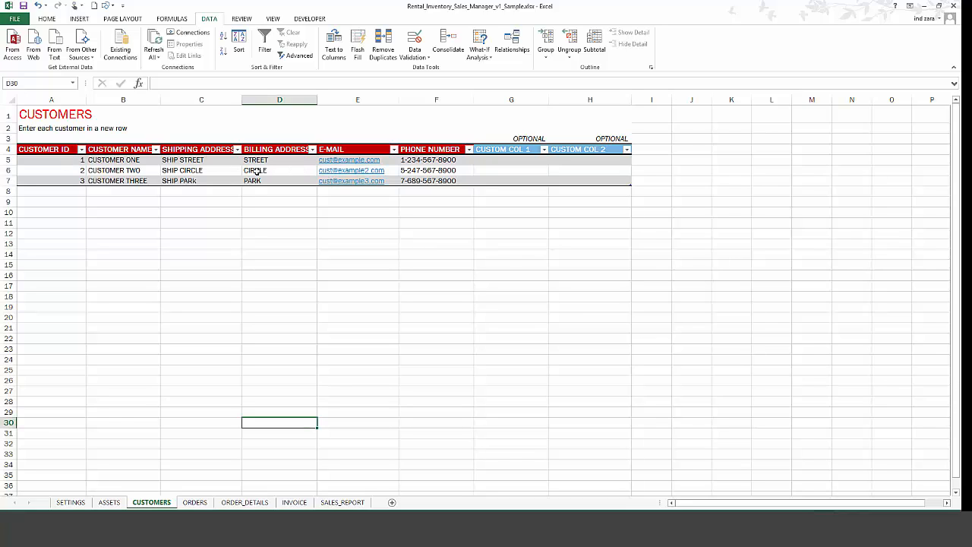
mouse_move(422, 192)
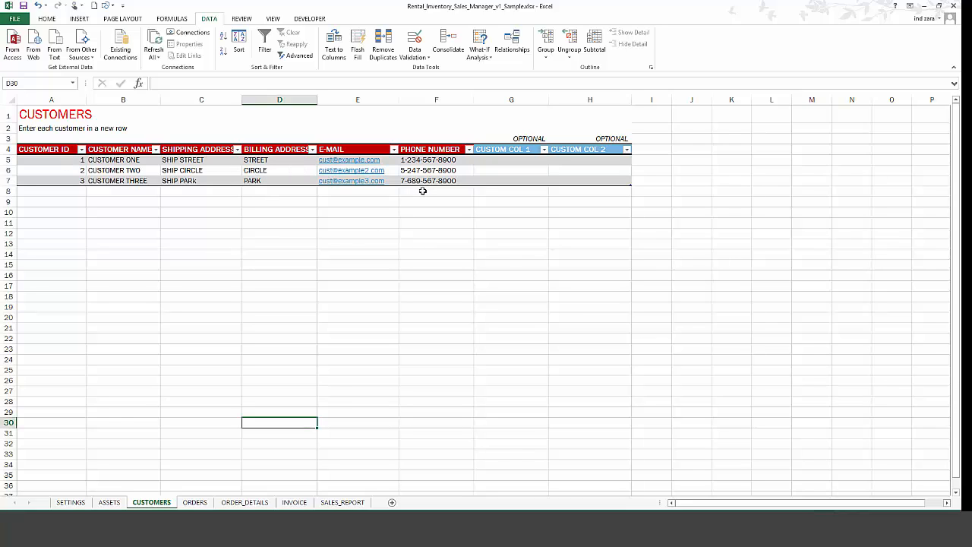
mouse_move(540, 167)
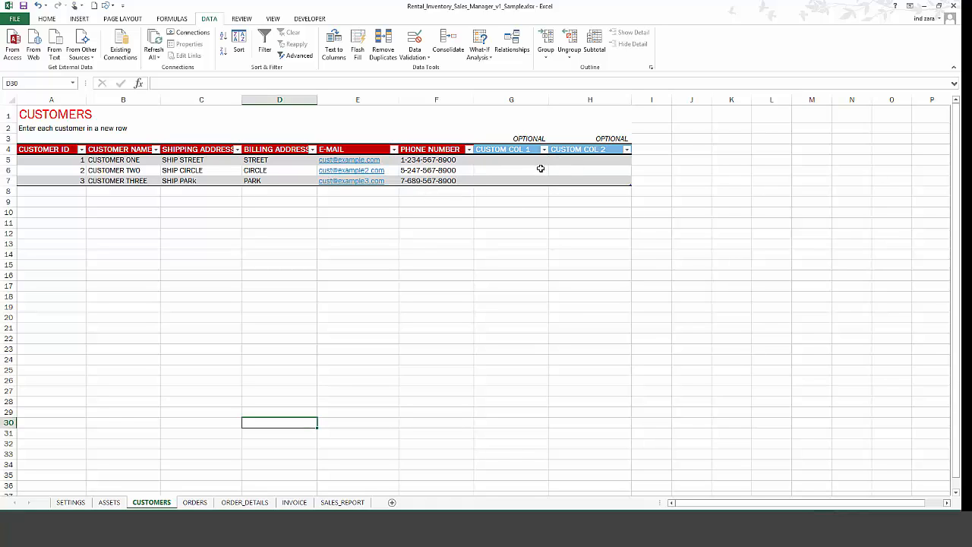
mouse_move(404, 286)
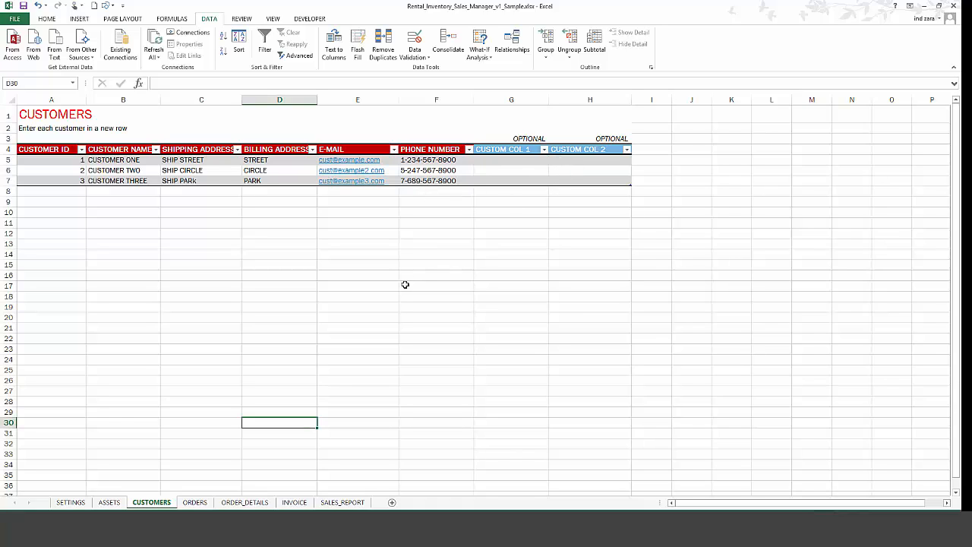
click(650, 149)
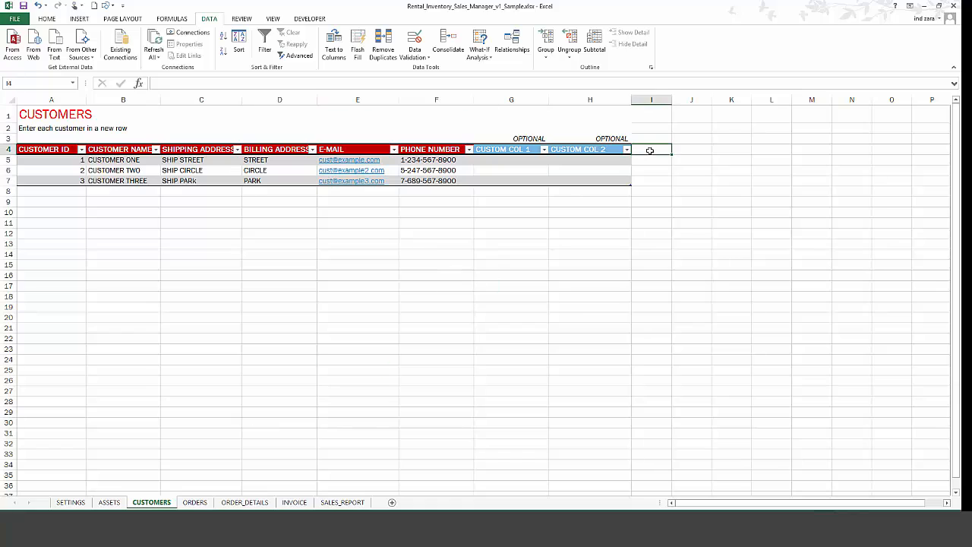
text(CUSTOM)
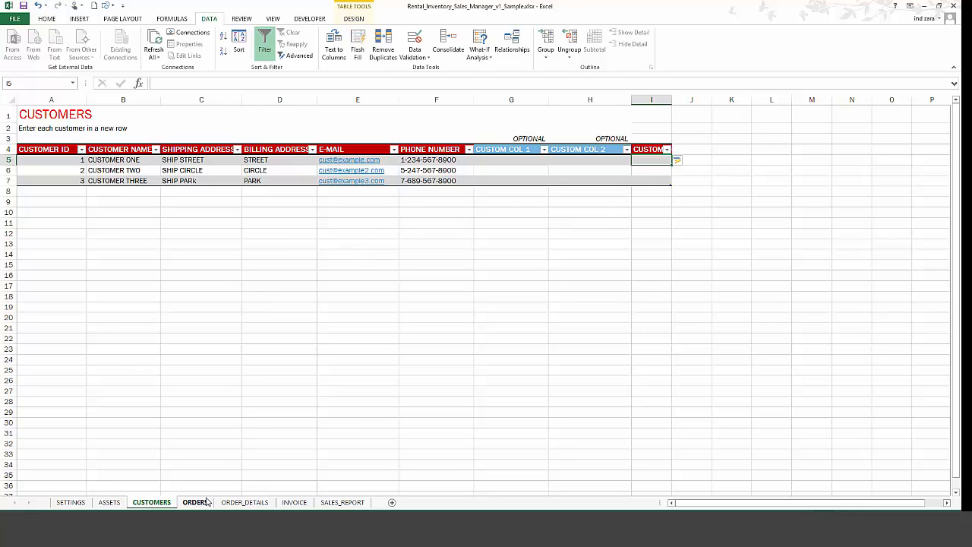
Review the ORDERS sheet's Customer Name and Order Status dropdowns, keeping status BOOKED, and the comment
click(195, 501)
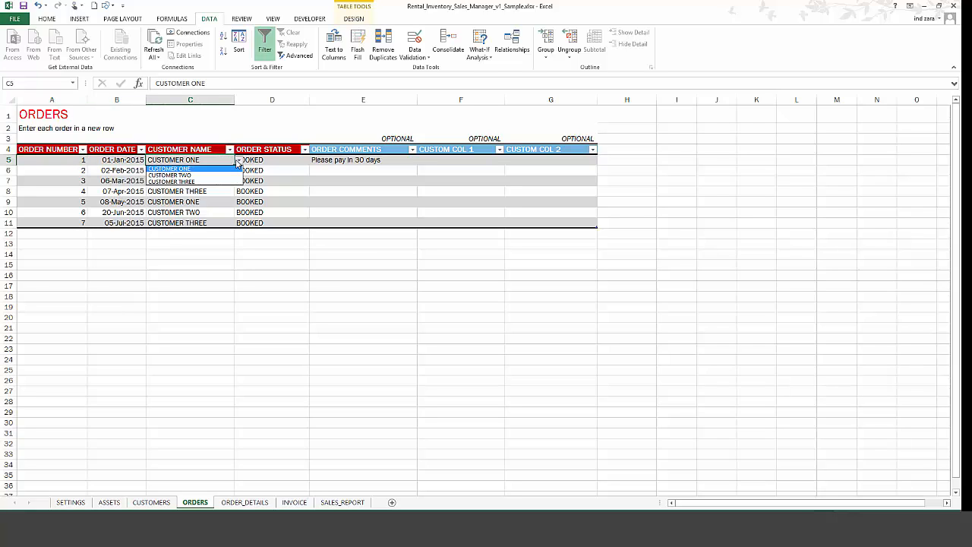
click(173, 160)
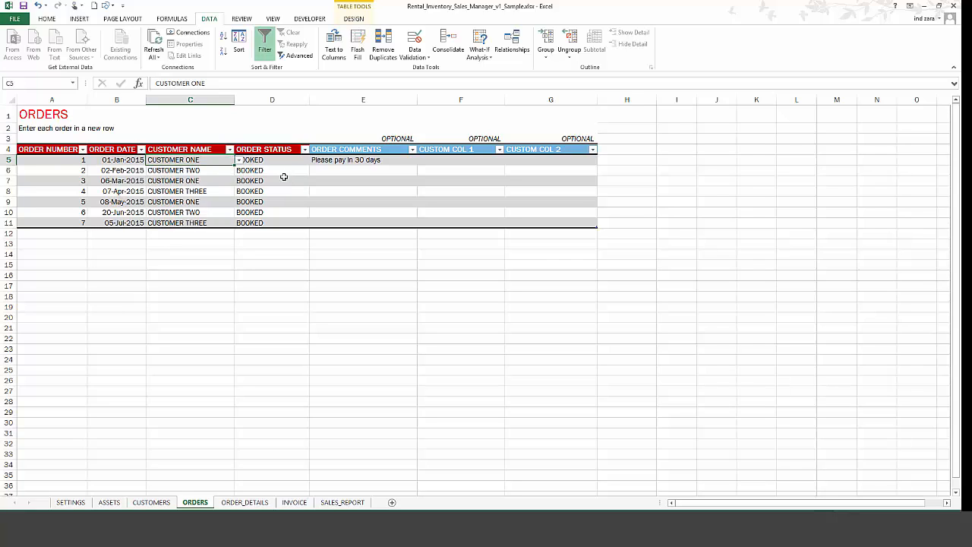
click(271, 159)
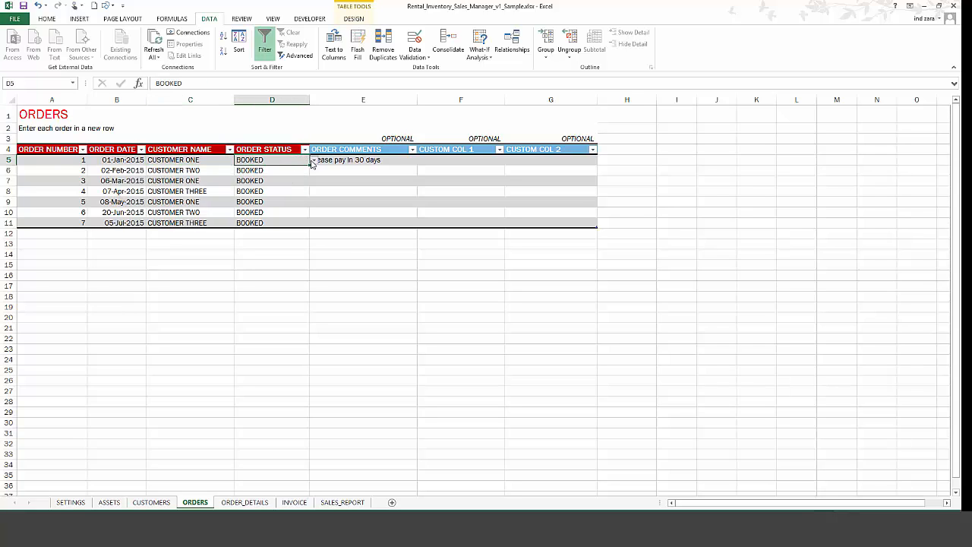
mouse_move(267, 170)
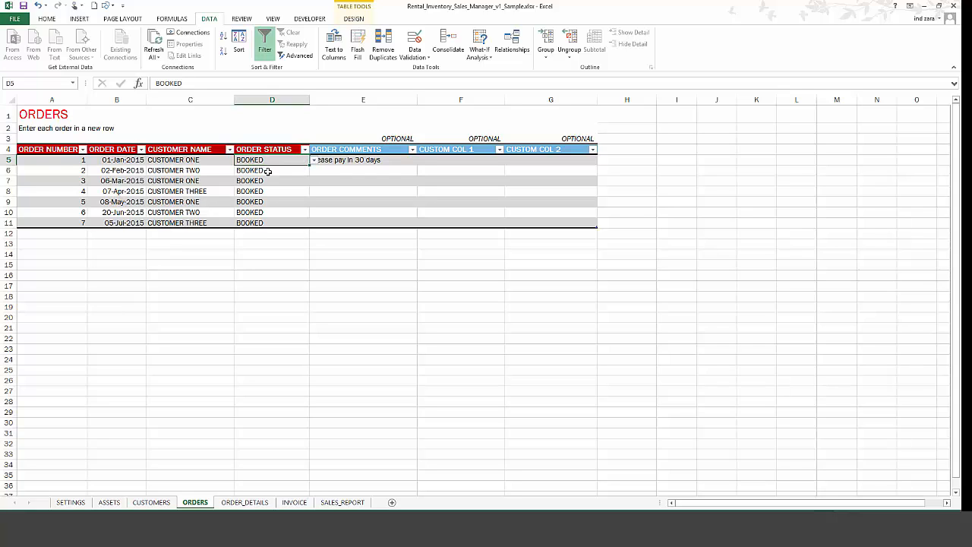
mouse_move(197, 167)
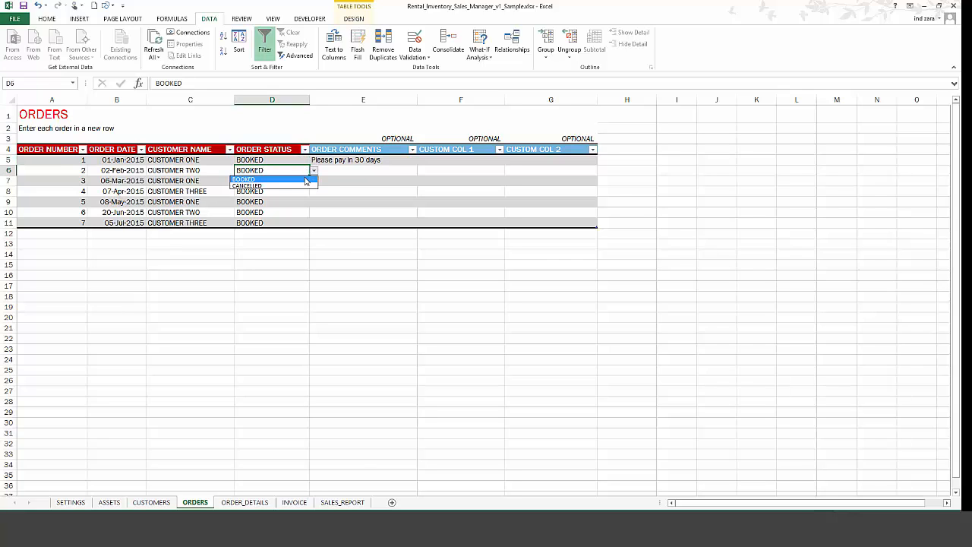
click(243, 179)
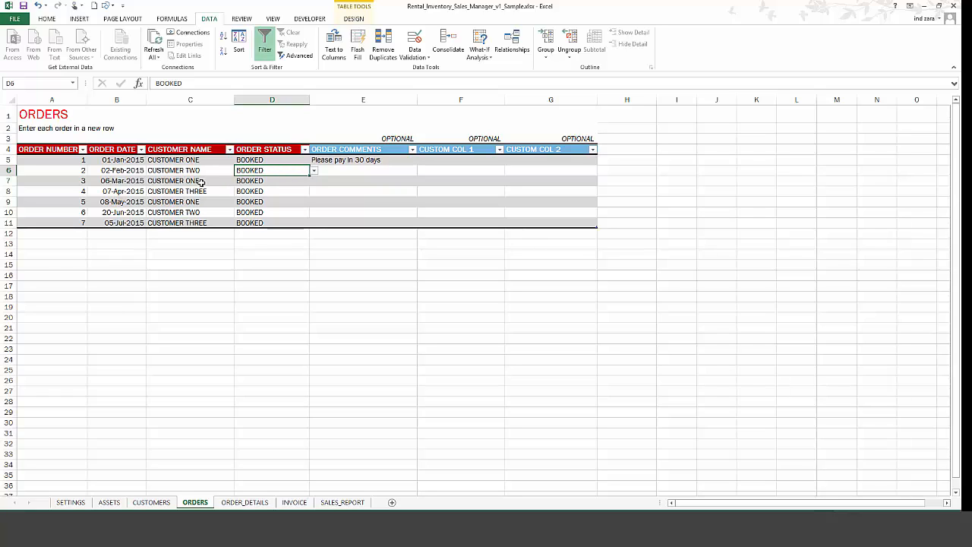
mouse_move(206, 177)
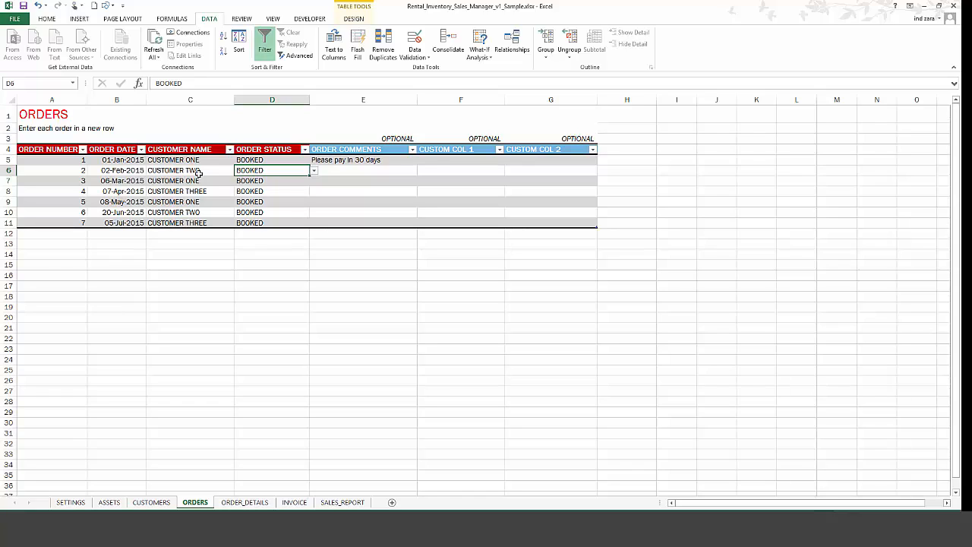
click(363, 160)
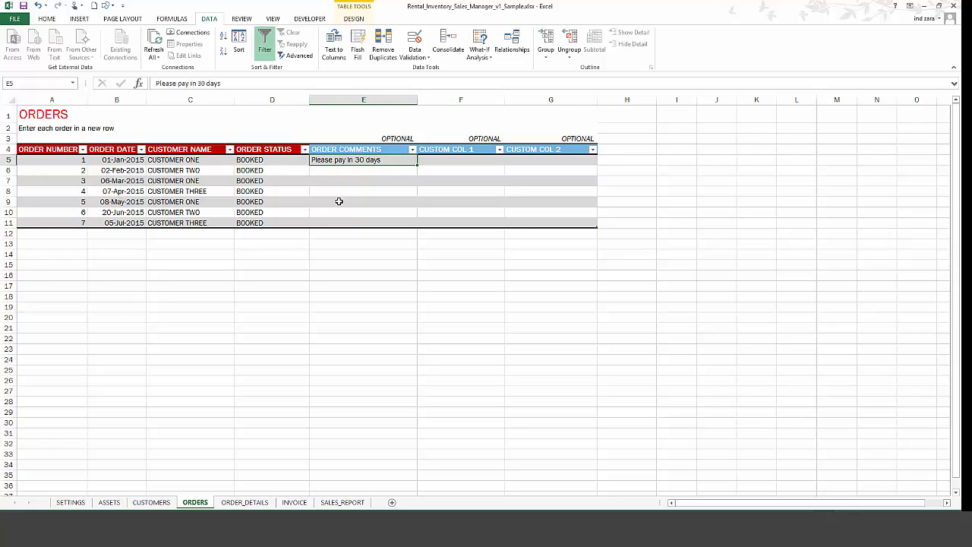
mouse_move(318, 208)
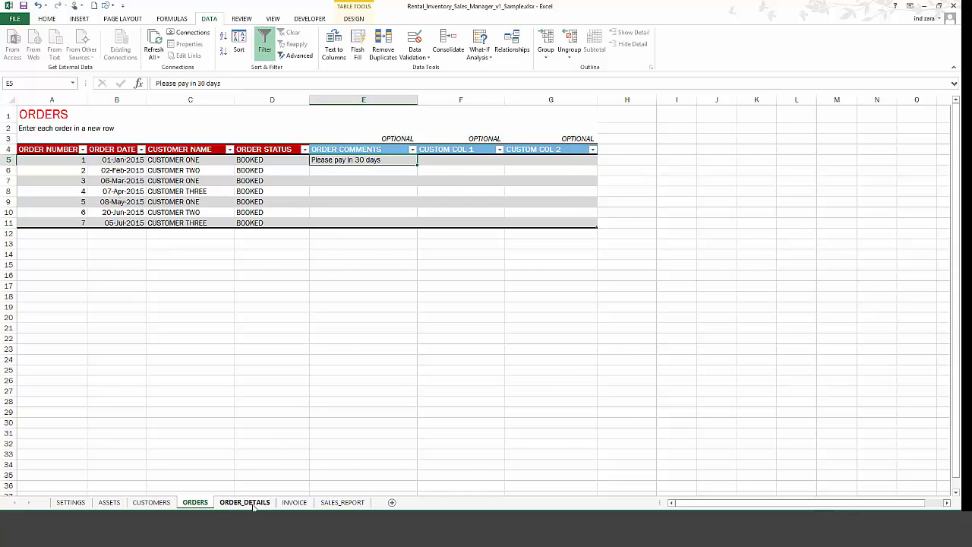
click(243, 501)
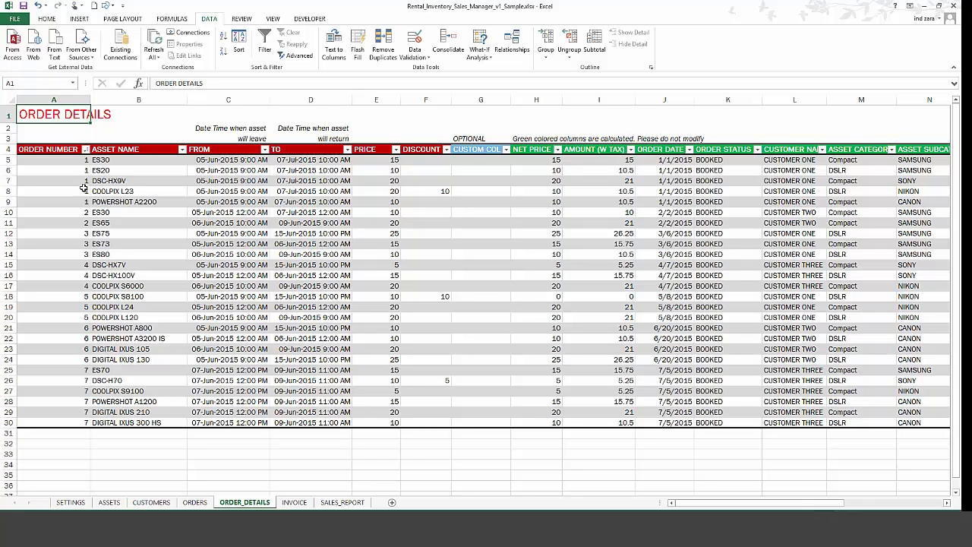
click(53, 160)
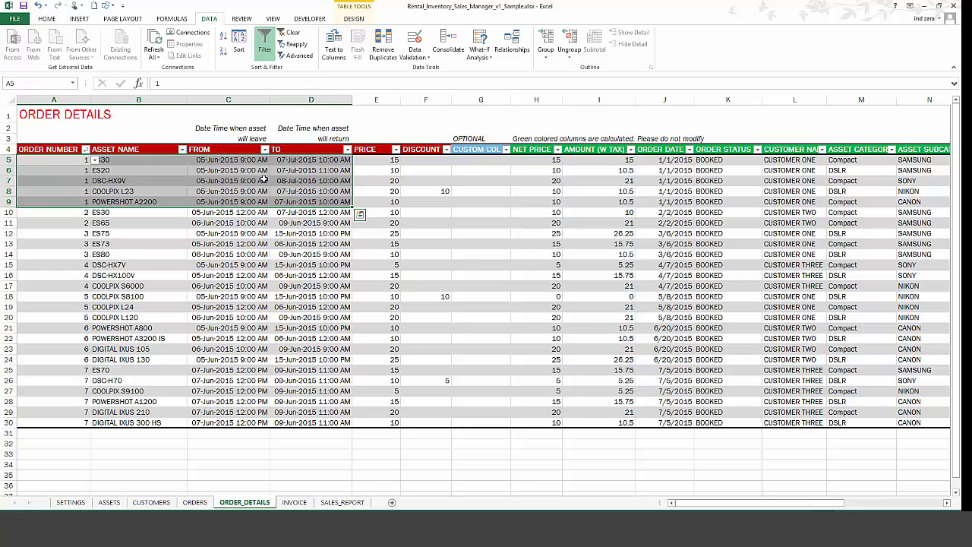
mouse_move(228, 197)
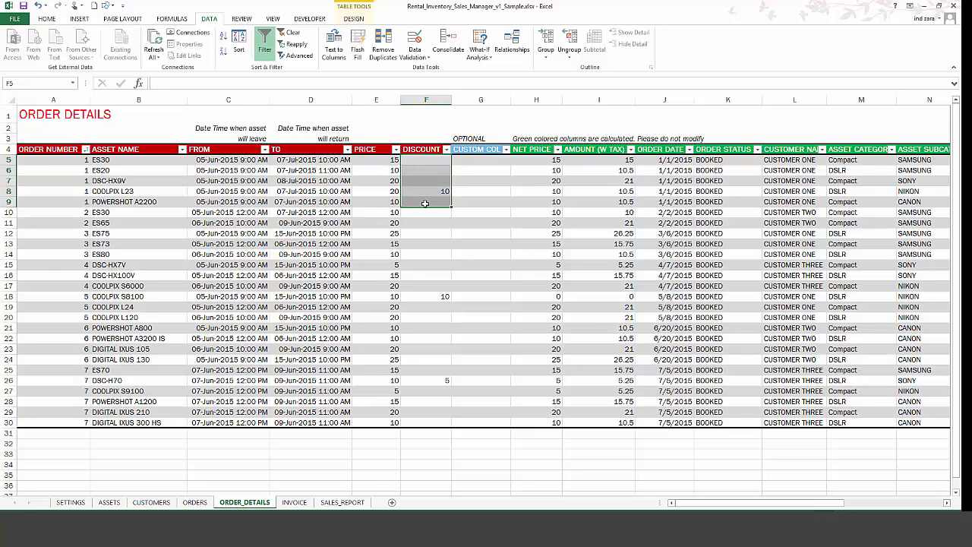
mouse_move(539, 166)
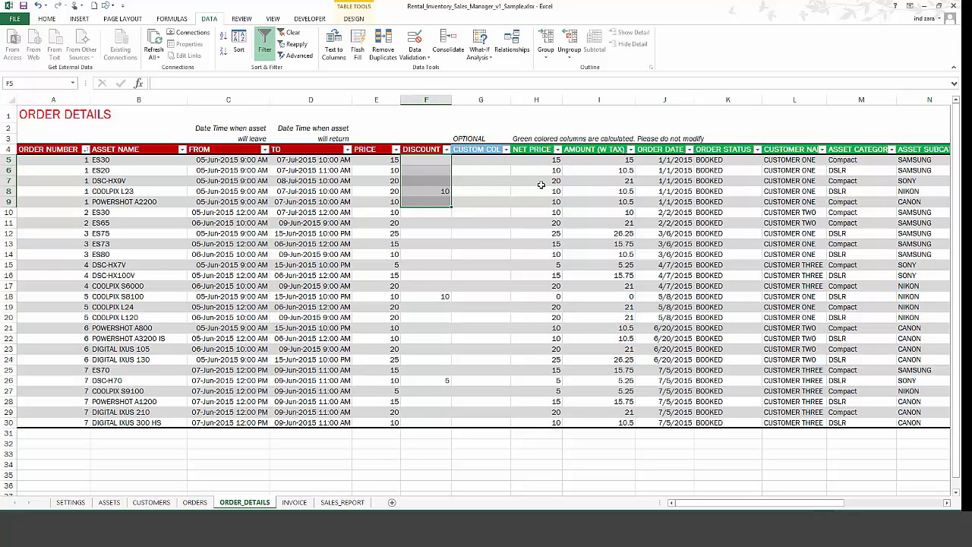
mouse_move(553, 169)
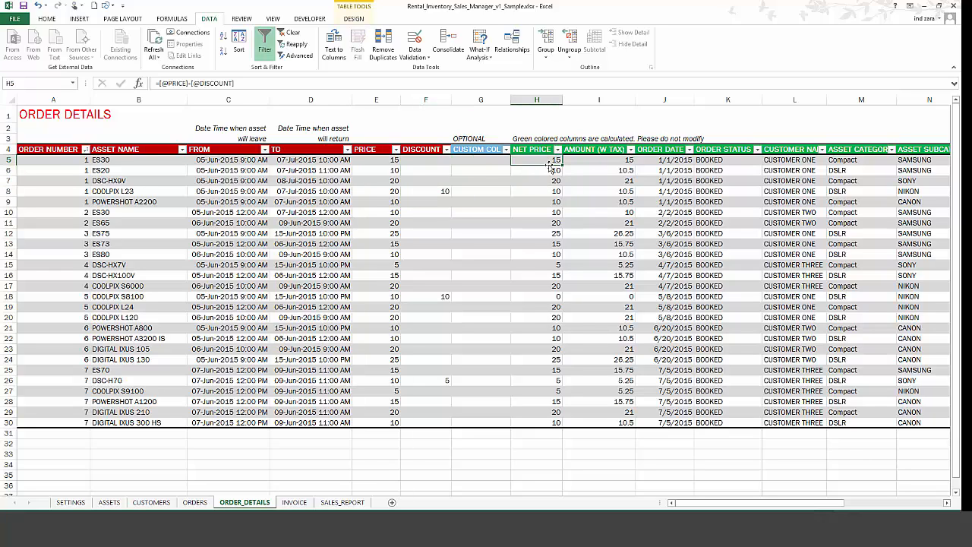
mouse_move(382, 160)
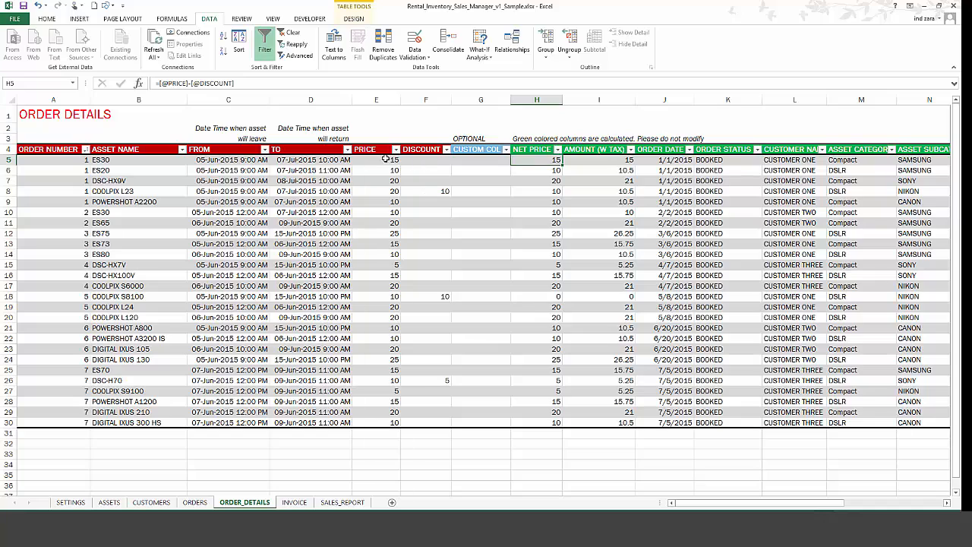
mouse_move(583, 159)
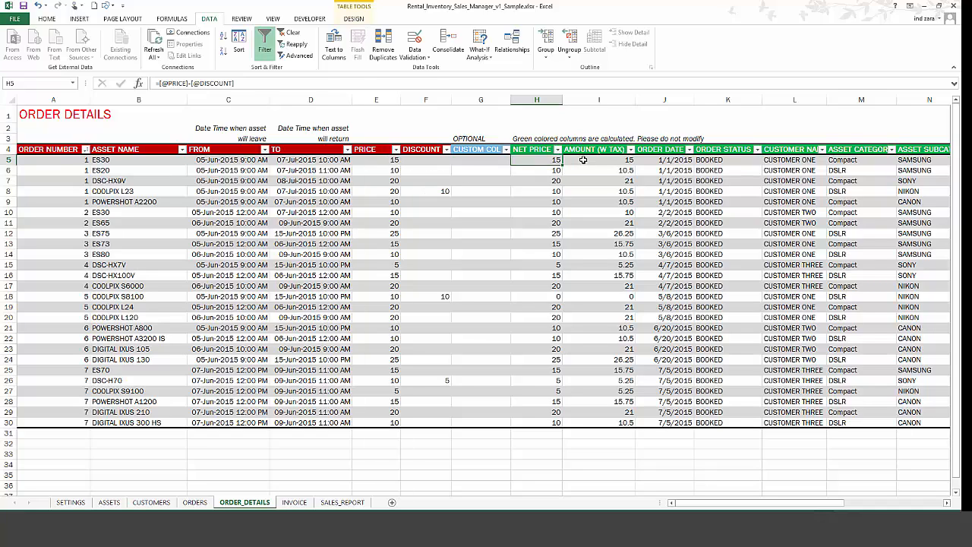
click(598, 160)
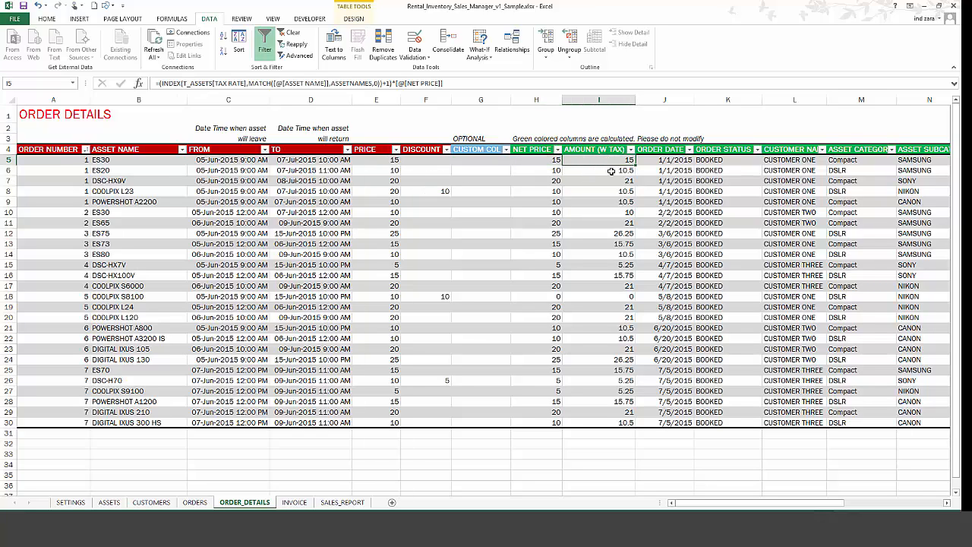
mouse_move(611, 264)
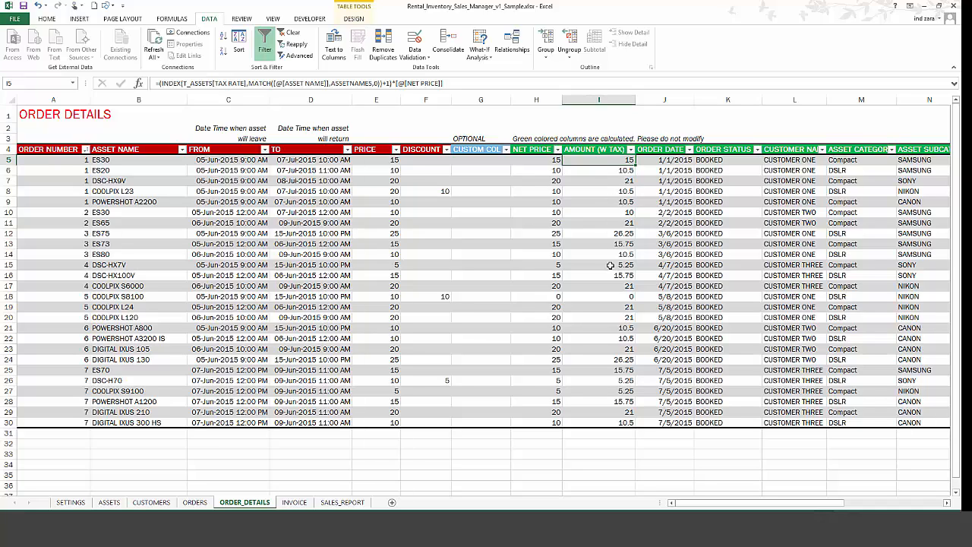
mouse_move(253, 370)
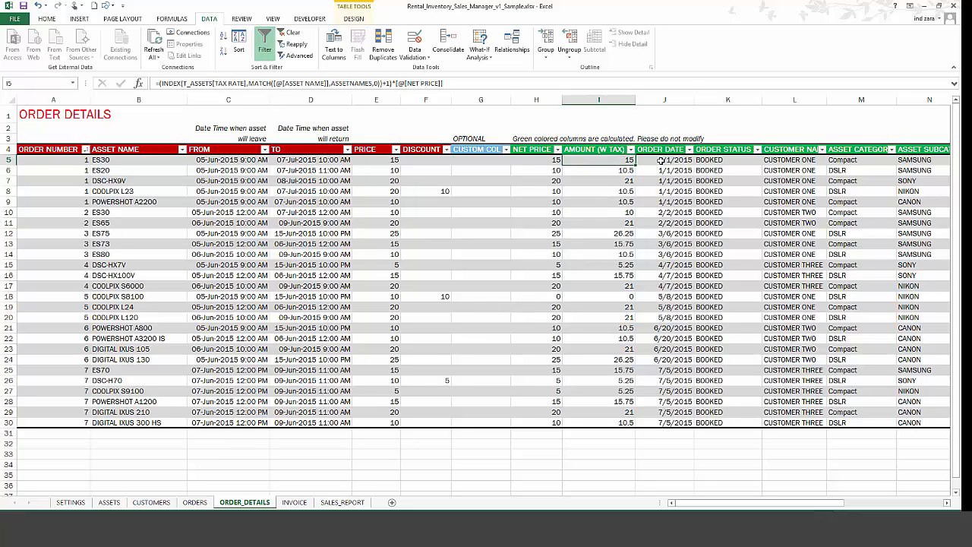
mouse_move(808, 470)
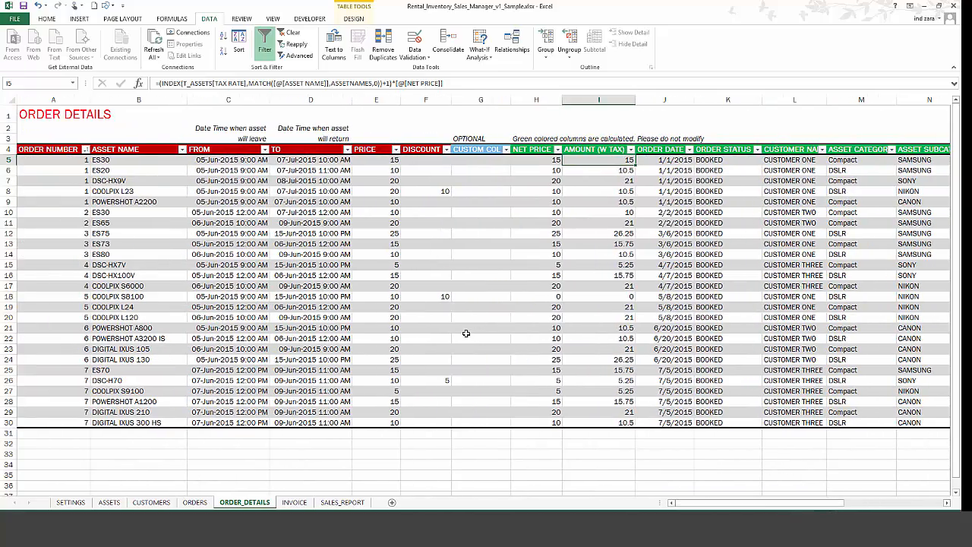
mouse_move(680, 264)
text(7)
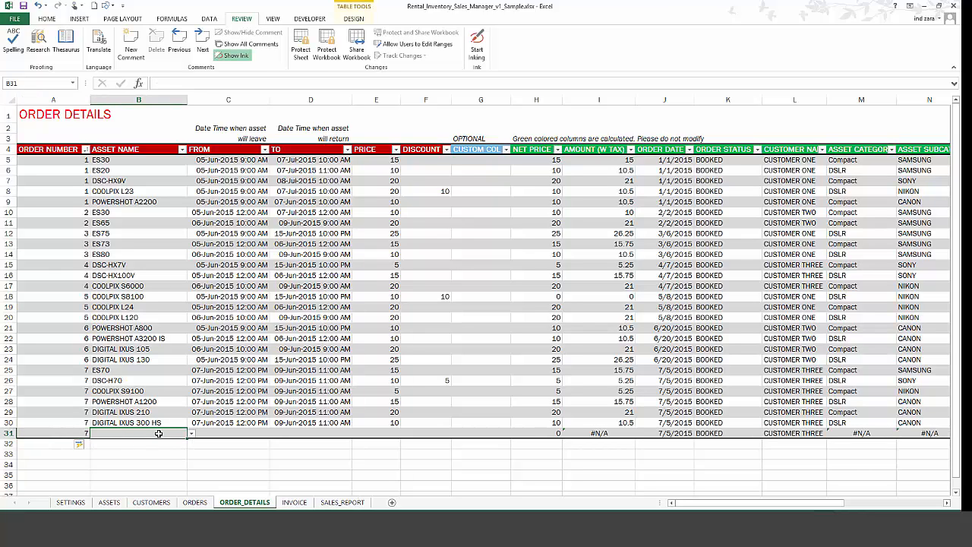
Start new order-detail rows for asset ES65 and order number 7 so the table auto-expands
click(190, 432)
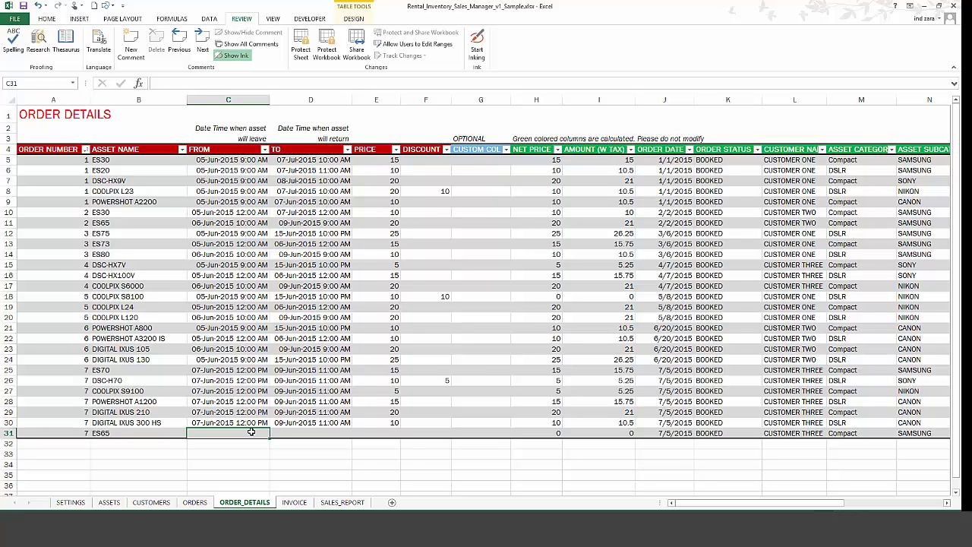
click(309, 433)
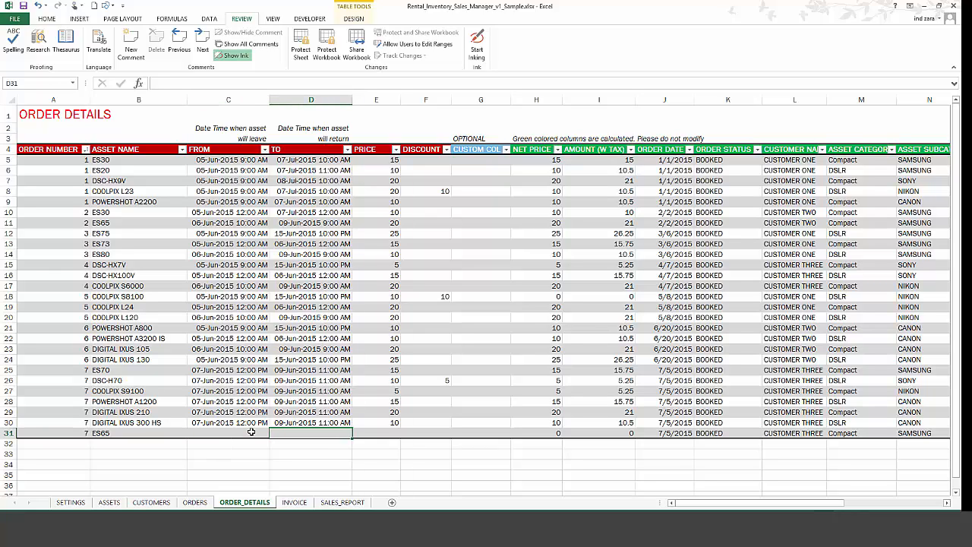
click(425, 433)
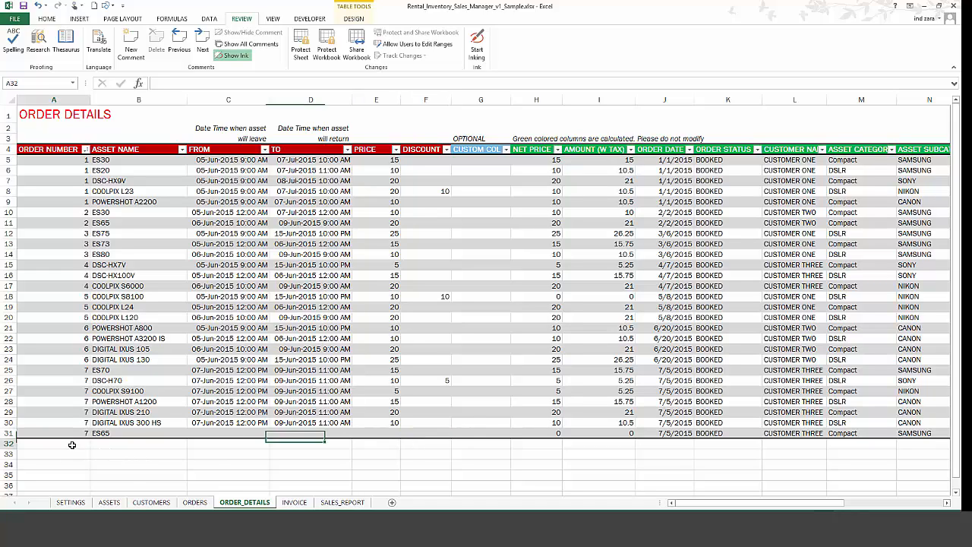
text(7)
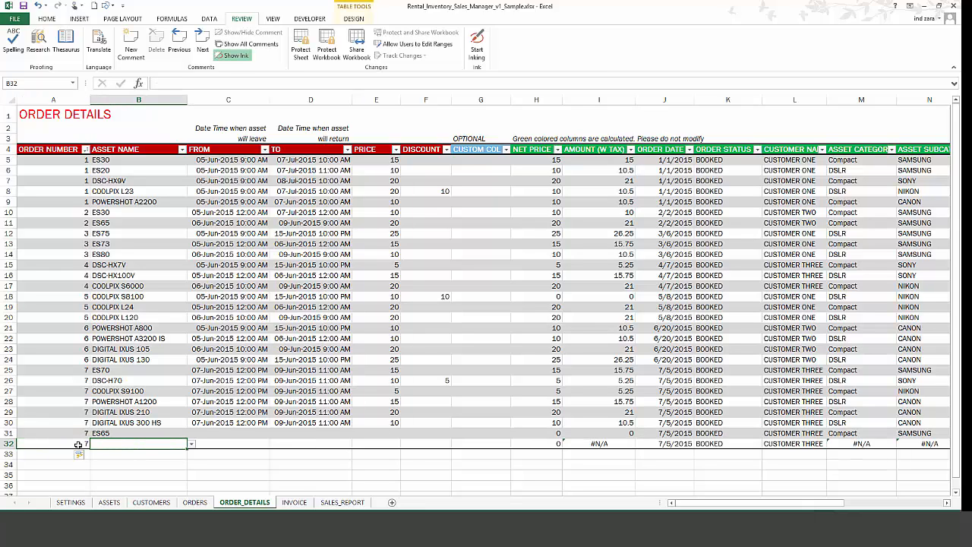
click(191, 443)
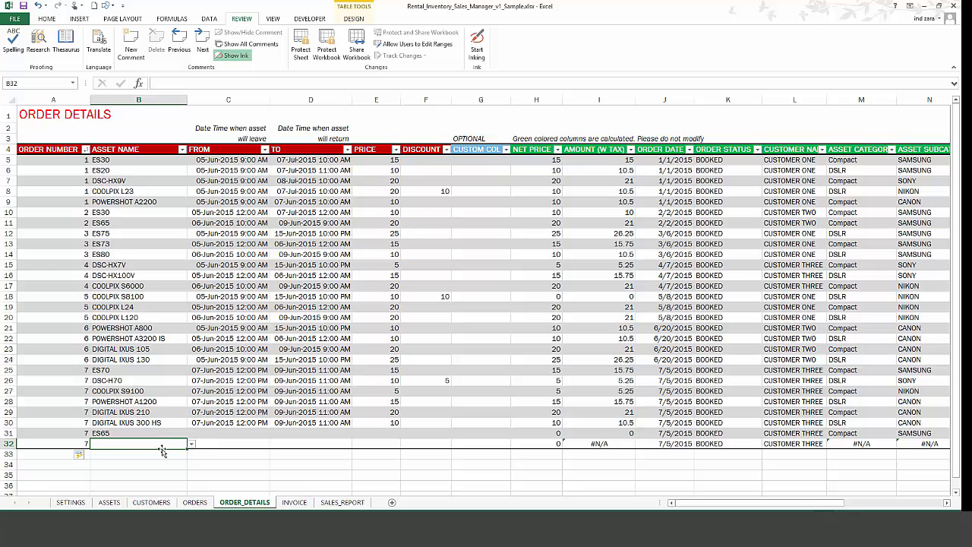
mouse_move(252, 449)
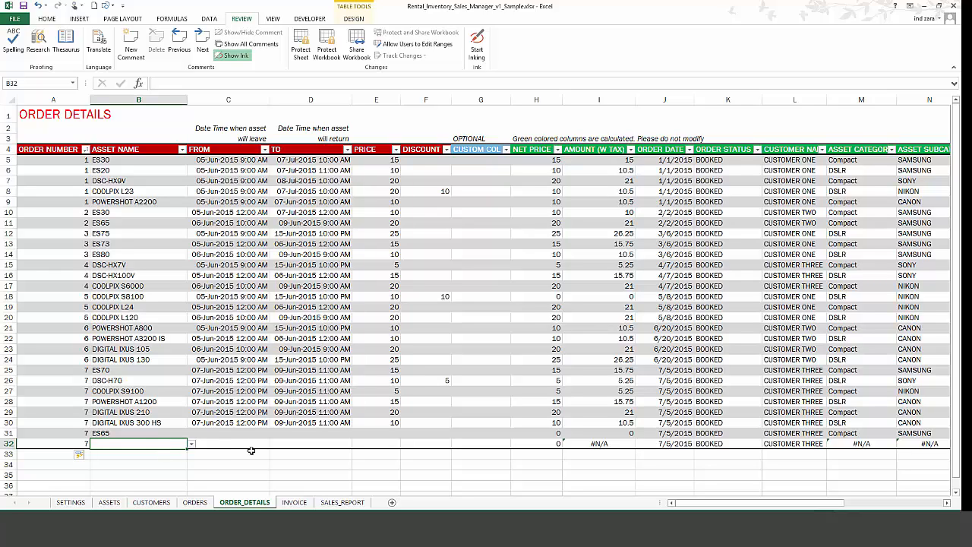
mouse_move(291, 495)
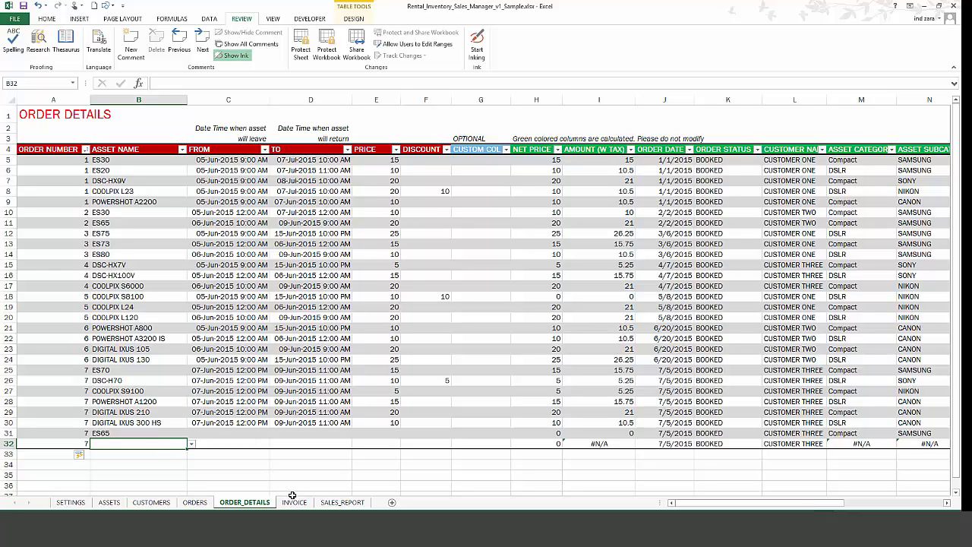
Preview the INVOICE sheet's print layout and PDF export options, then return to the invoice
click(295, 501)
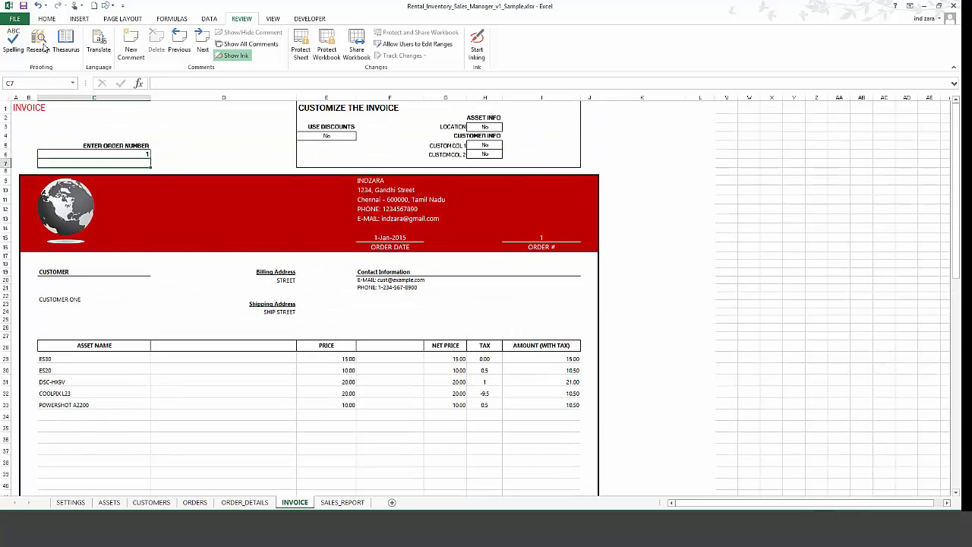
click(16, 18)
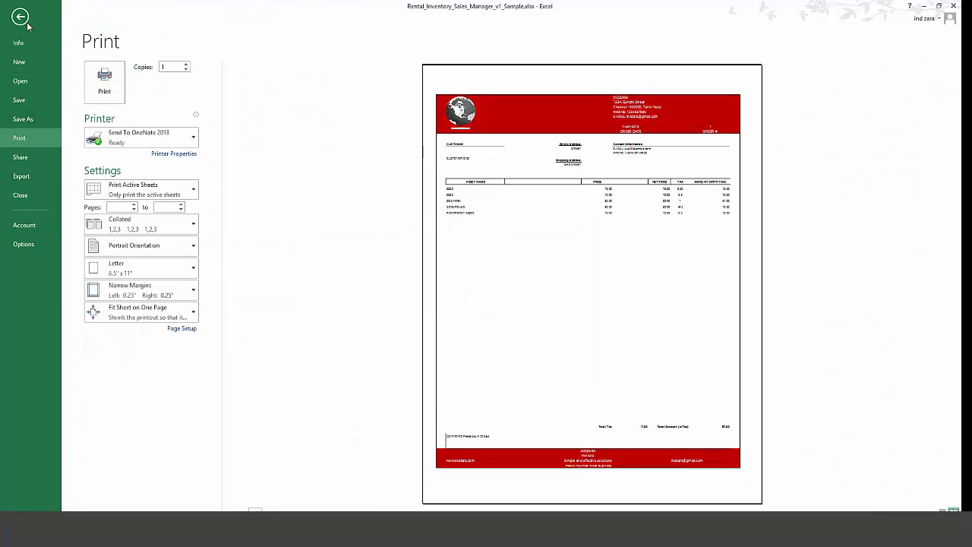
click(21, 176)
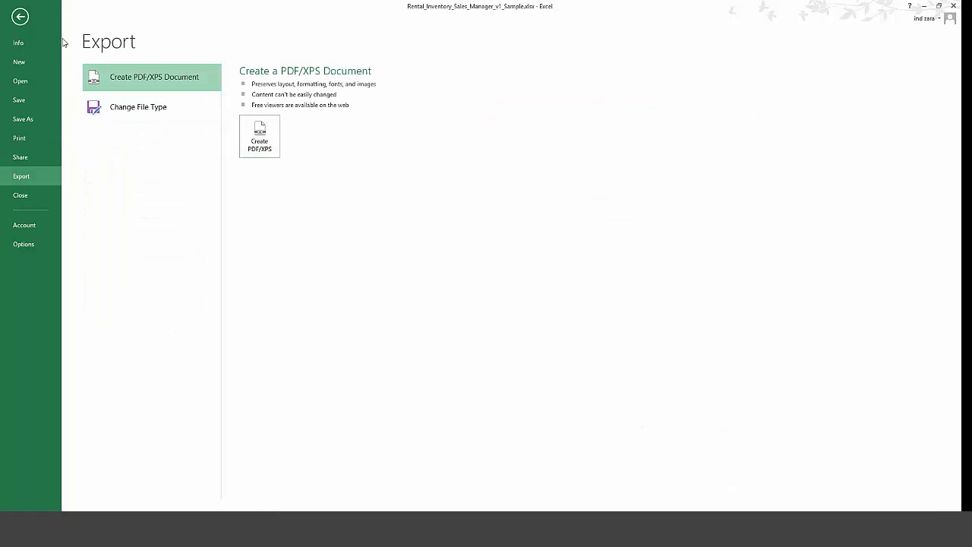
click(19, 16)
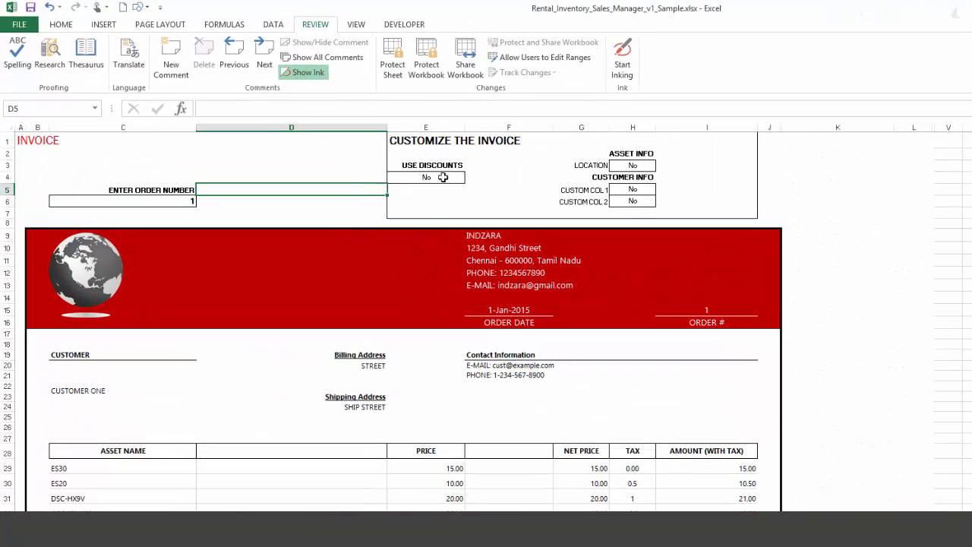
Turn on the invoice's discount column and show the asset LOCATION column
click(425, 176)
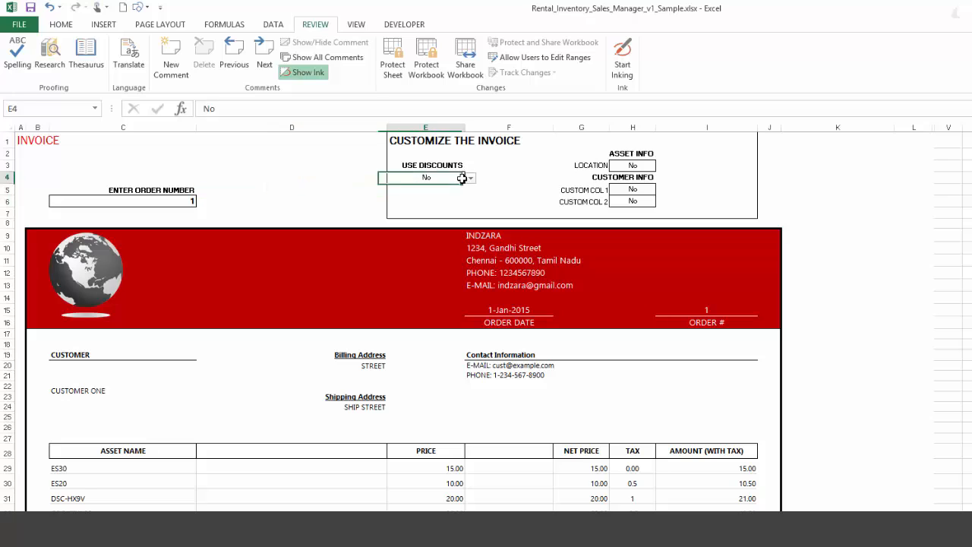
click(425, 176)
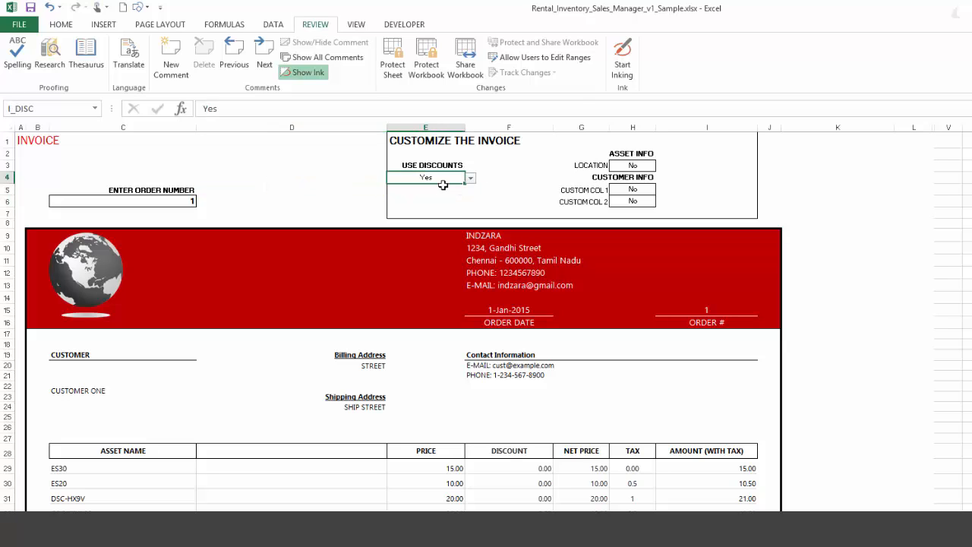
mouse_move(513, 474)
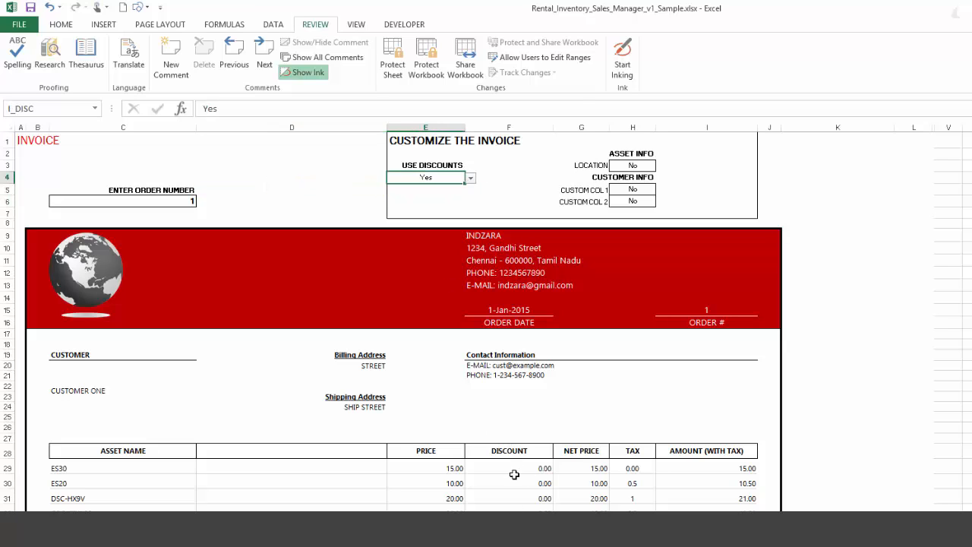
click(632, 166)
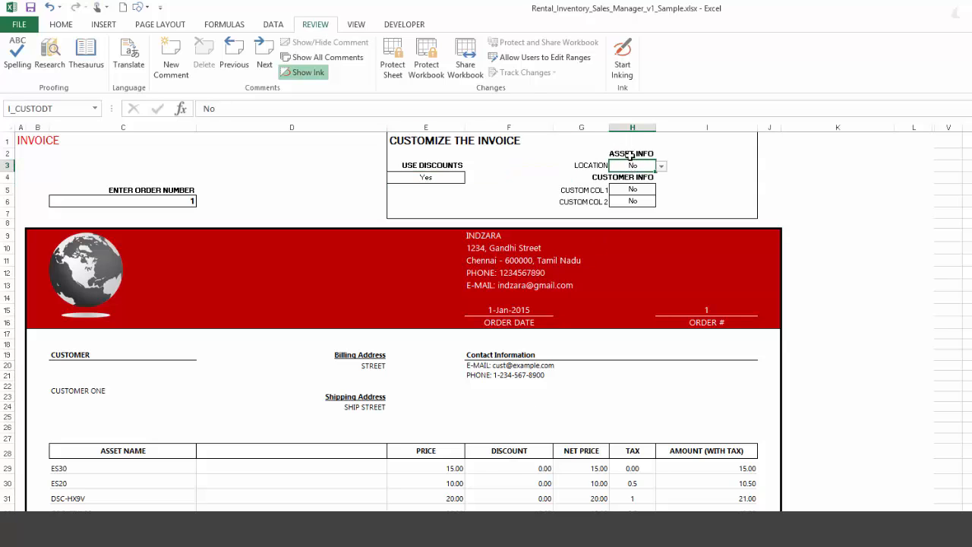
mouse_move(605, 166)
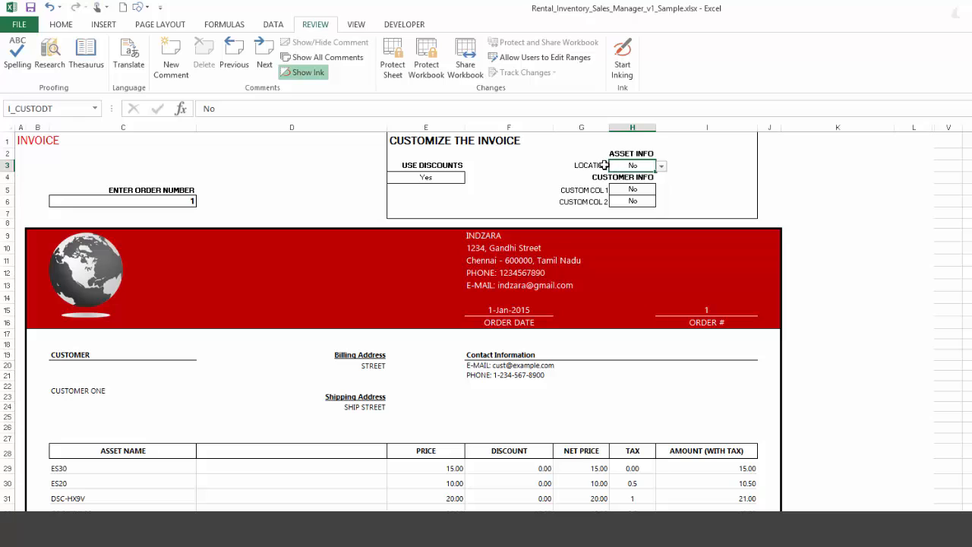
click(661, 166)
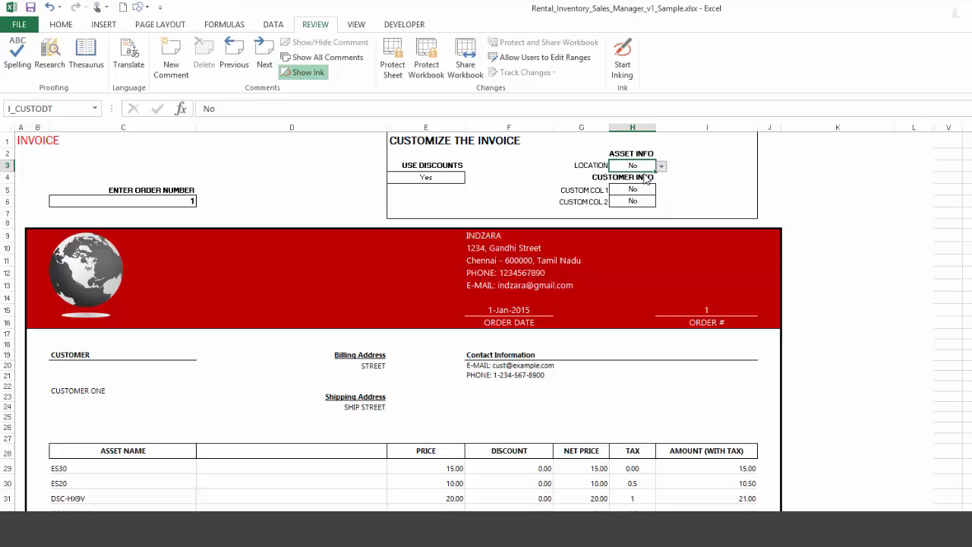
click(632, 165)
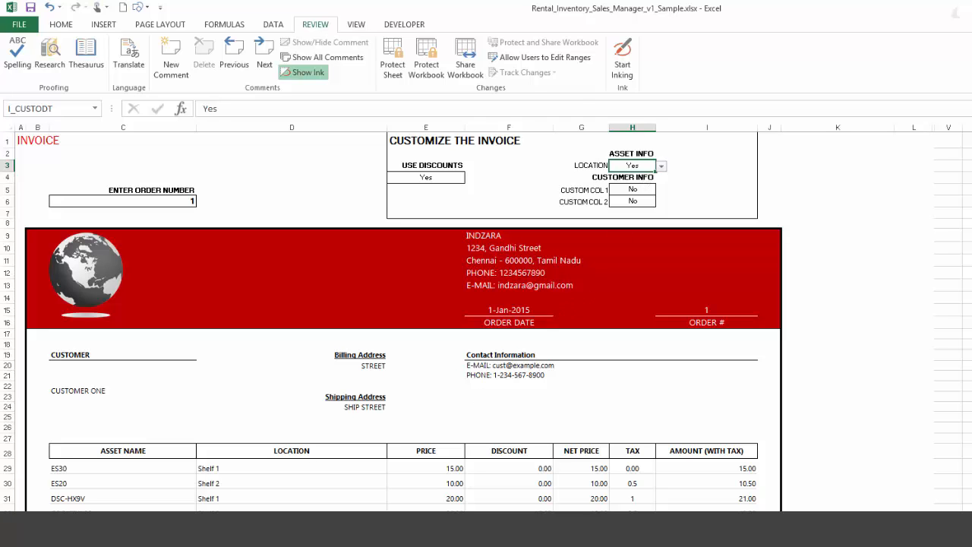
Check the optional LOCATION column on ASSETS, then set invoice LOCATION to No
scroll(down, 3)
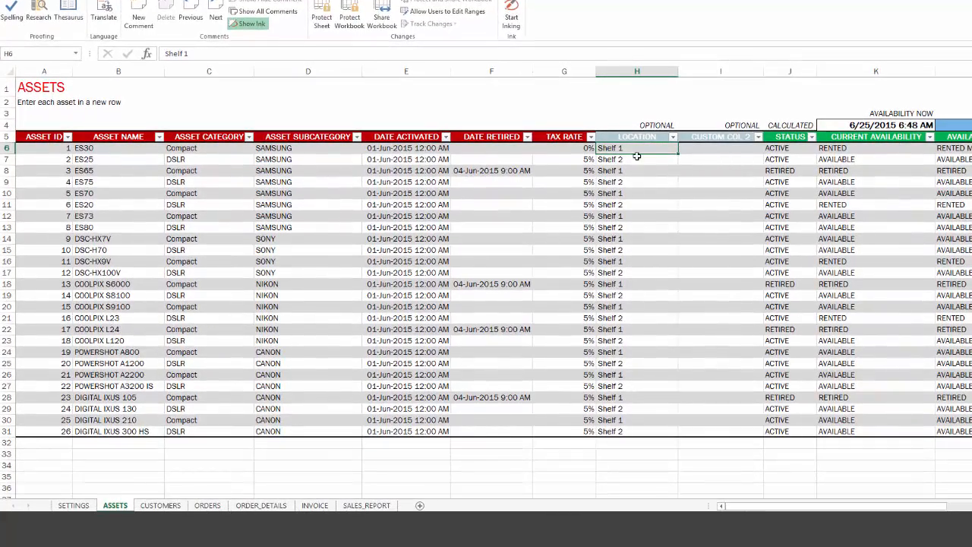
click(636, 137)
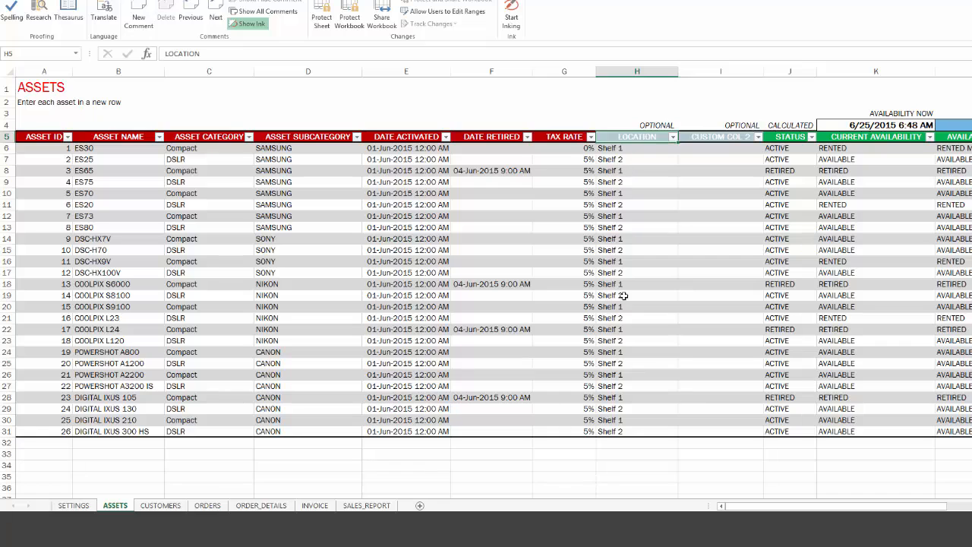
mouse_move(626, 285)
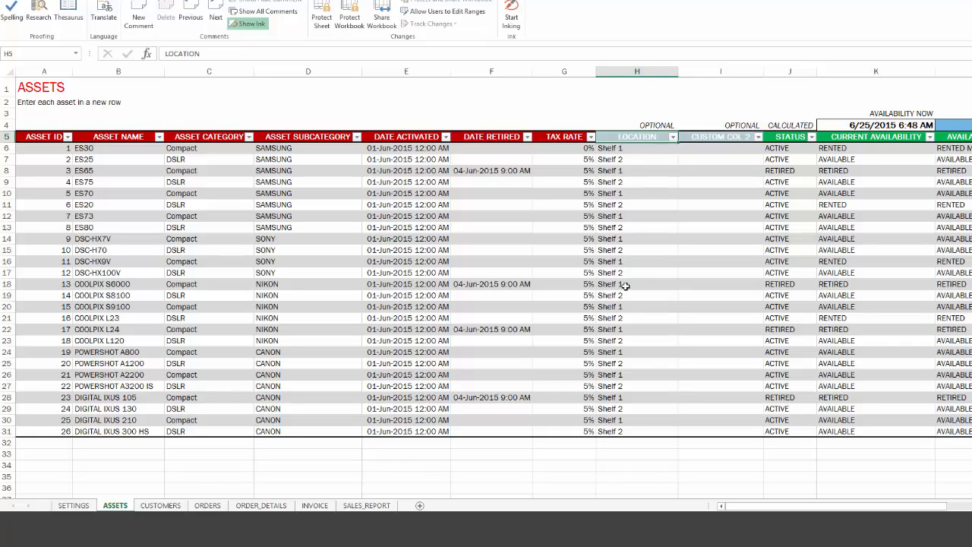
click(314, 504)
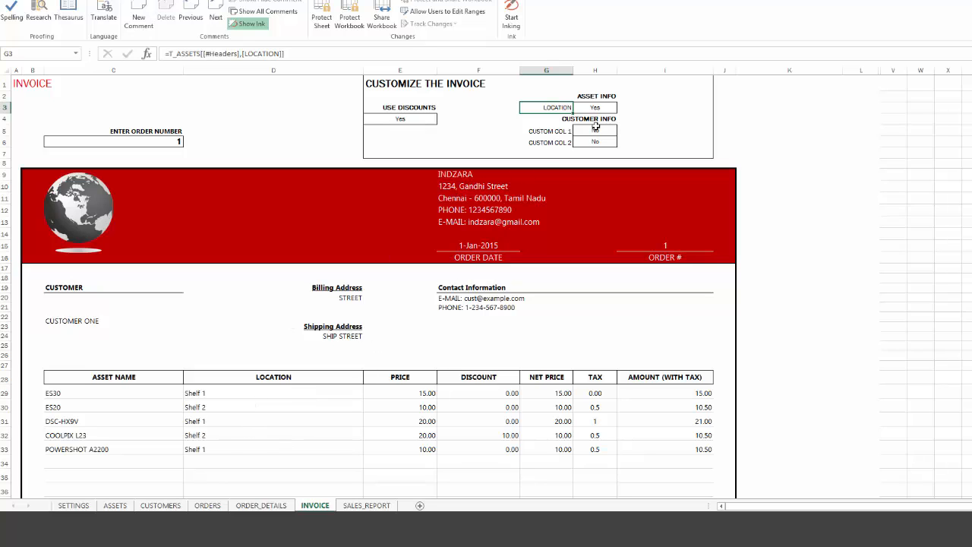
click(621, 107)
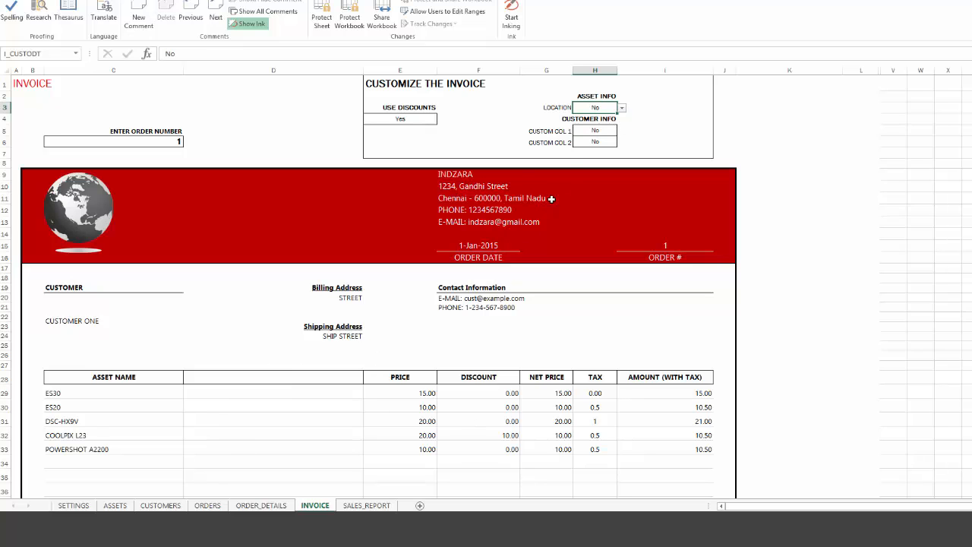
Fill the CUSTOMERS sheet's COUNTRY column with USA, Canada and India
click(595, 131)
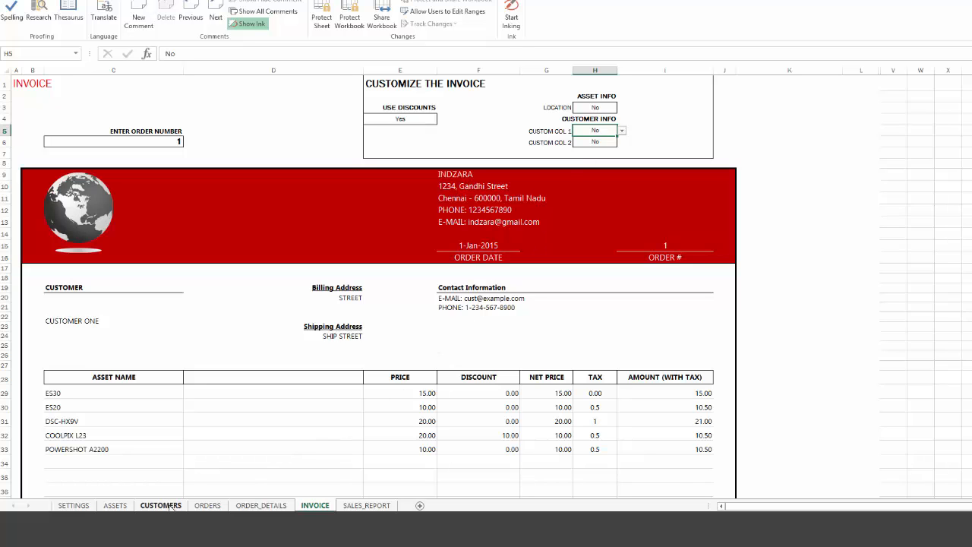
click(161, 504)
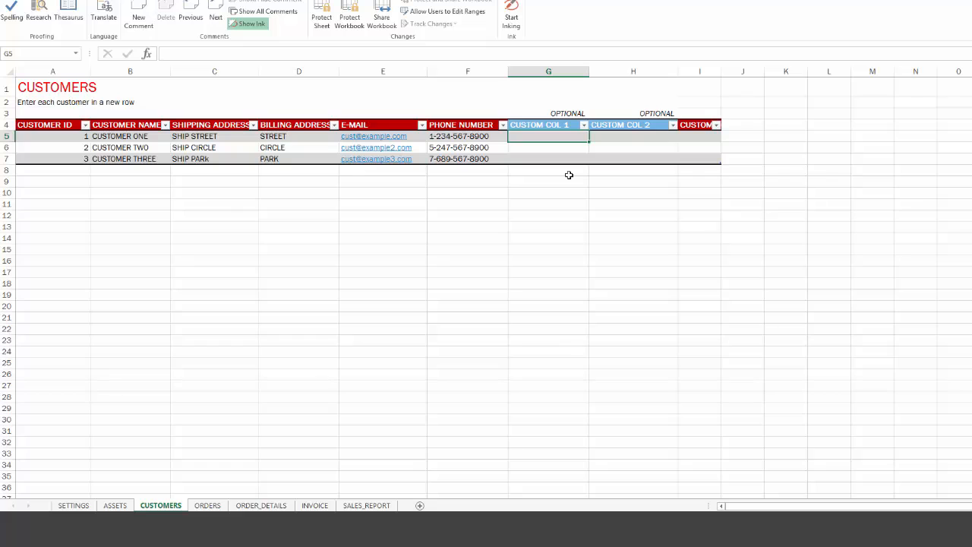
click(539, 124)
text(COUNTRY)
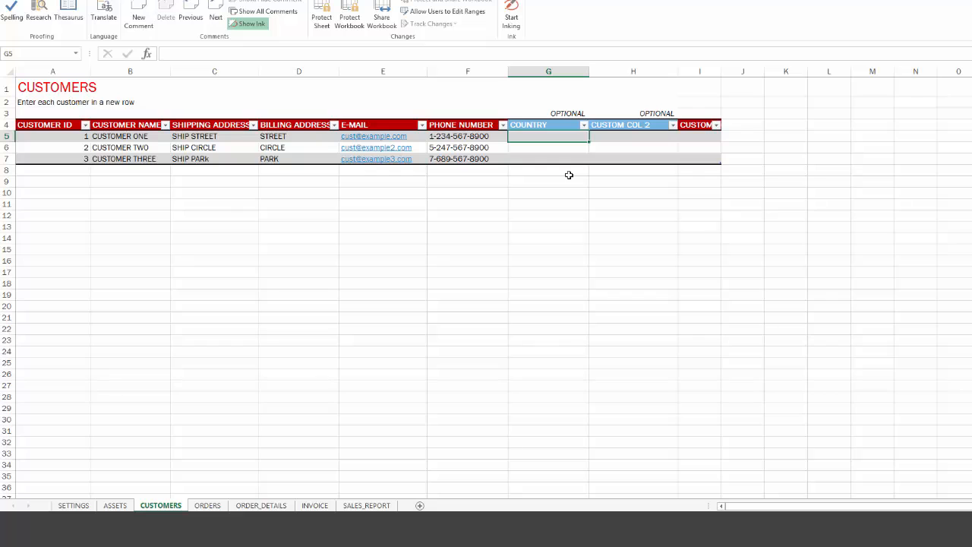
text(USA)
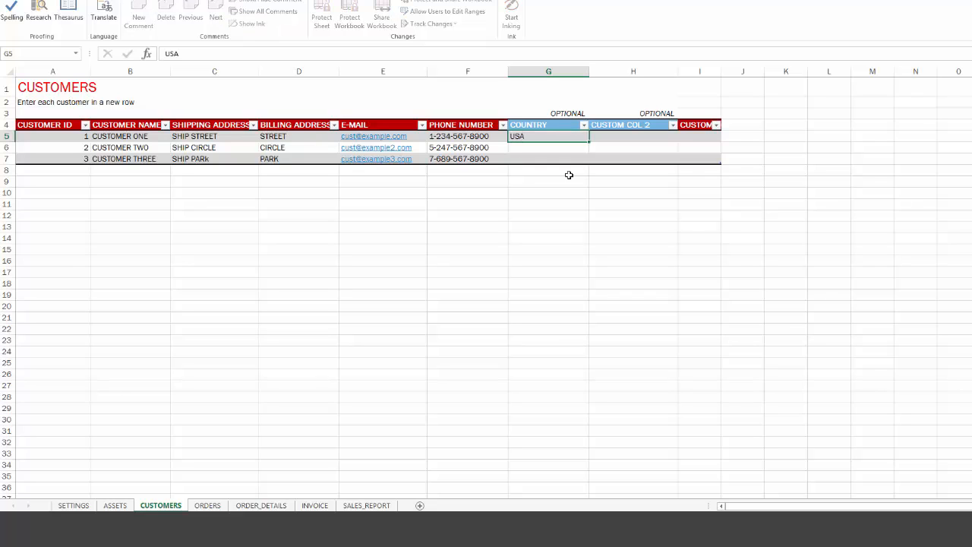
text(Canada)
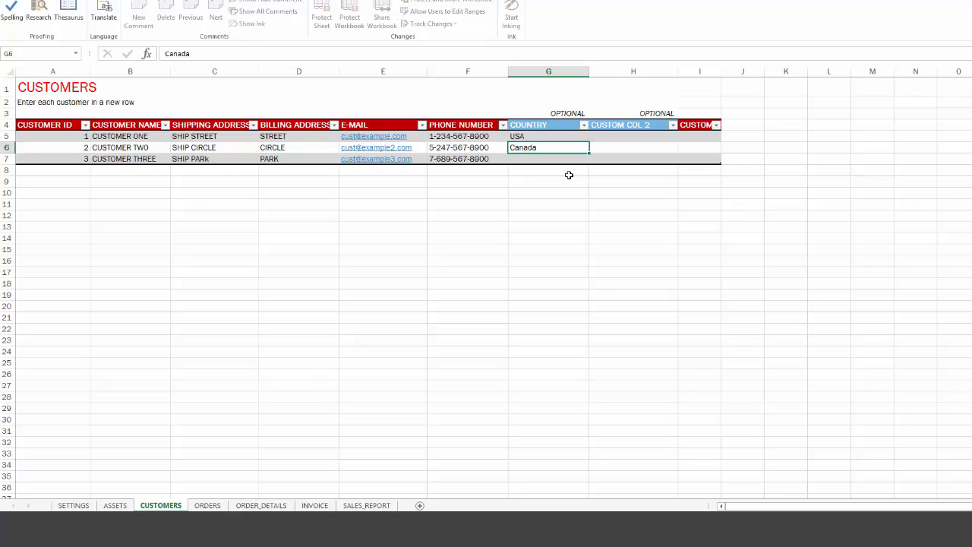
text(India)
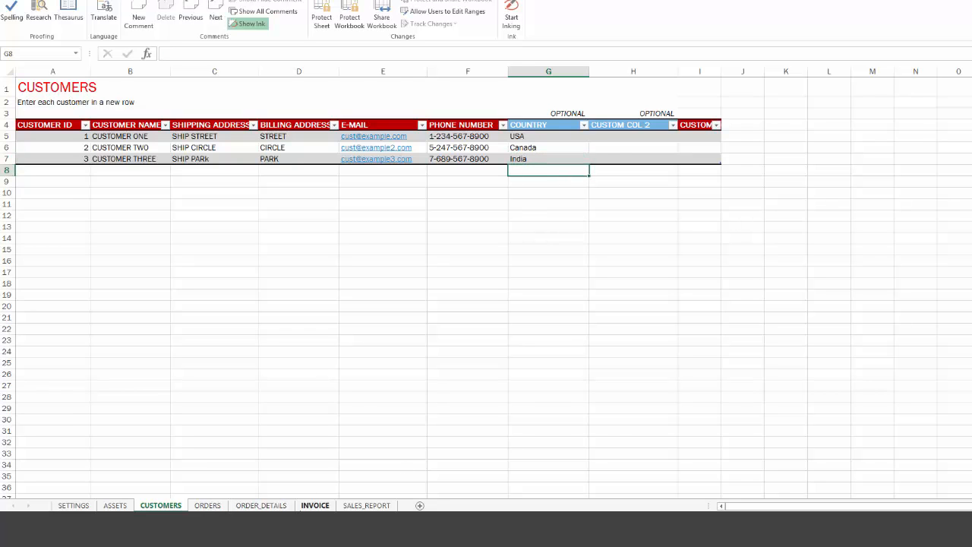
Show the customer's country on the invoice via the custom customer field settings
click(315, 504)
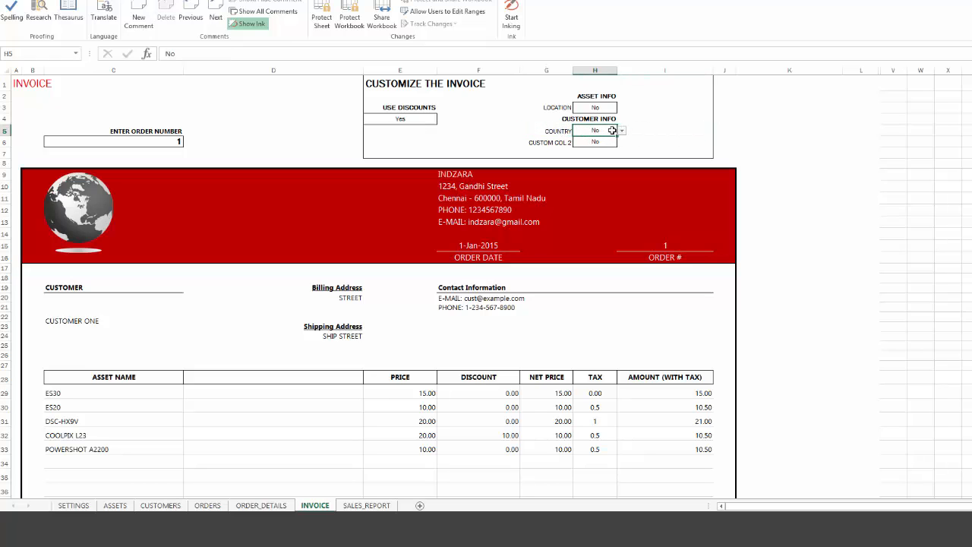
click(595, 130)
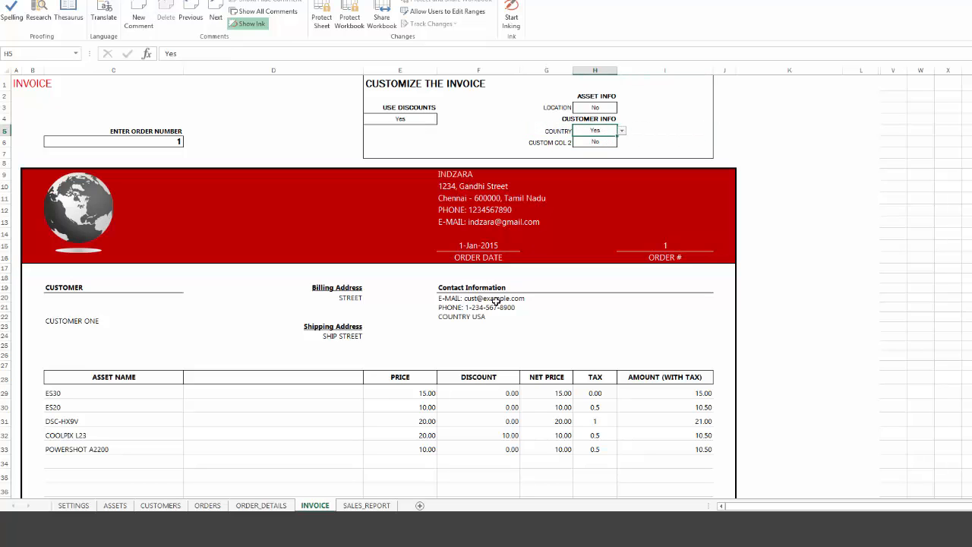
mouse_move(477, 322)
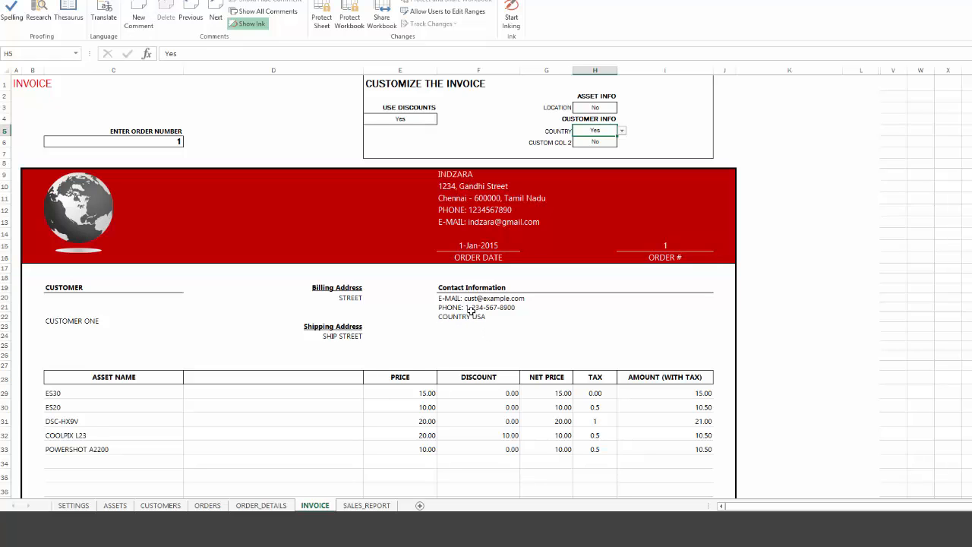
mouse_move(530, 212)
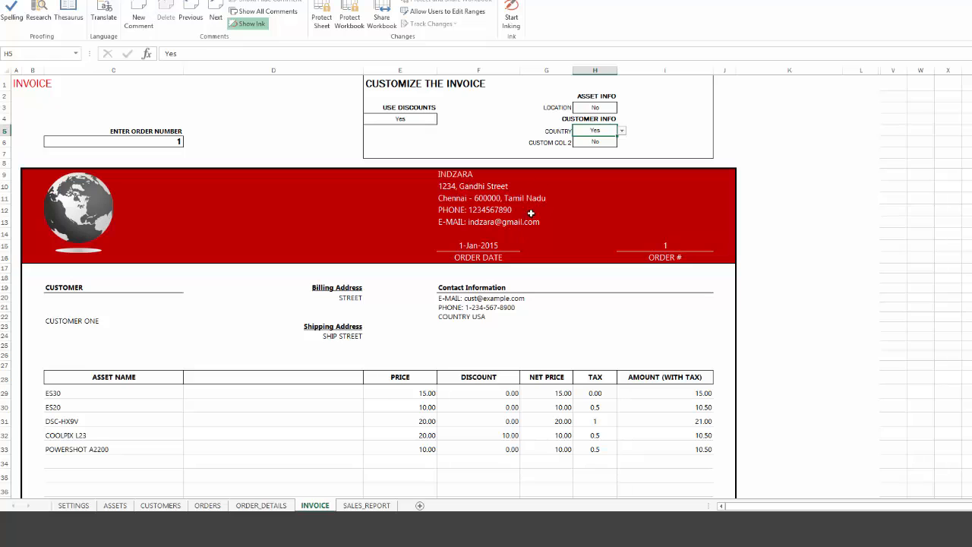
click(621, 143)
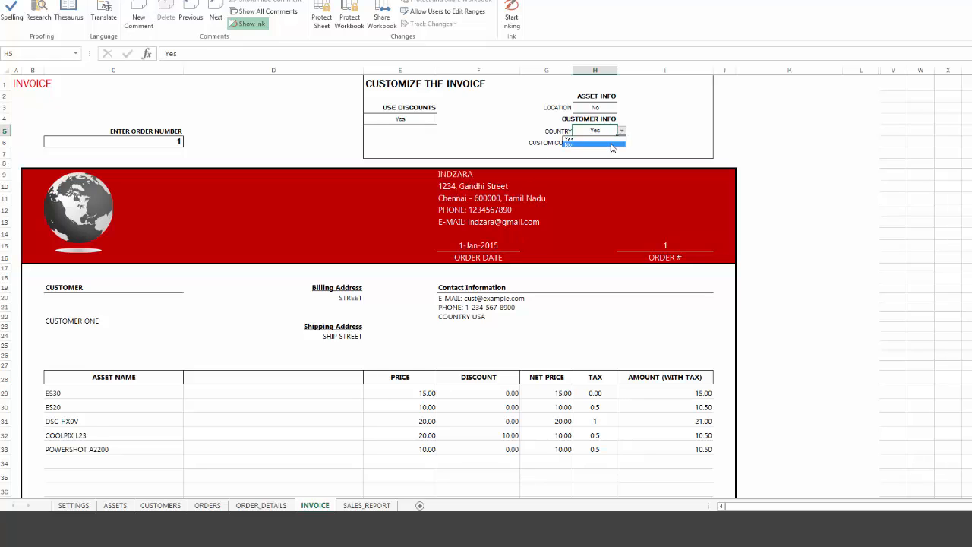
click(595, 143)
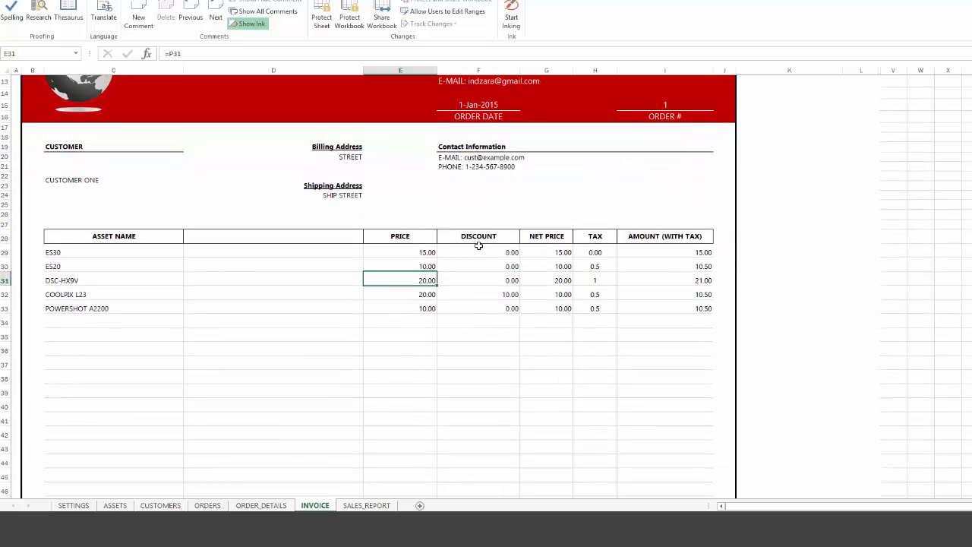
mouse_move(532, 311)
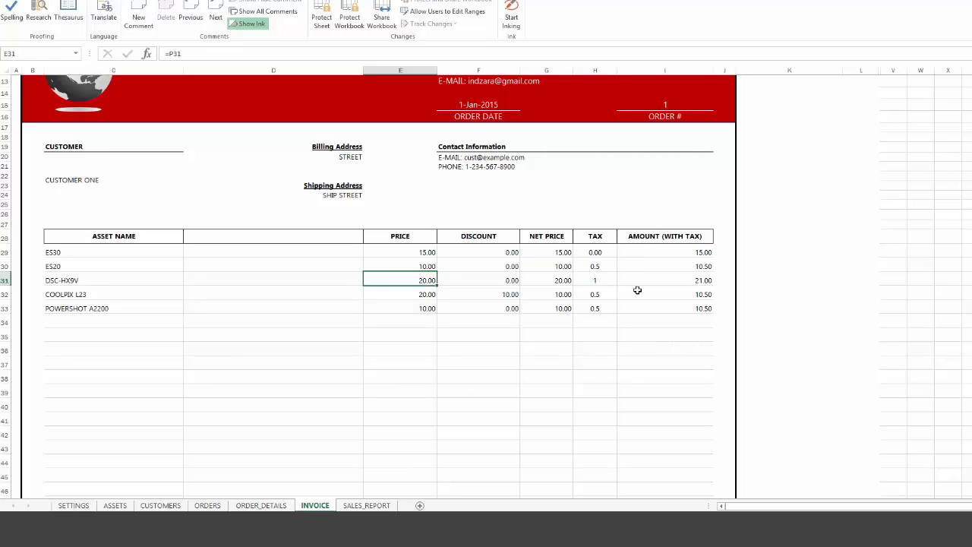
mouse_move(395, 162)
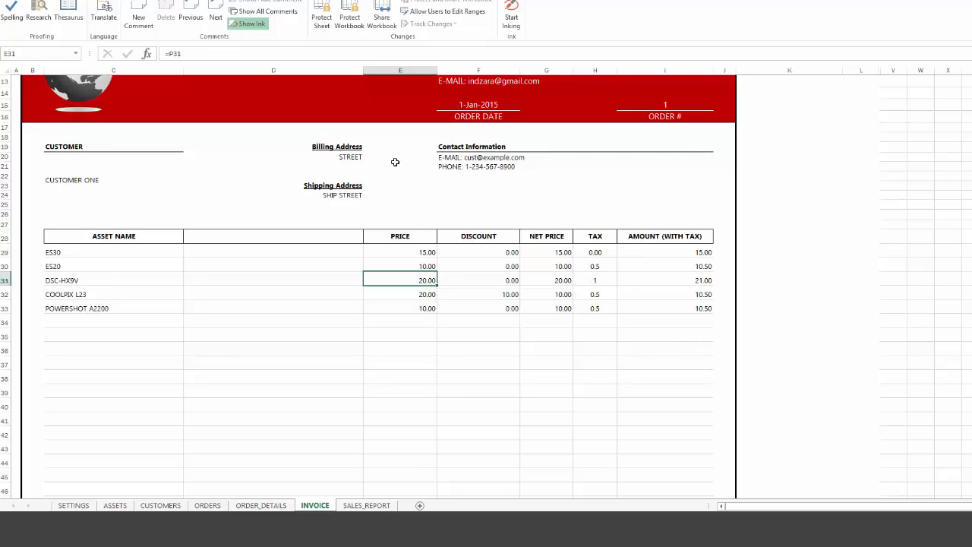
scroll(down, 3)
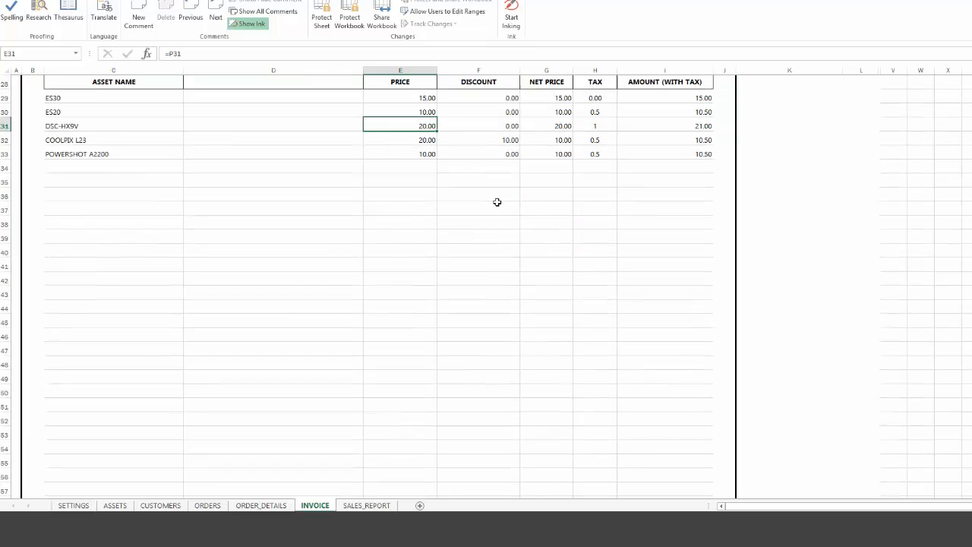
scroll(down, 3)
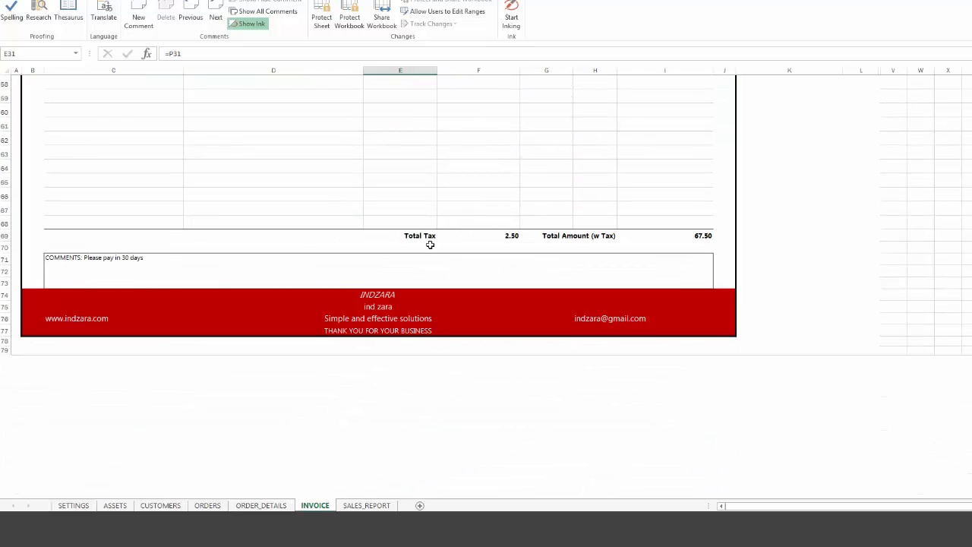
mouse_move(410, 255)
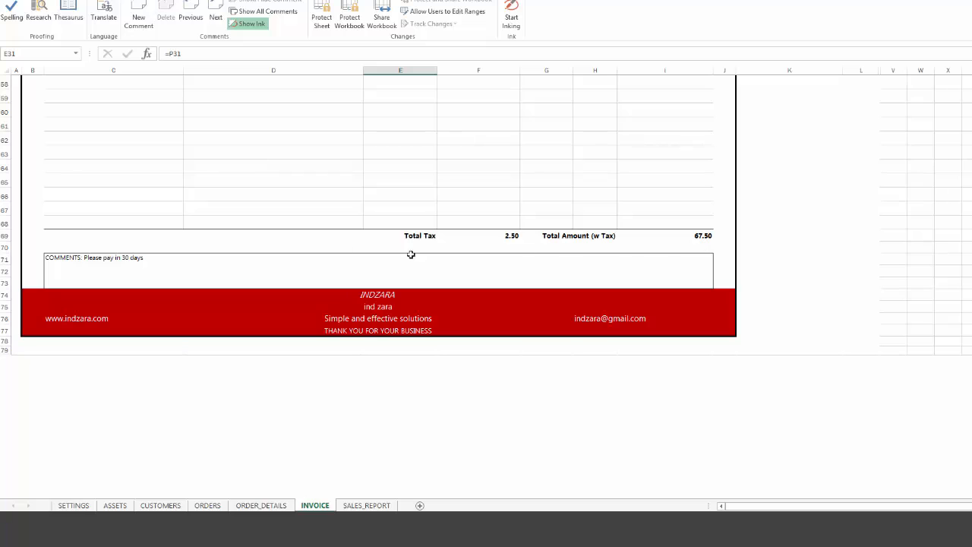
mouse_move(113, 270)
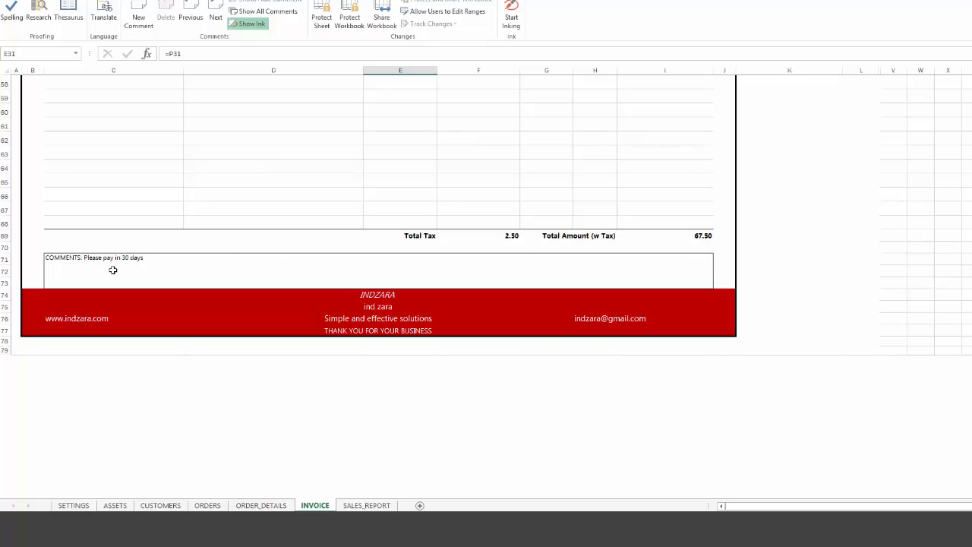
mouse_move(91, 265)
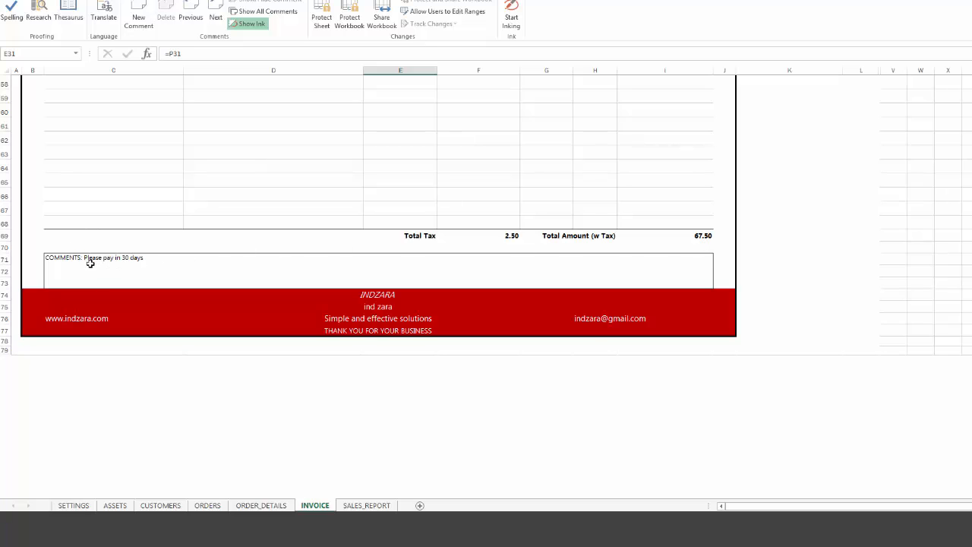
mouse_move(210, 275)
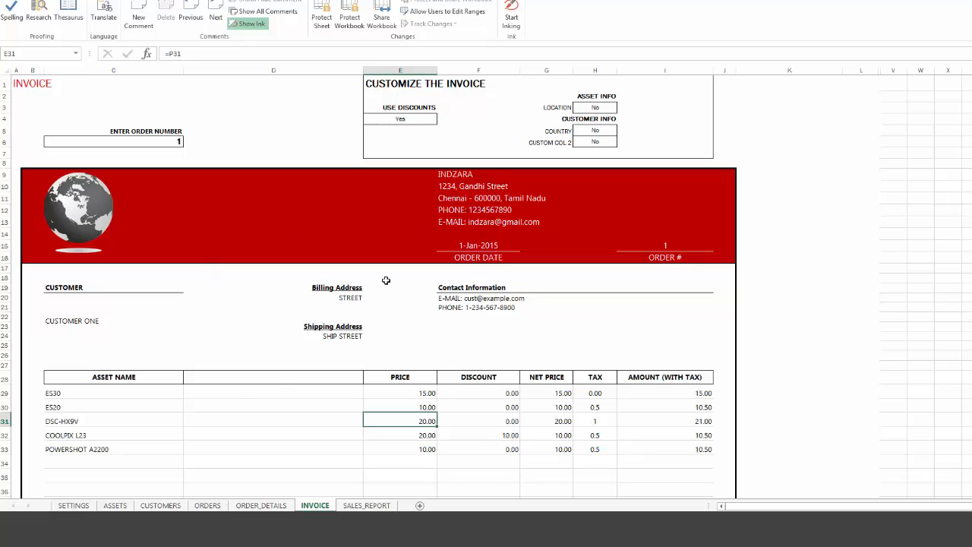
Set the invoice order number to 3 to show order 3's assets ES75, ES73 and ES80
click(72, 504)
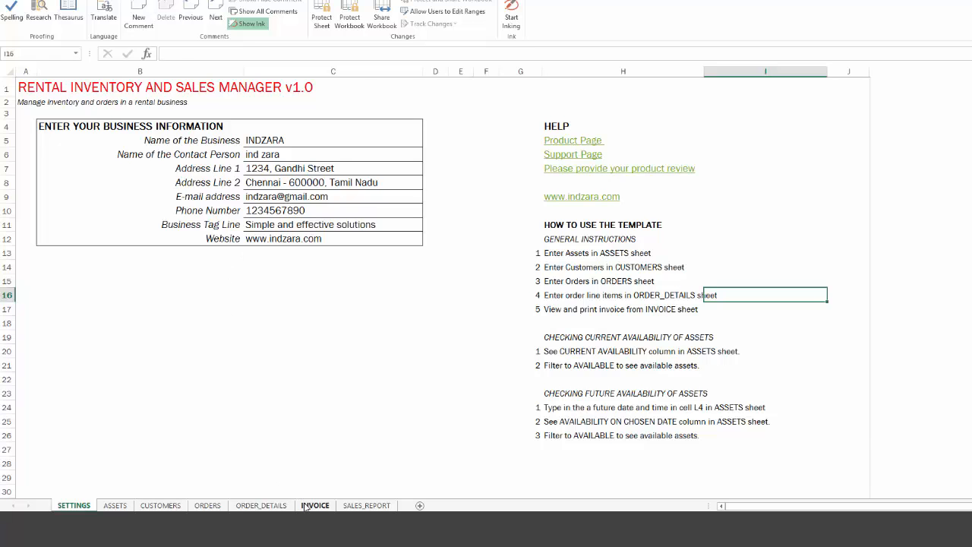
click(315, 504)
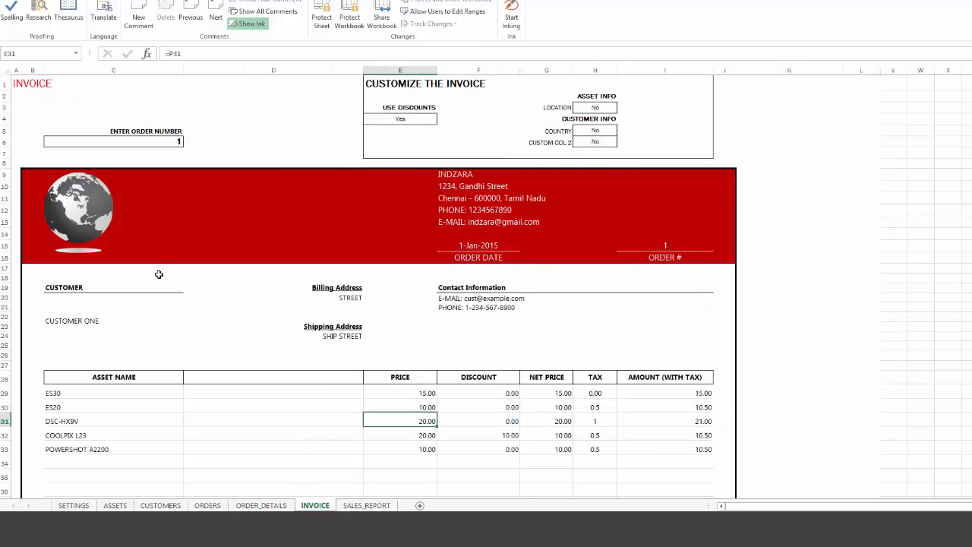
mouse_move(155, 270)
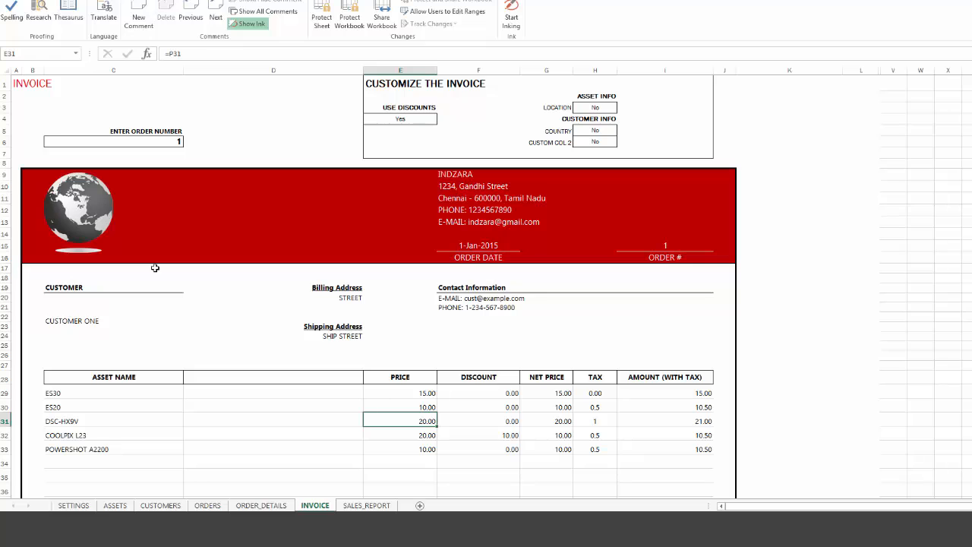
click(114, 143)
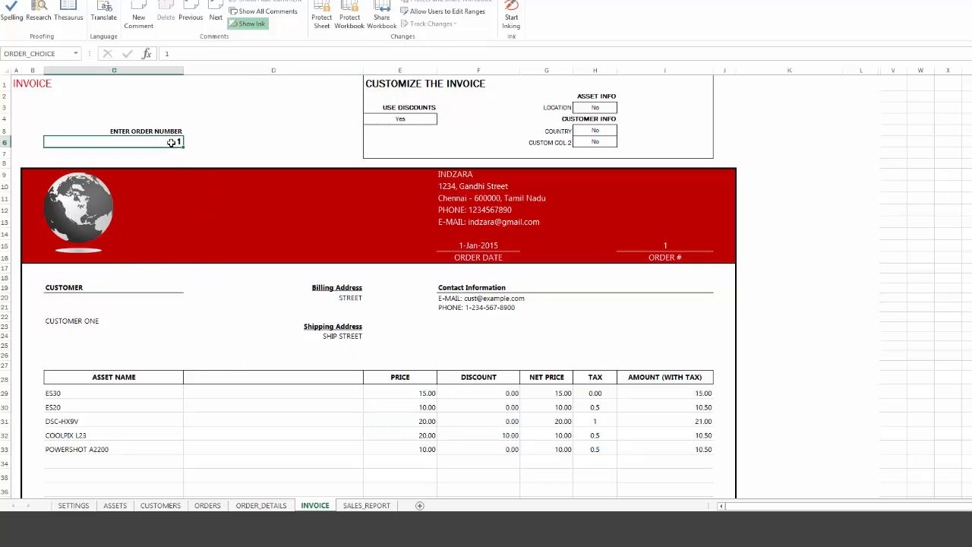
text(3)
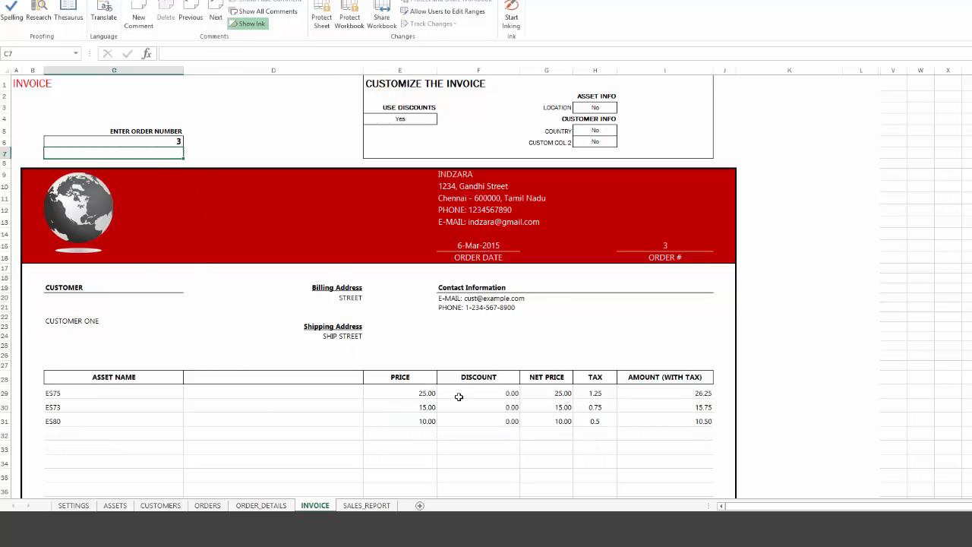
scroll(down, 3)
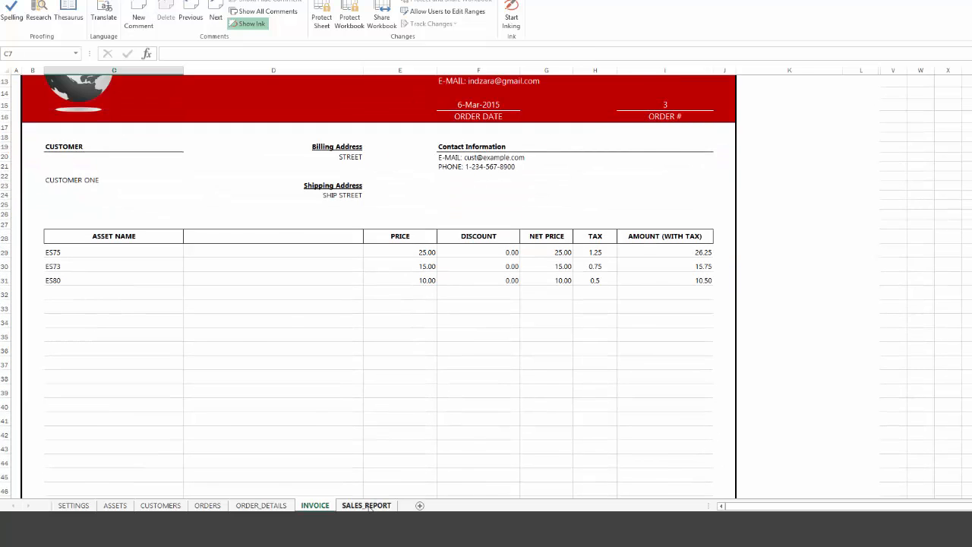
Review the SALES_REPORT filters, monthly sales line and category and top-asset bar charts
click(366, 504)
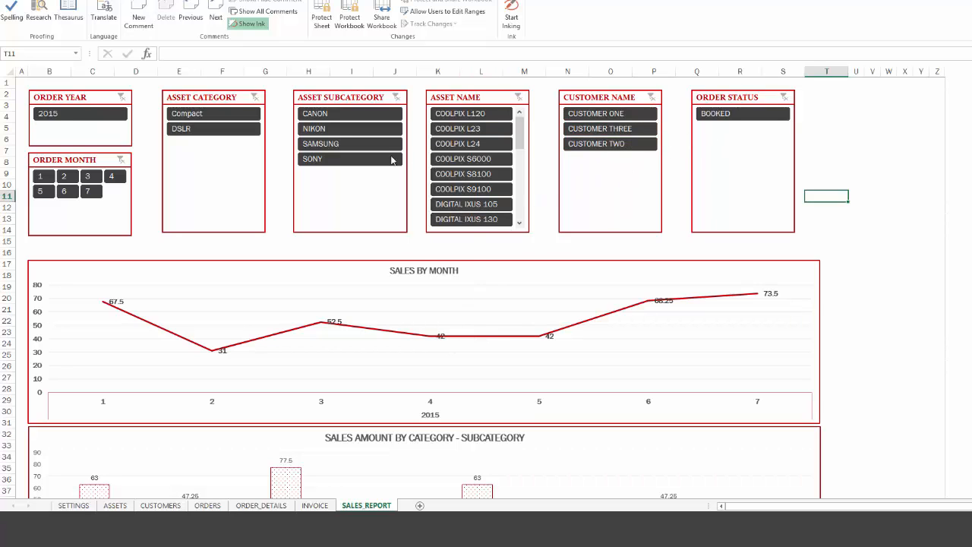
scroll(down, 3)
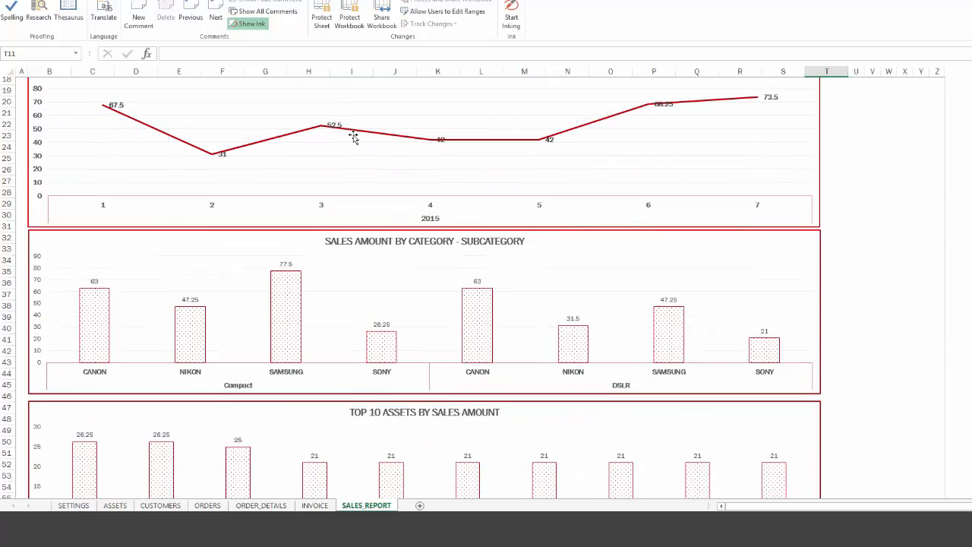
scroll(down, 3)
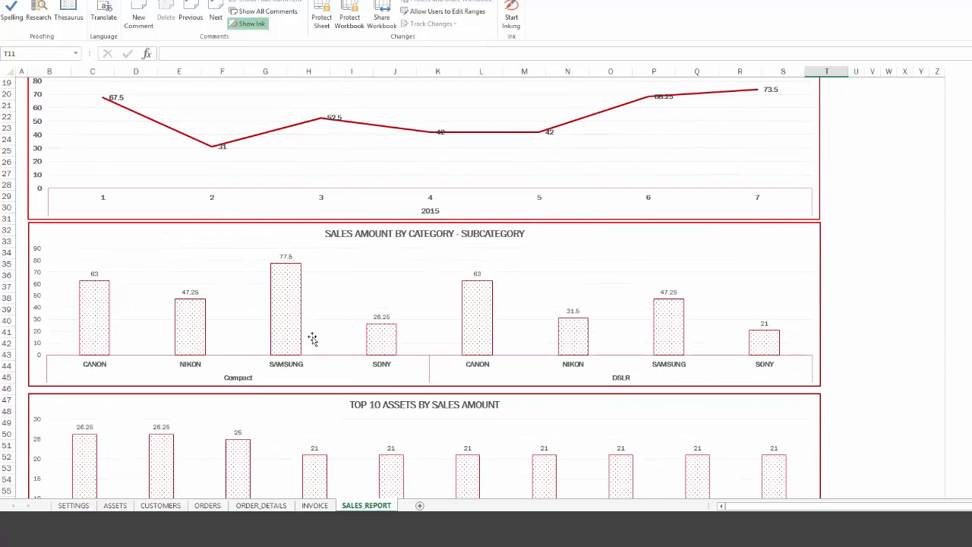
mouse_move(387, 270)
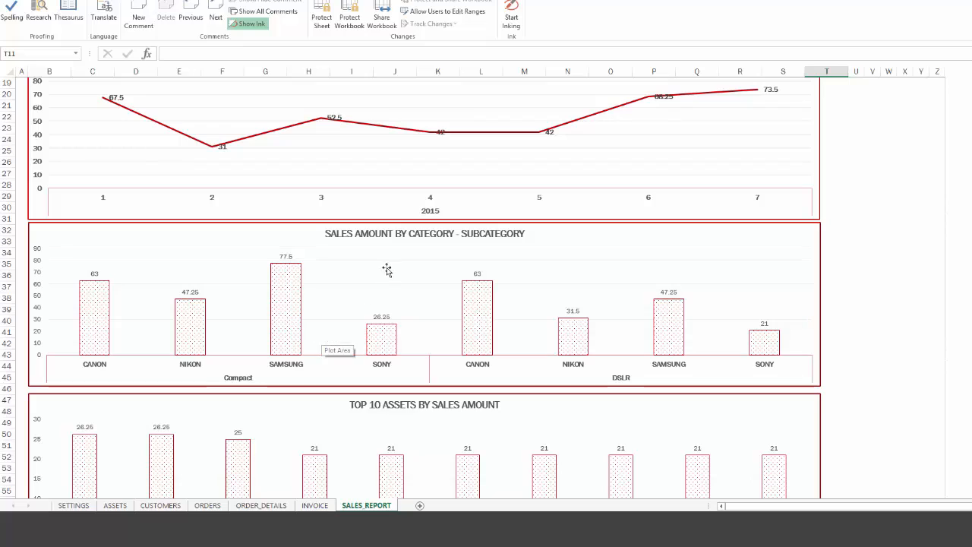
mouse_move(422, 332)
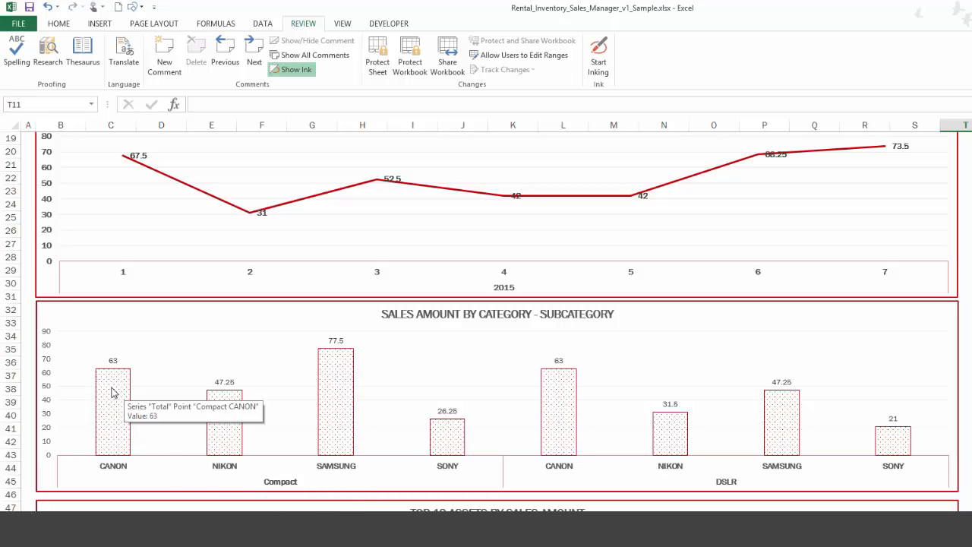
mouse_move(438, 453)
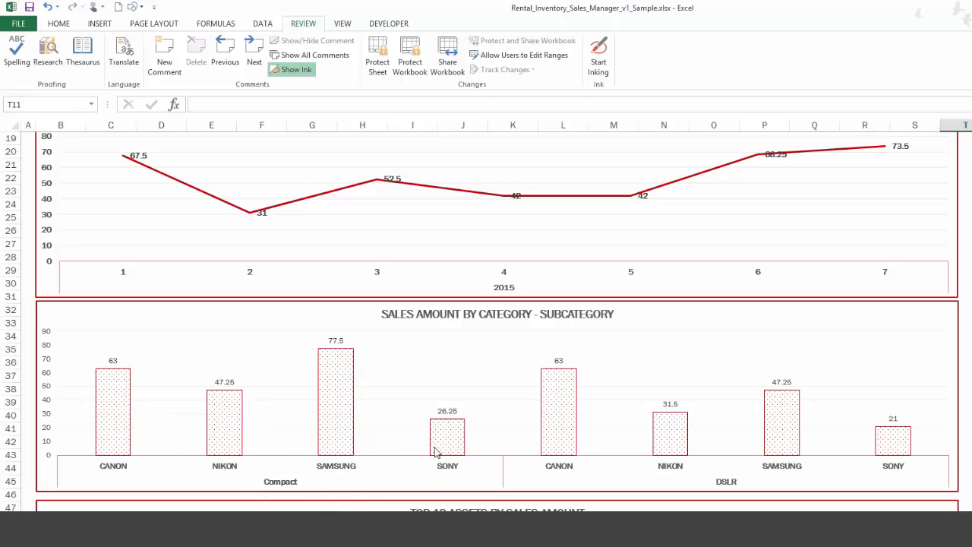
scroll(down, 3)
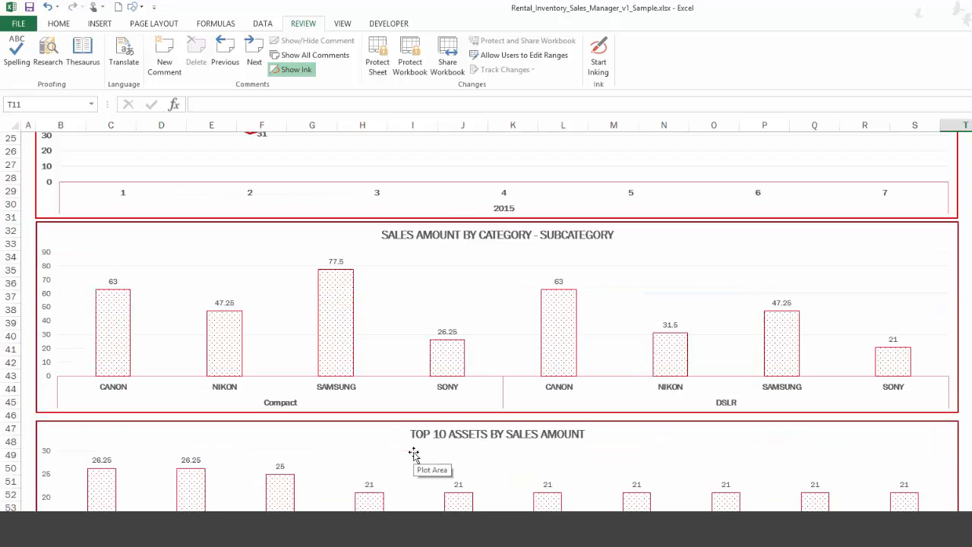
scroll(down, 3)
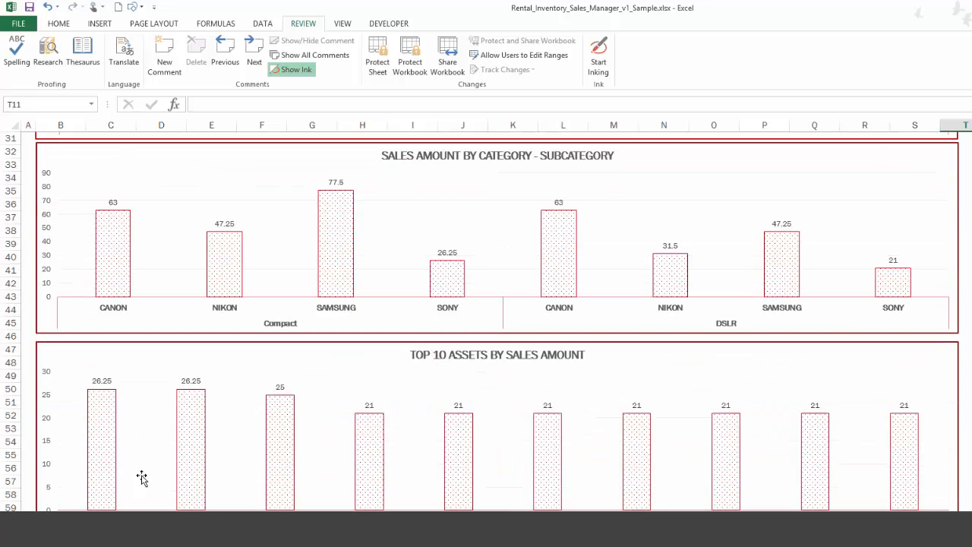
mouse_move(127, 501)
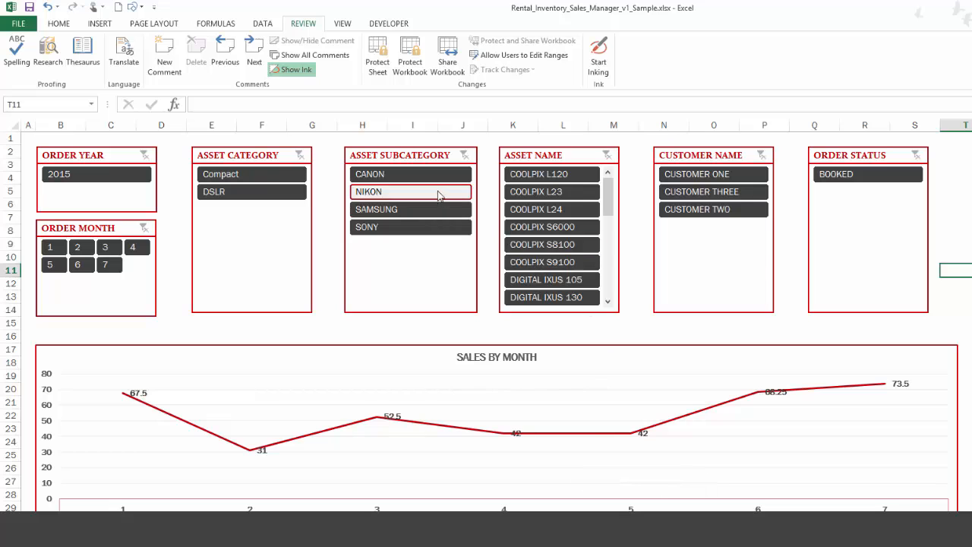
scroll(down, 3)
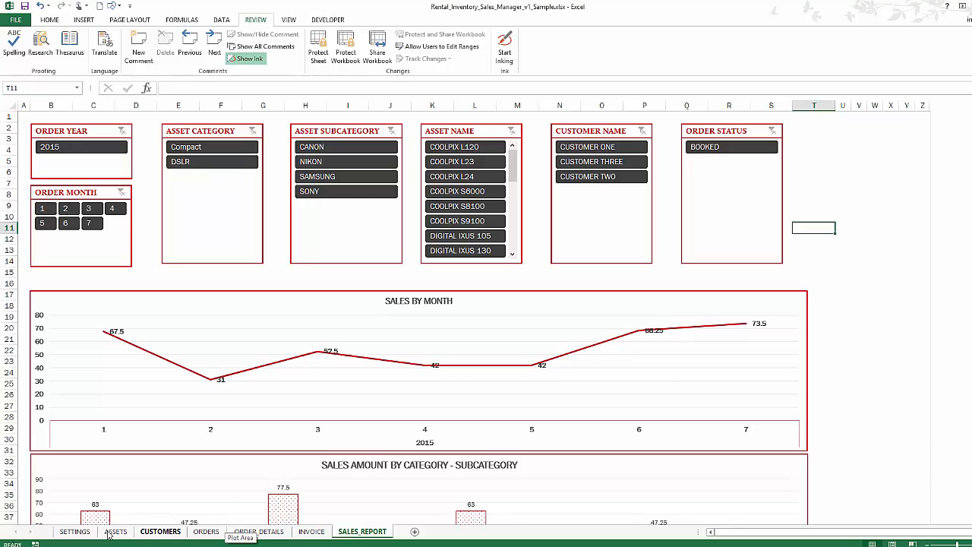
Revisit the SETTINGS, ASSETS, CUSTOMERS and ORDERS sheets in turn
click(74, 532)
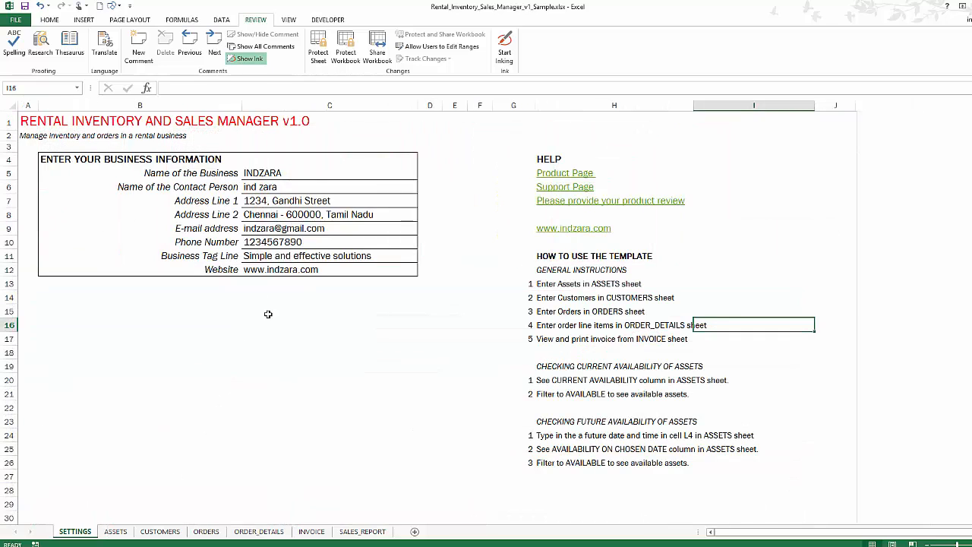
click(115, 531)
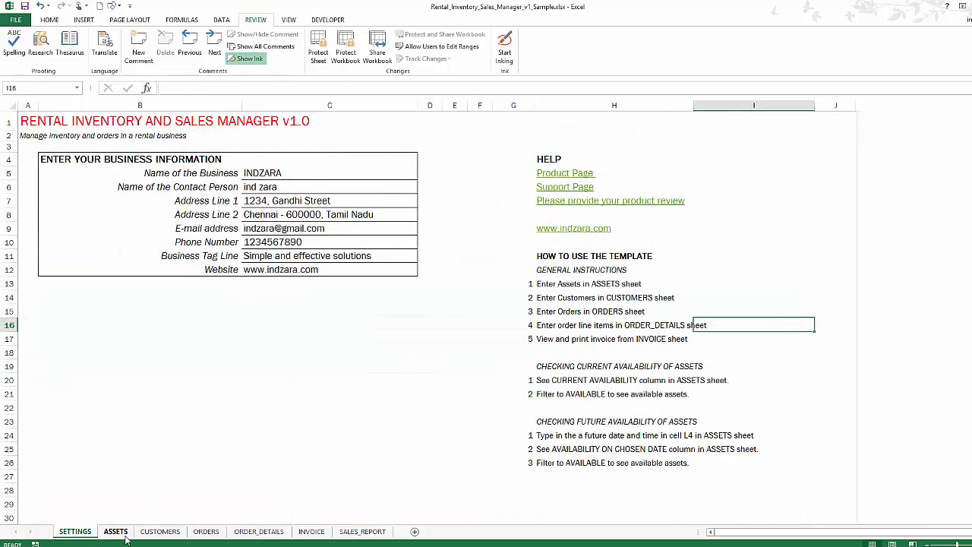
click(115, 531)
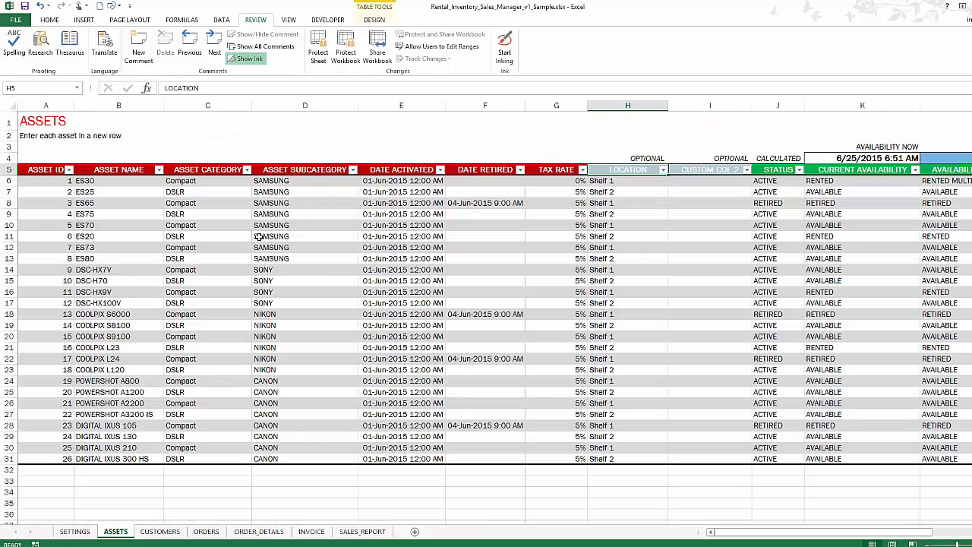
mouse_move(634, 352)
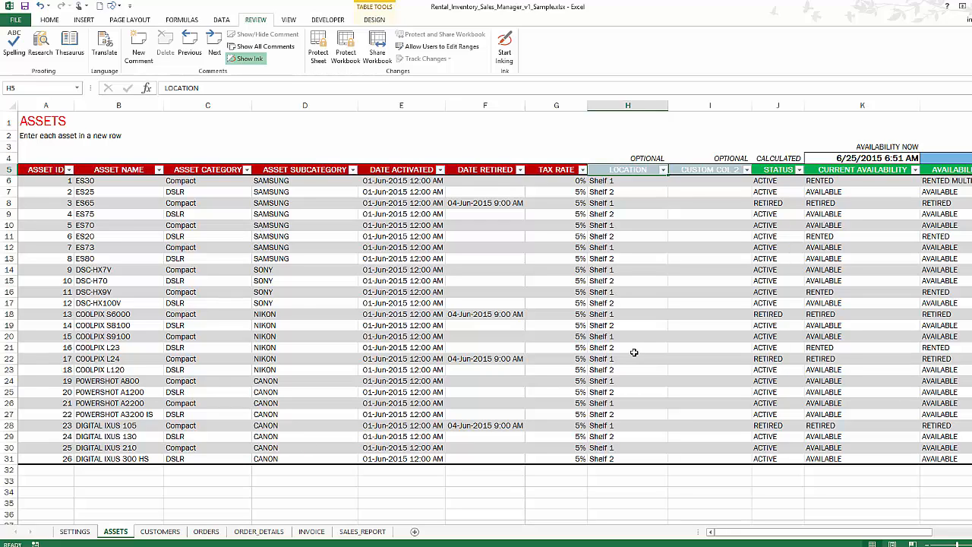
mouse_move(829, 230)
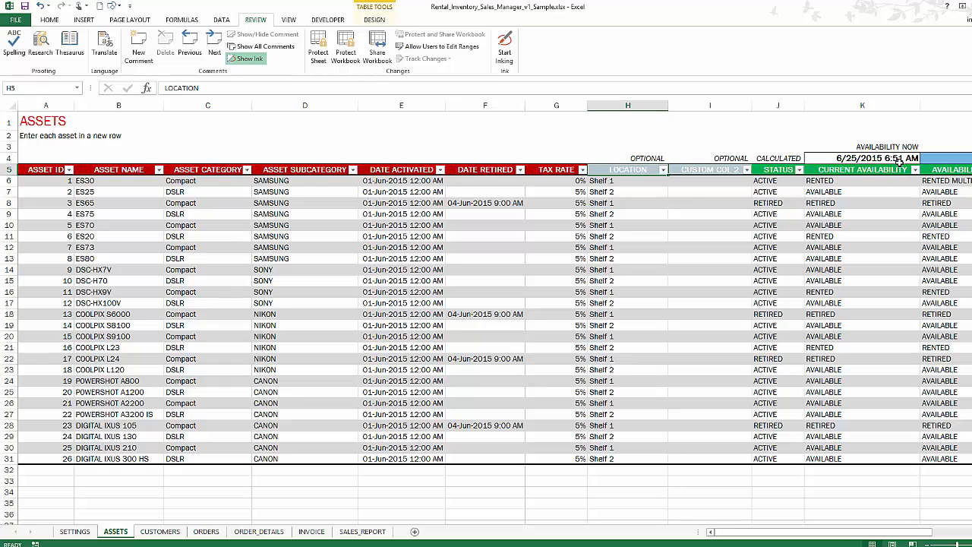
mouse_move(925, 280)
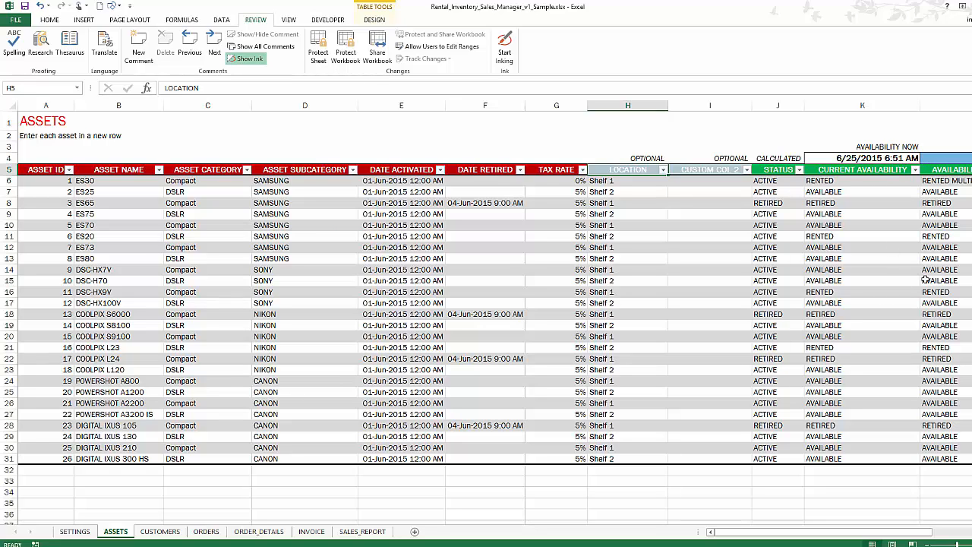
click(160, 531)
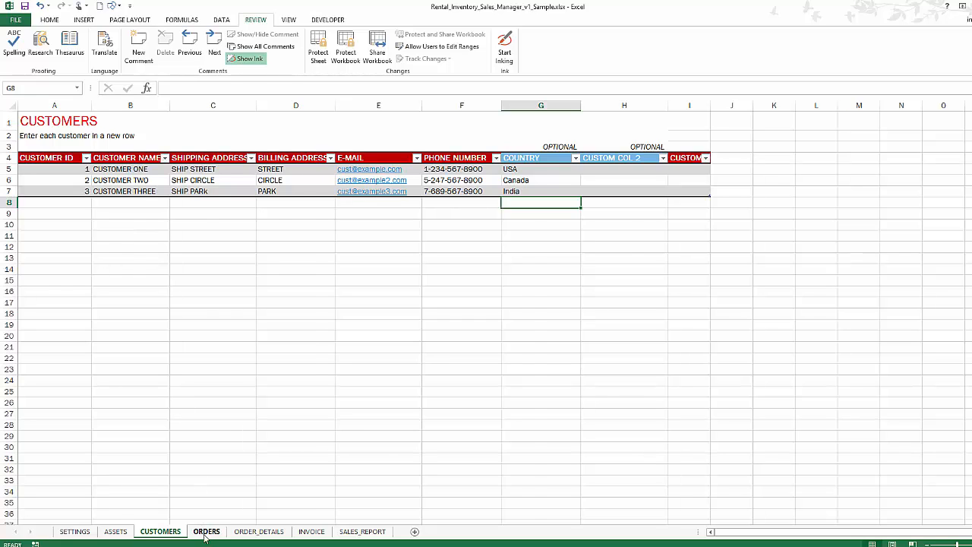
click(206, 532)
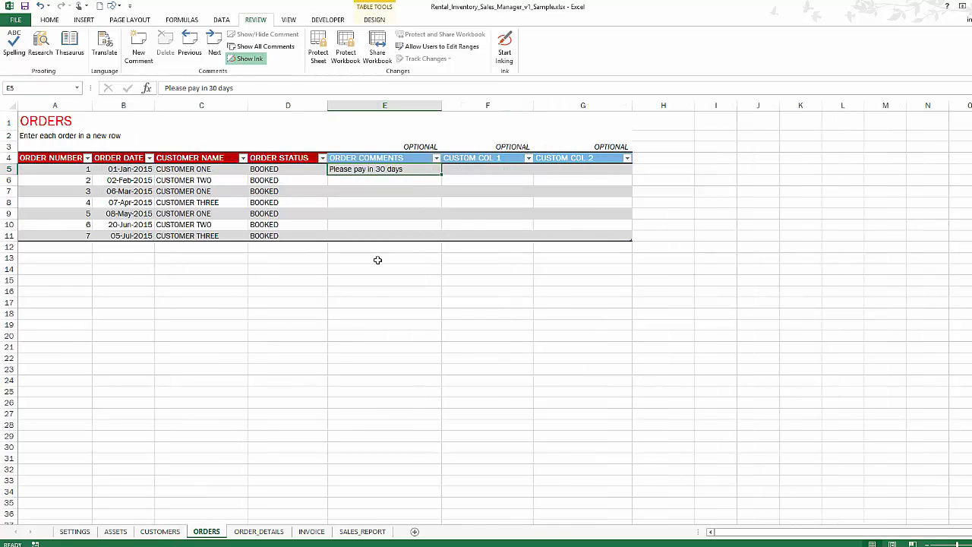
Revisit ORDER_DETAILS, INVOICE and SALES_REPORT, ending on the SETTINGS sheet
click(258, 531)
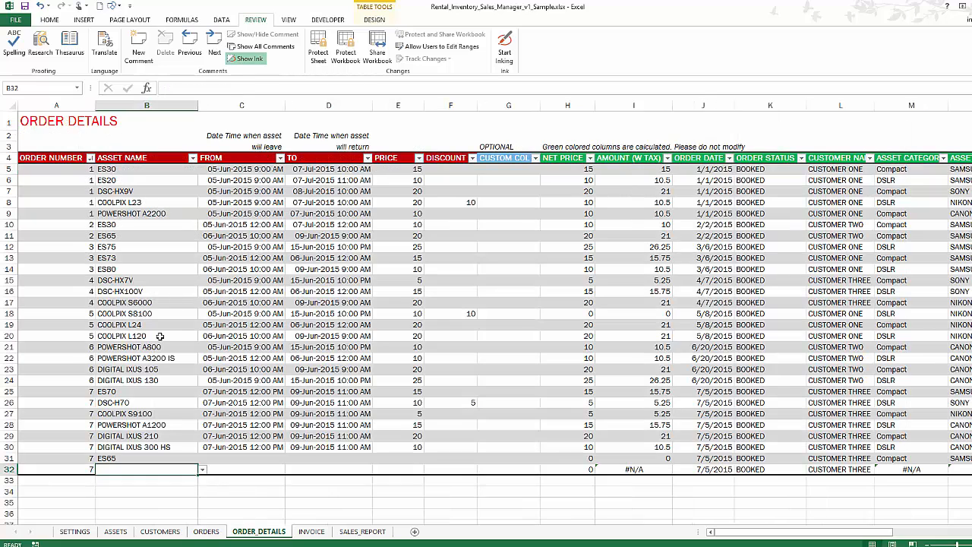
mouse_move(258, 474)
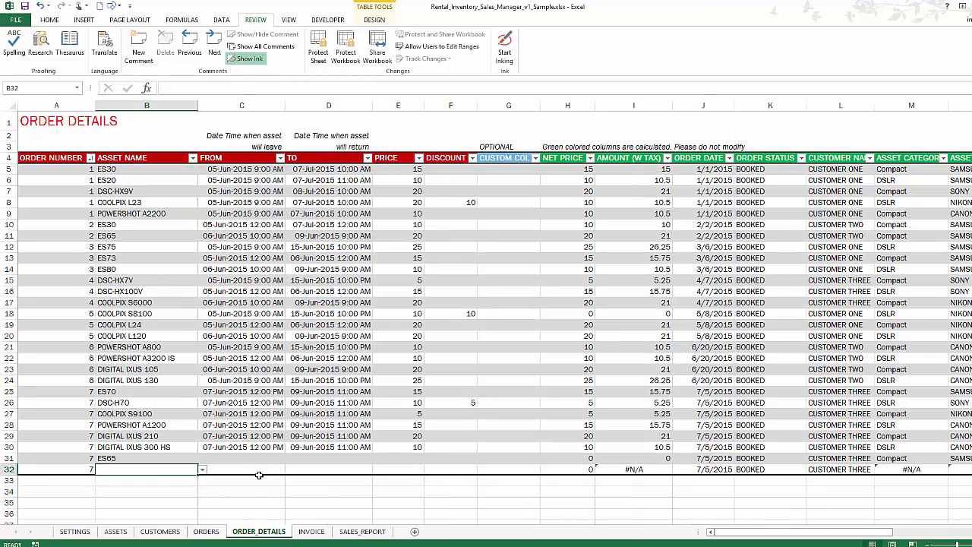
click(311, 532)
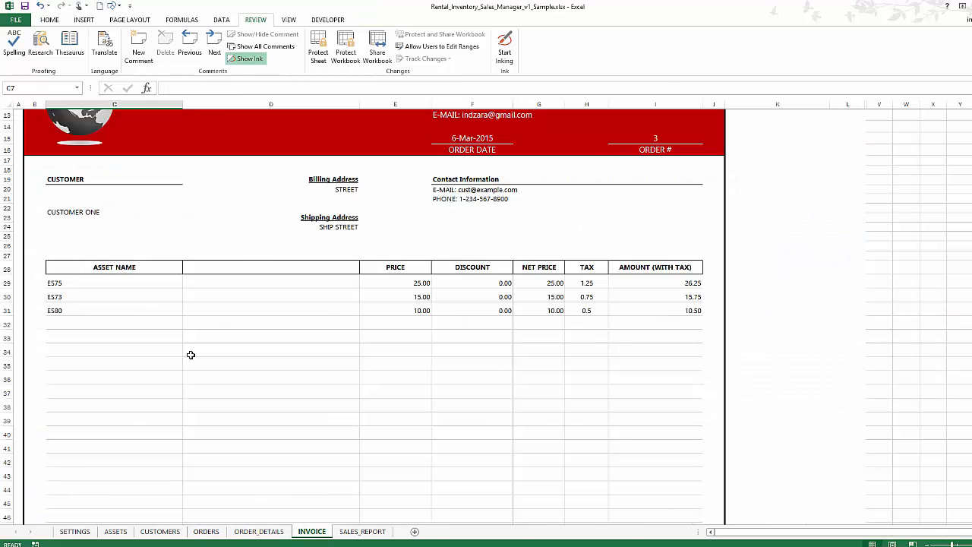
scroll(up, 3)
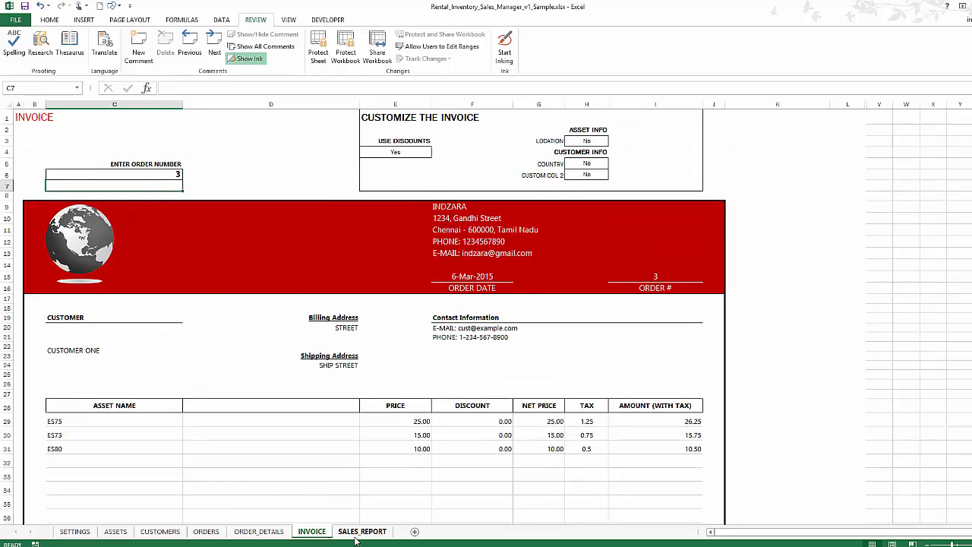
click(362, 532)
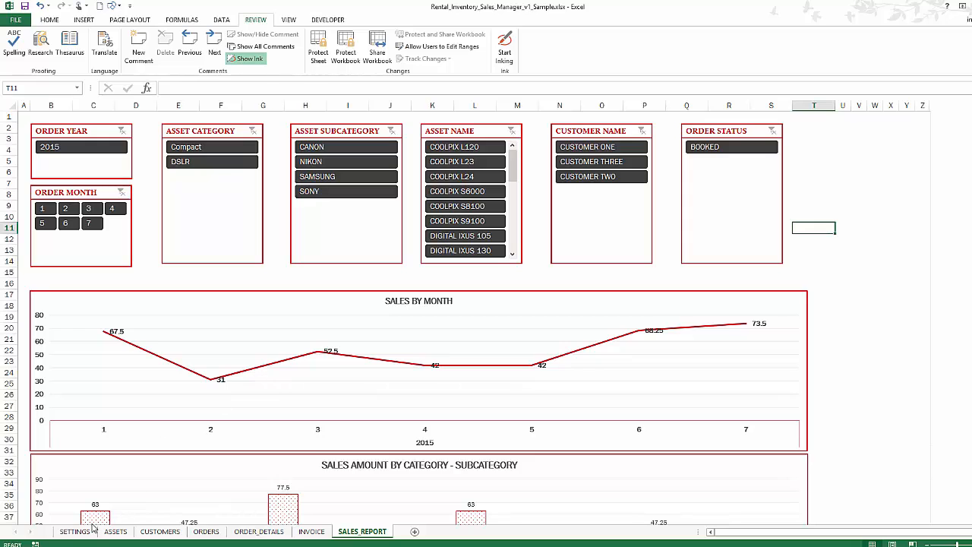
click(74, 531)
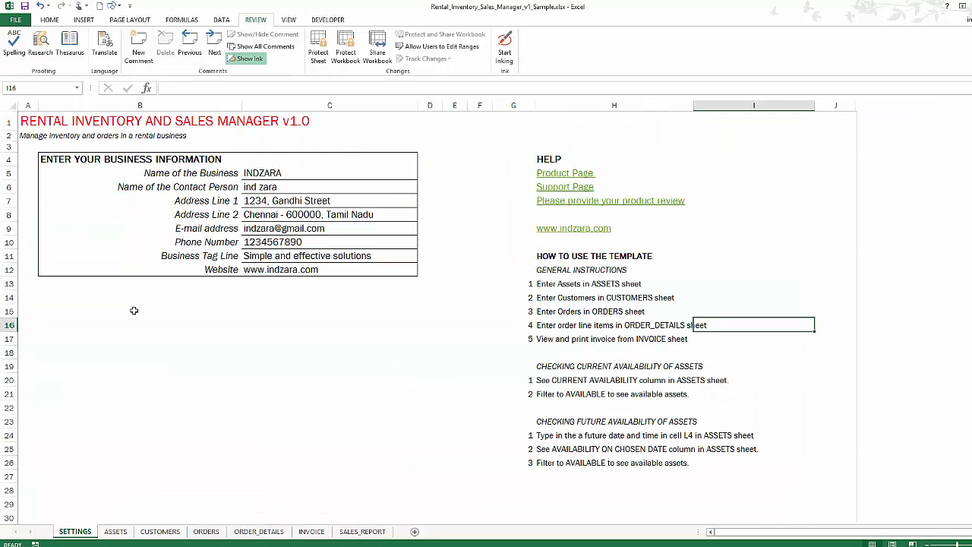
mouse_move(218, 382)
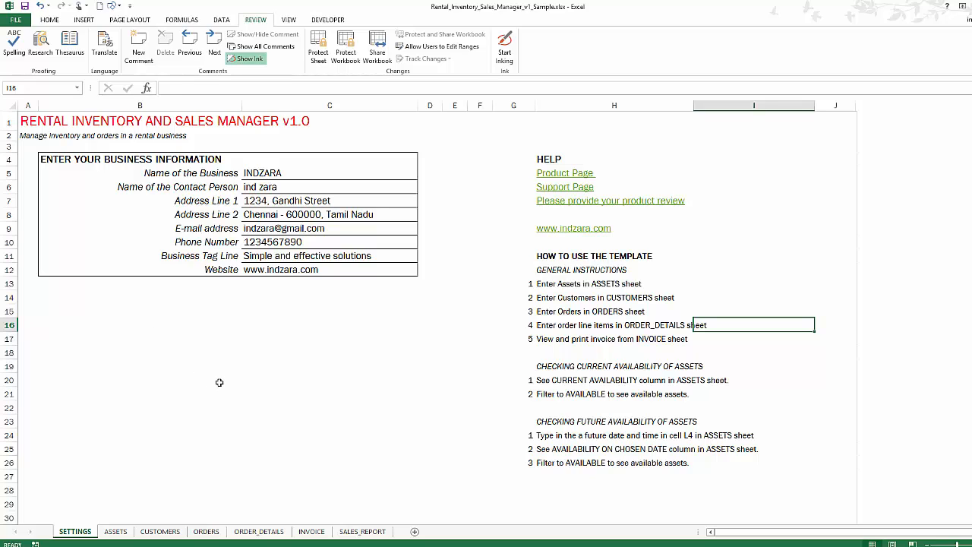